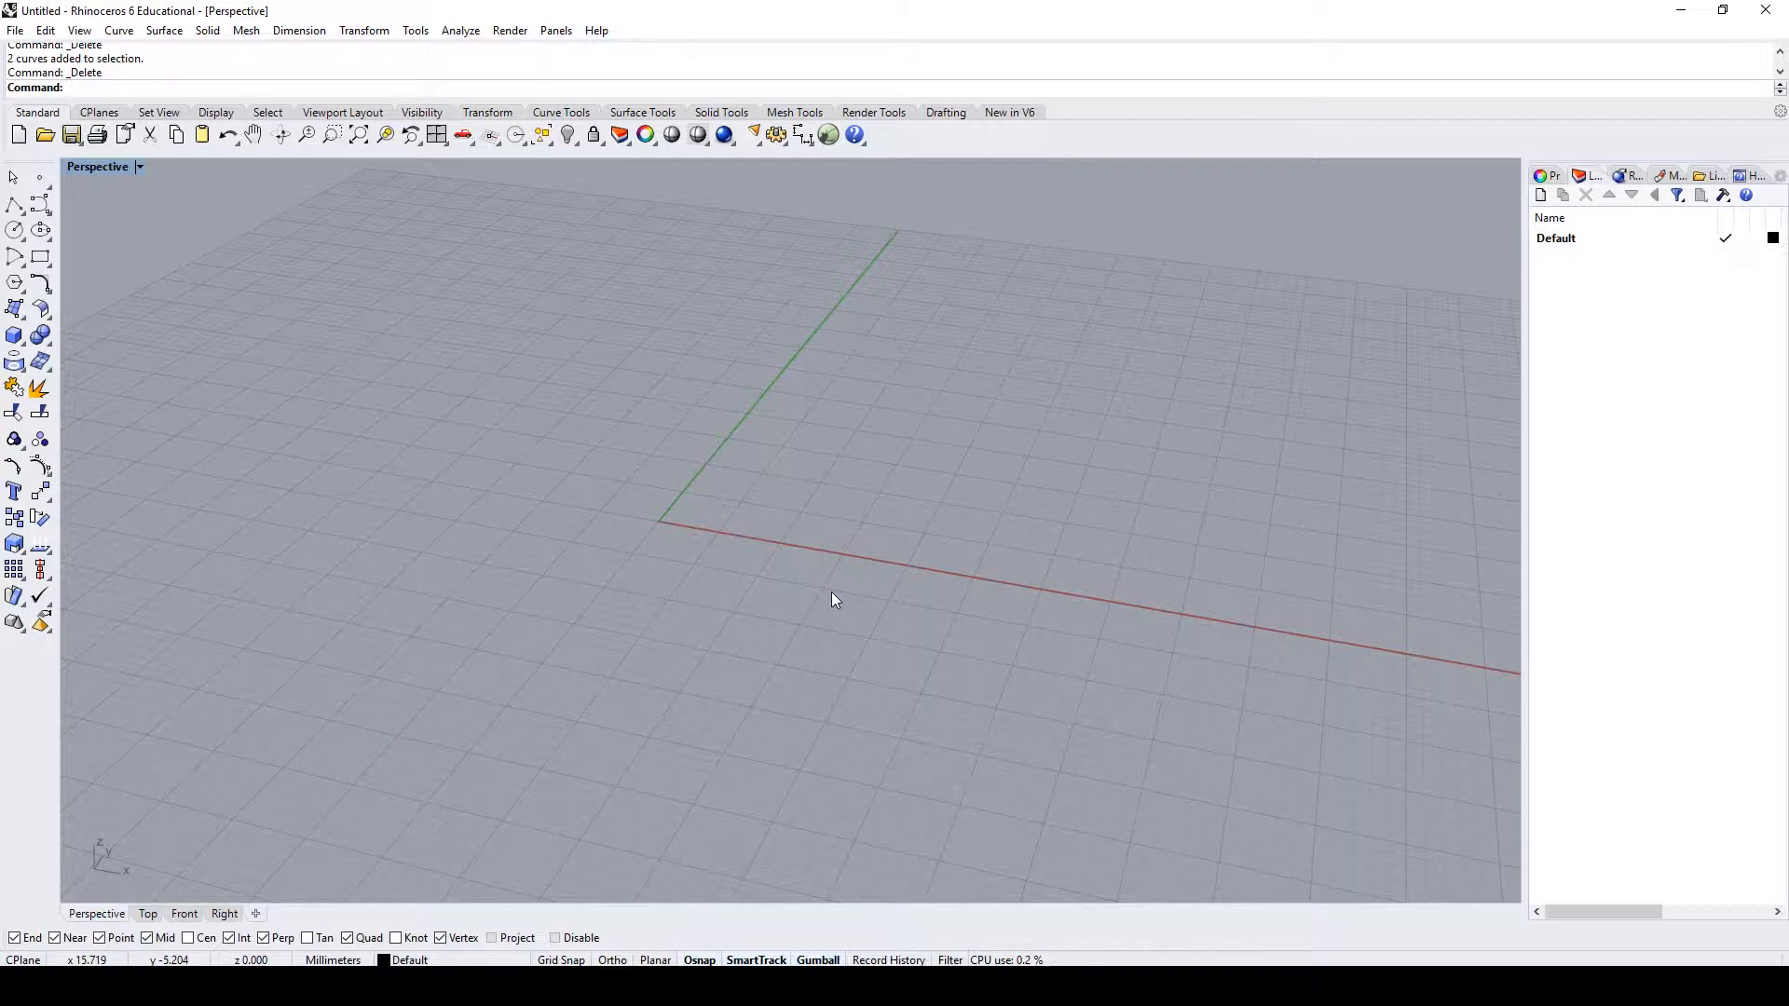
- Start a Box at the origin with a 20 mm width, heading for 150 mm length and 20 mm height
type("Box")
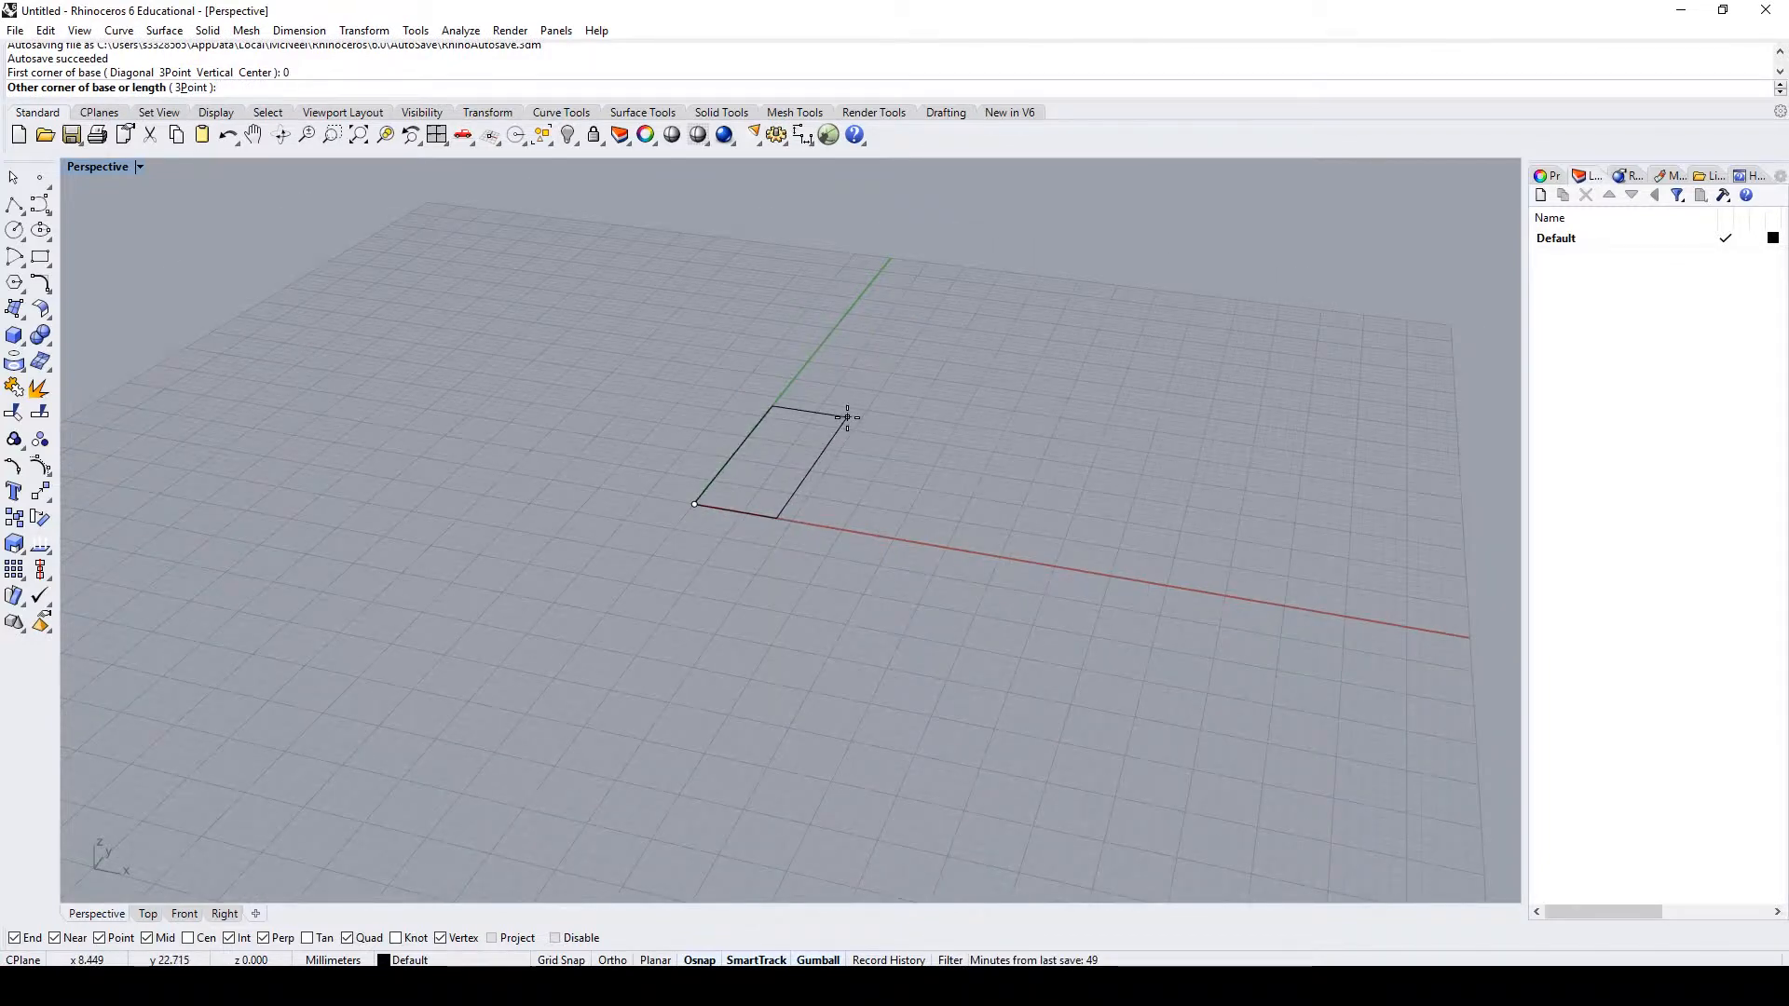
type("20")
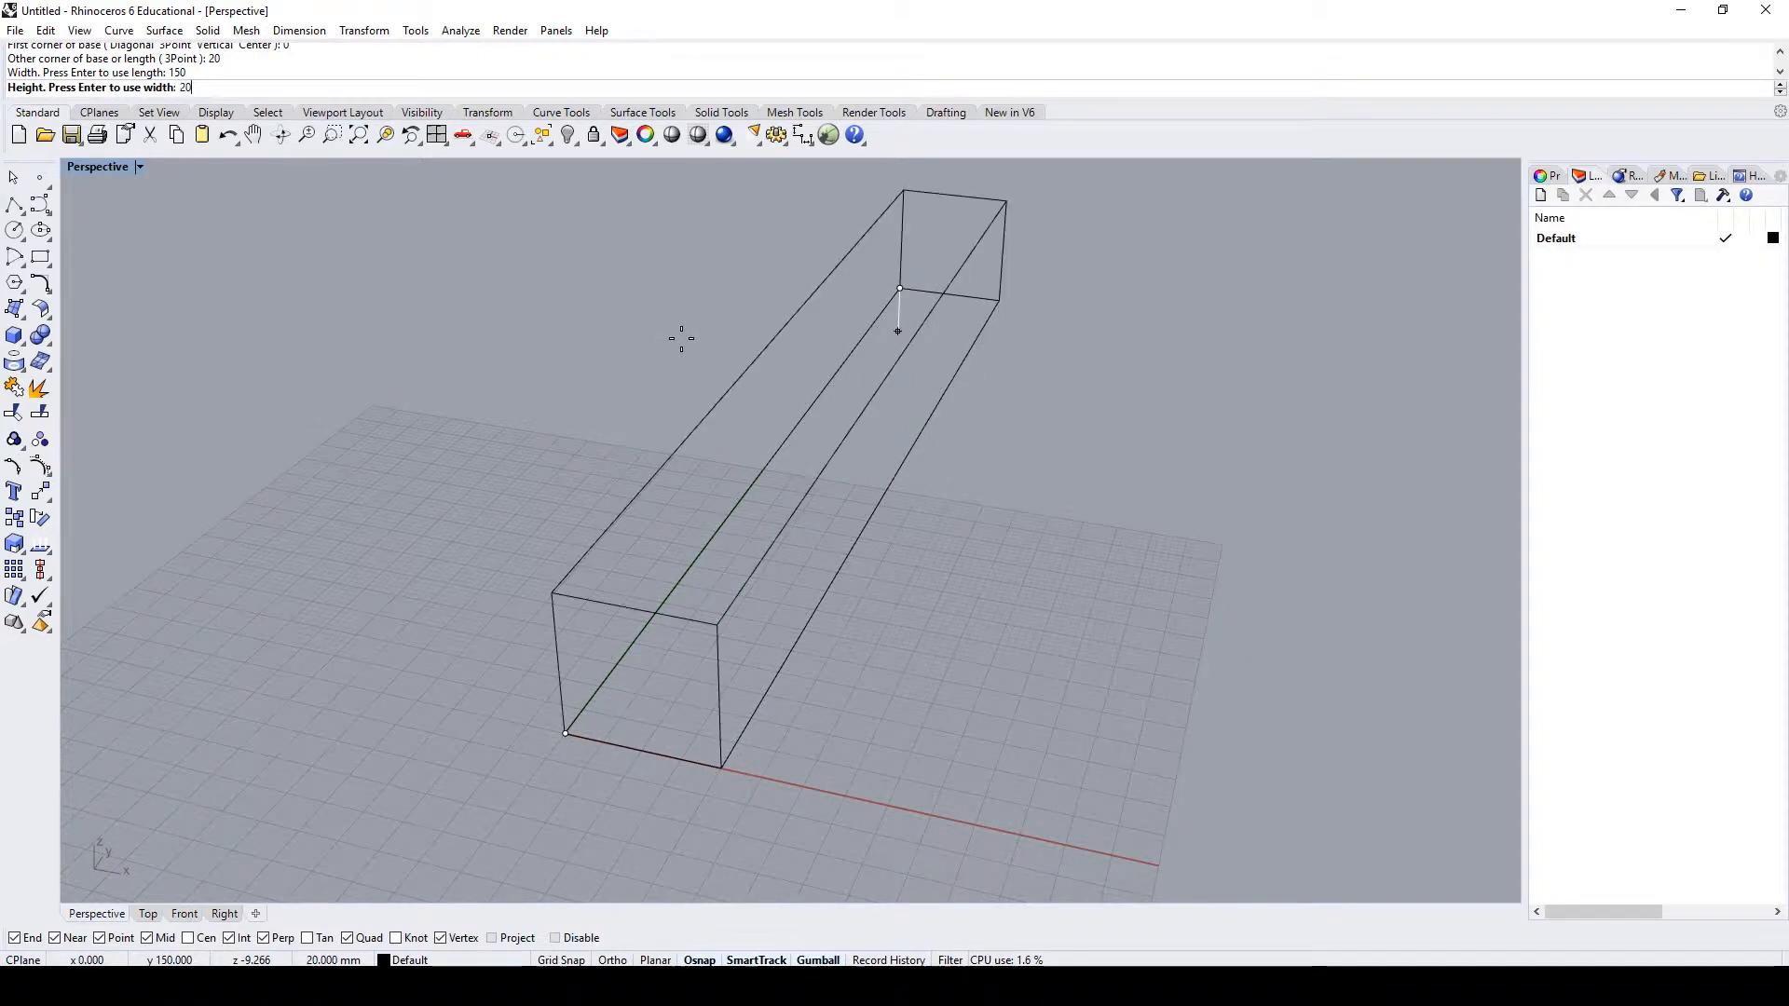
- Rotate3D the 150 mm box 45 degrees about an axis along its base edge
left_click(82, 30)
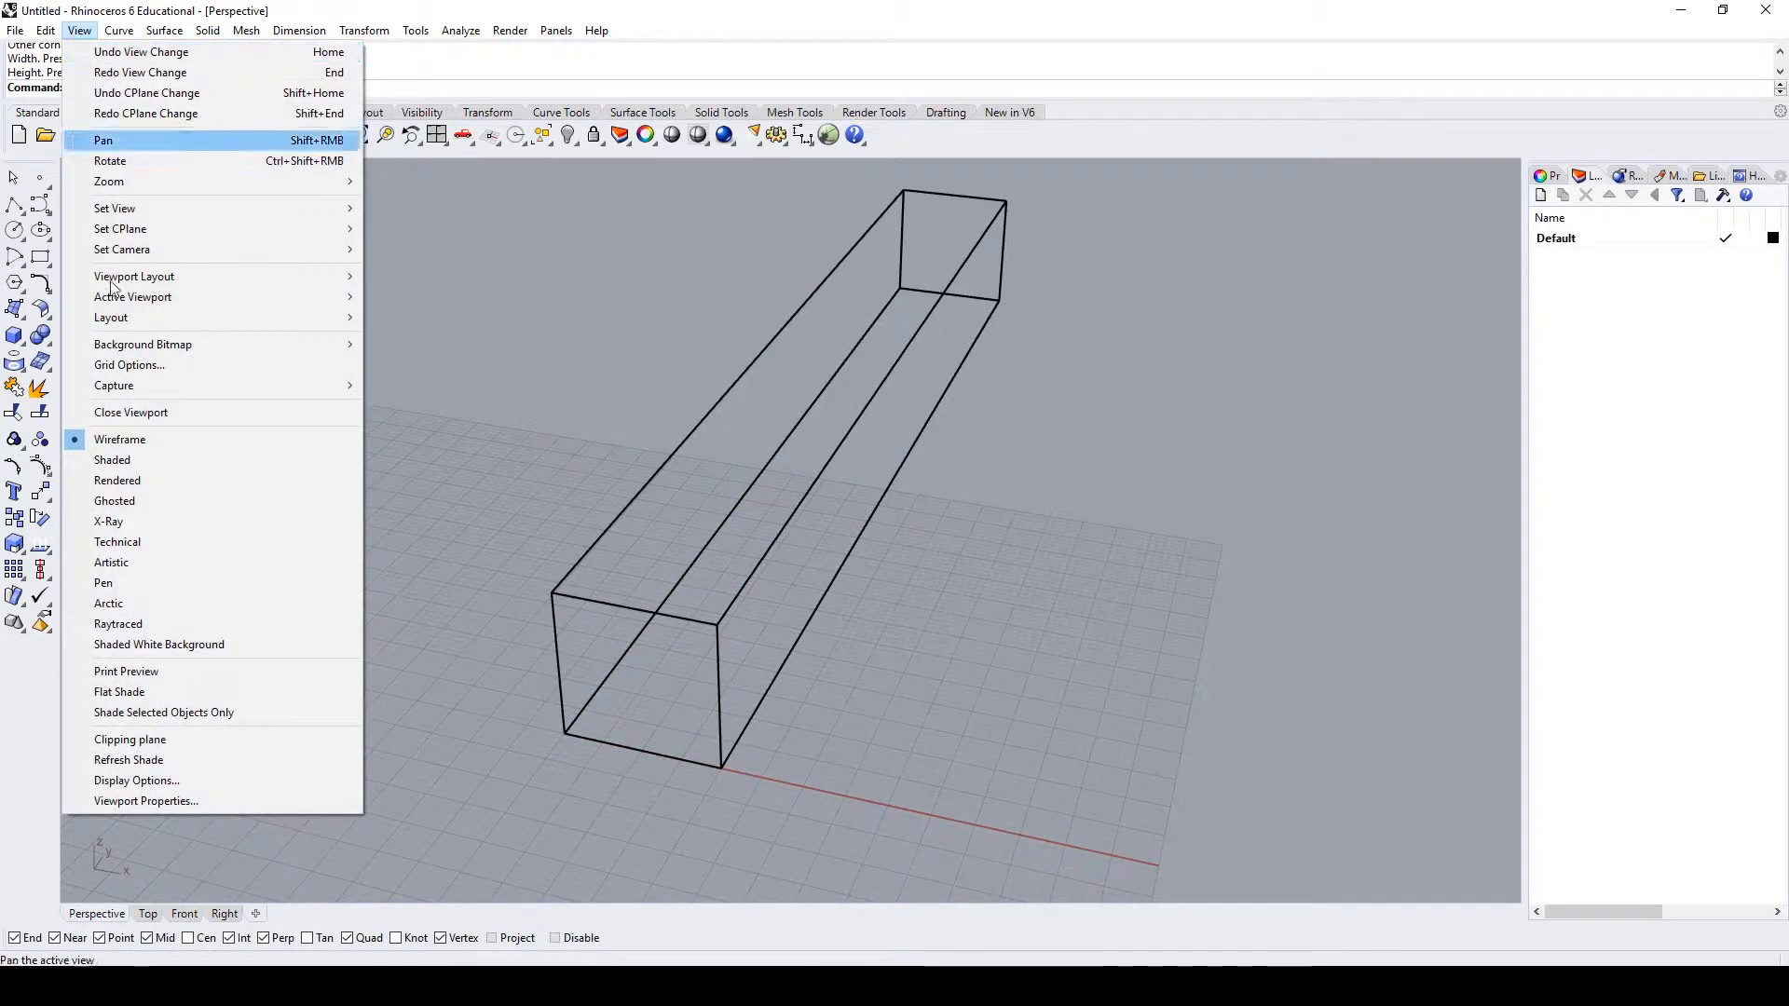
left_click(111, 459)
type("R")
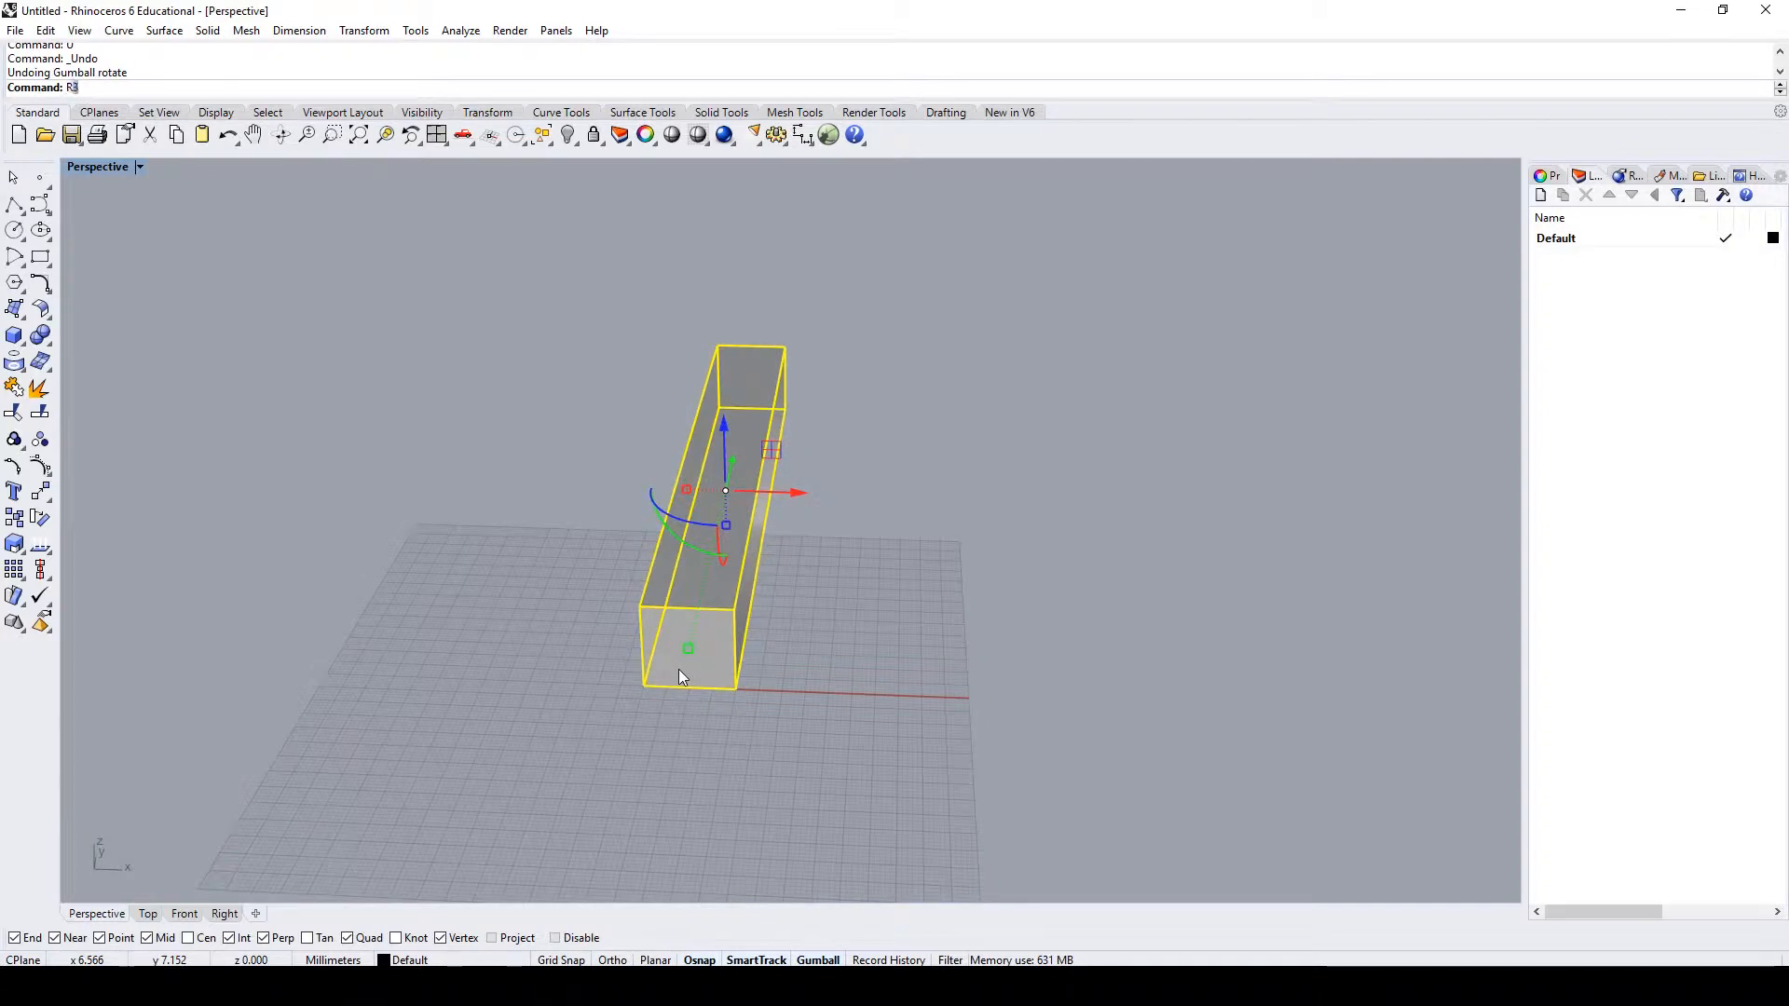
type("o")
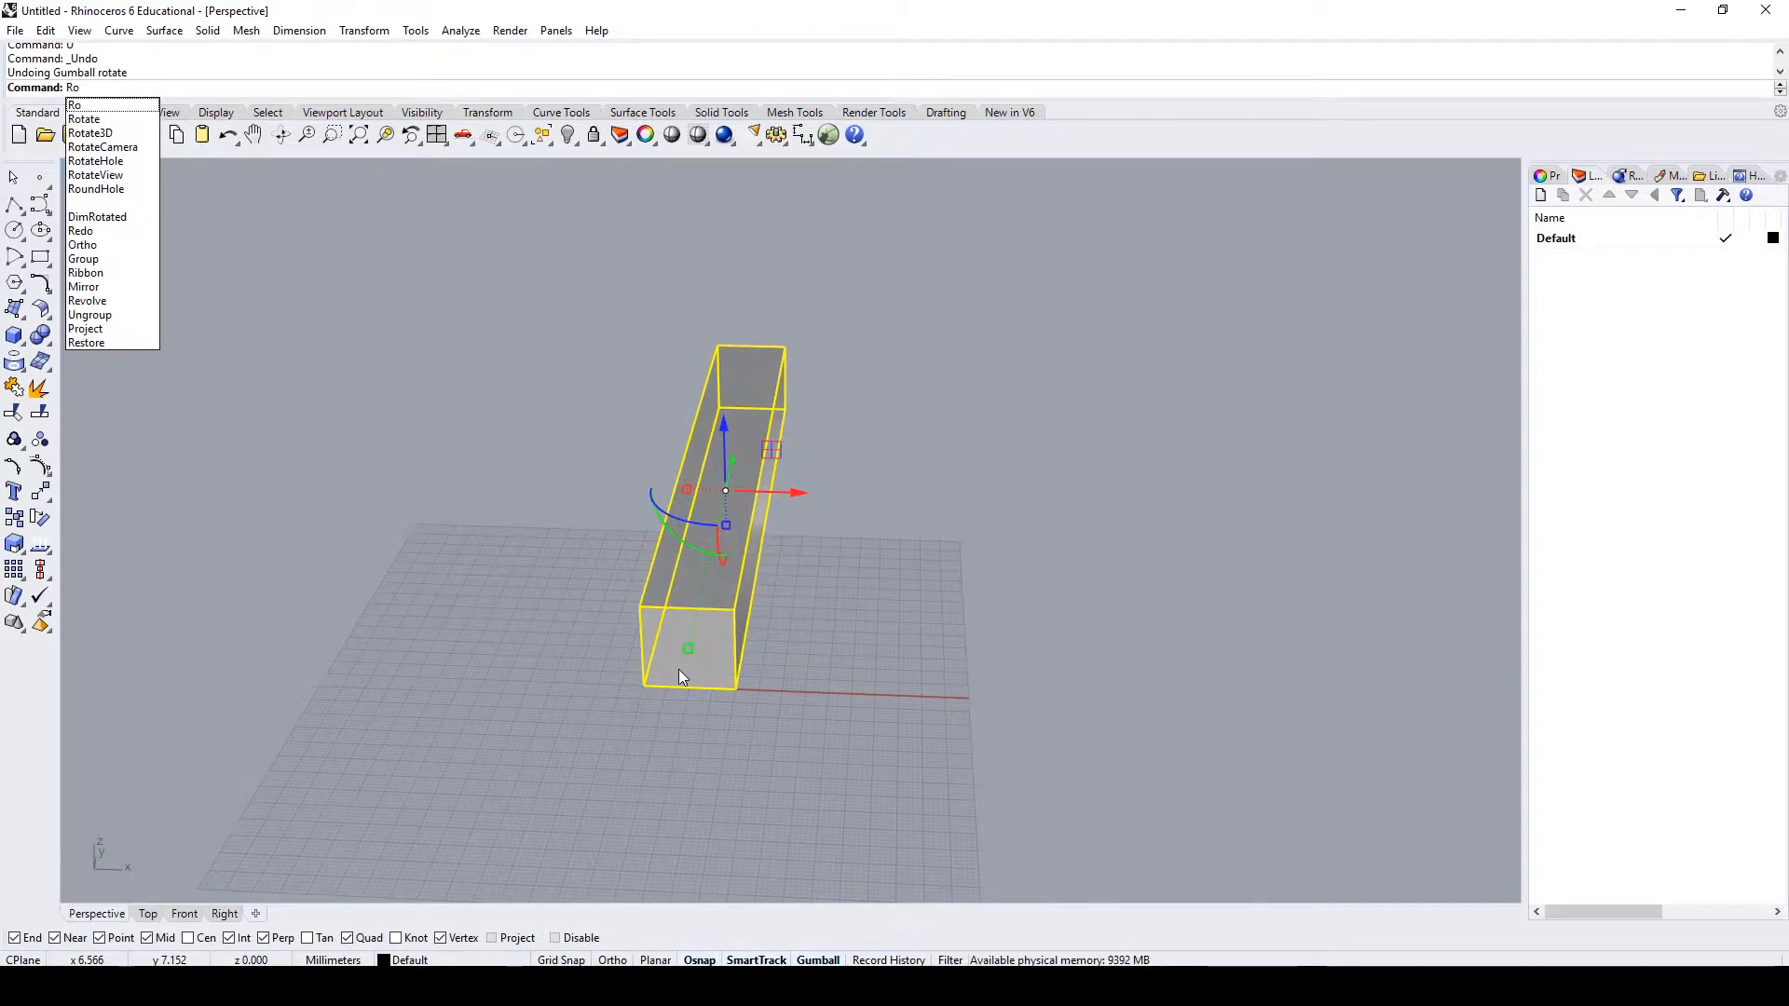
type("3")
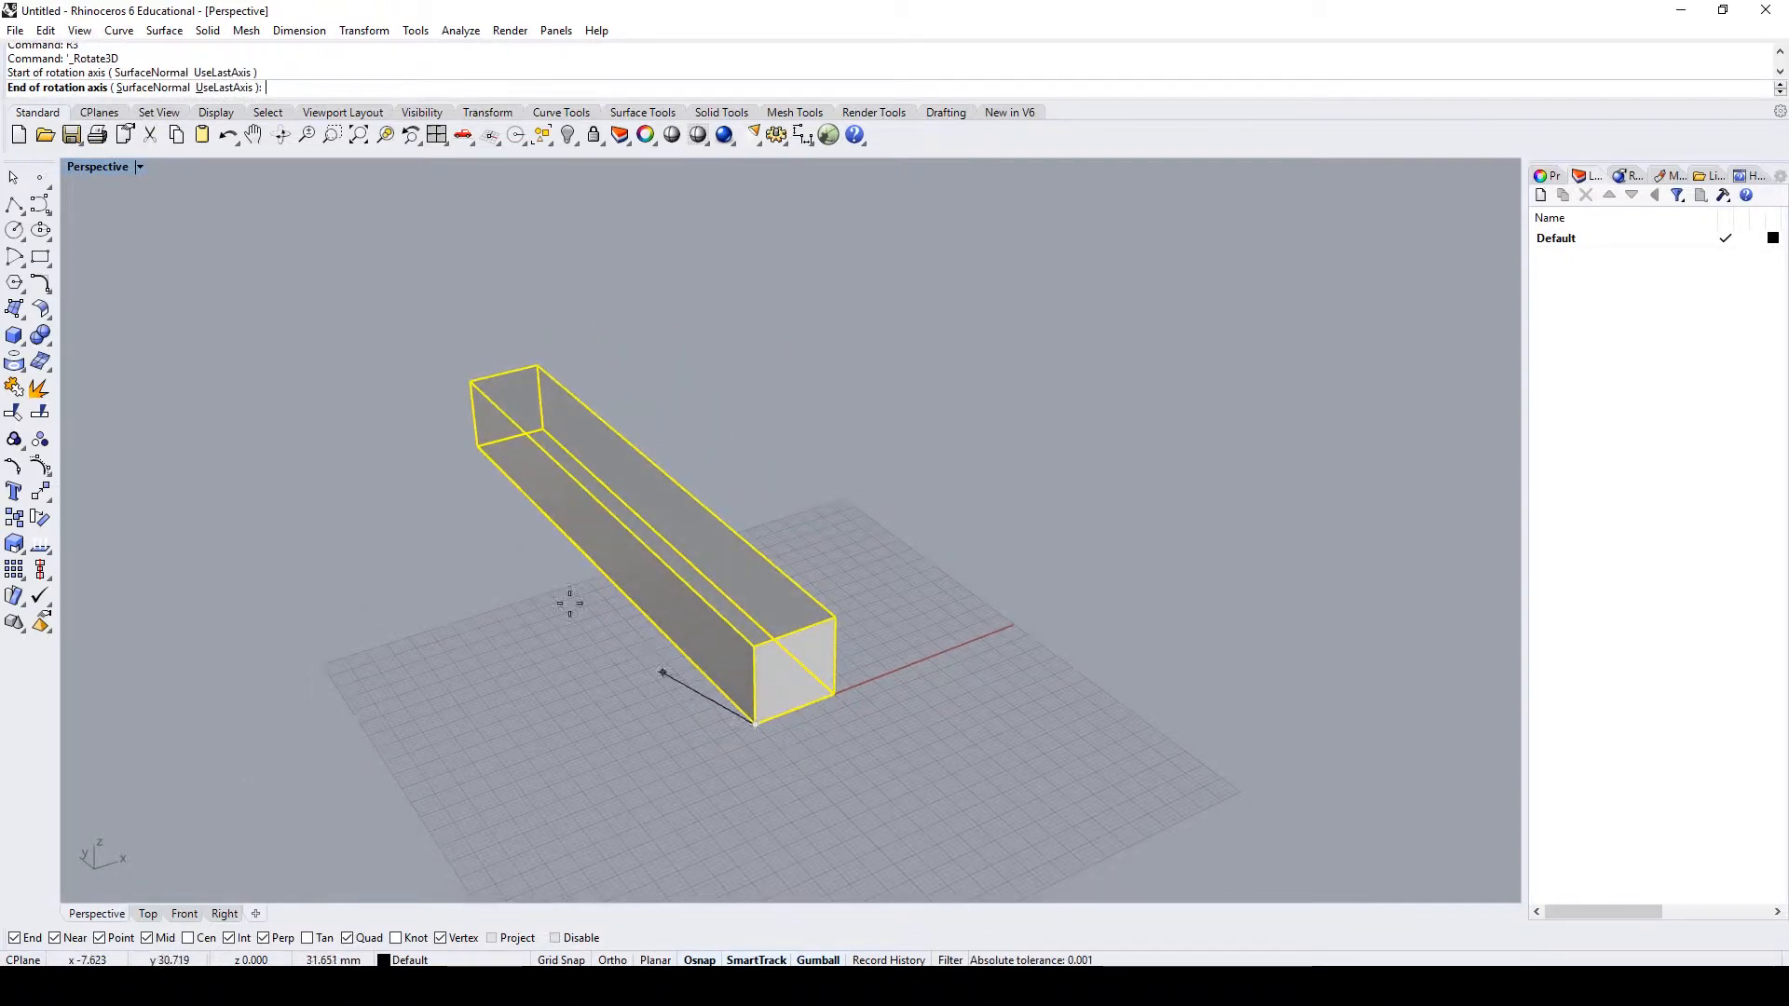
mouse_move(459, 469)
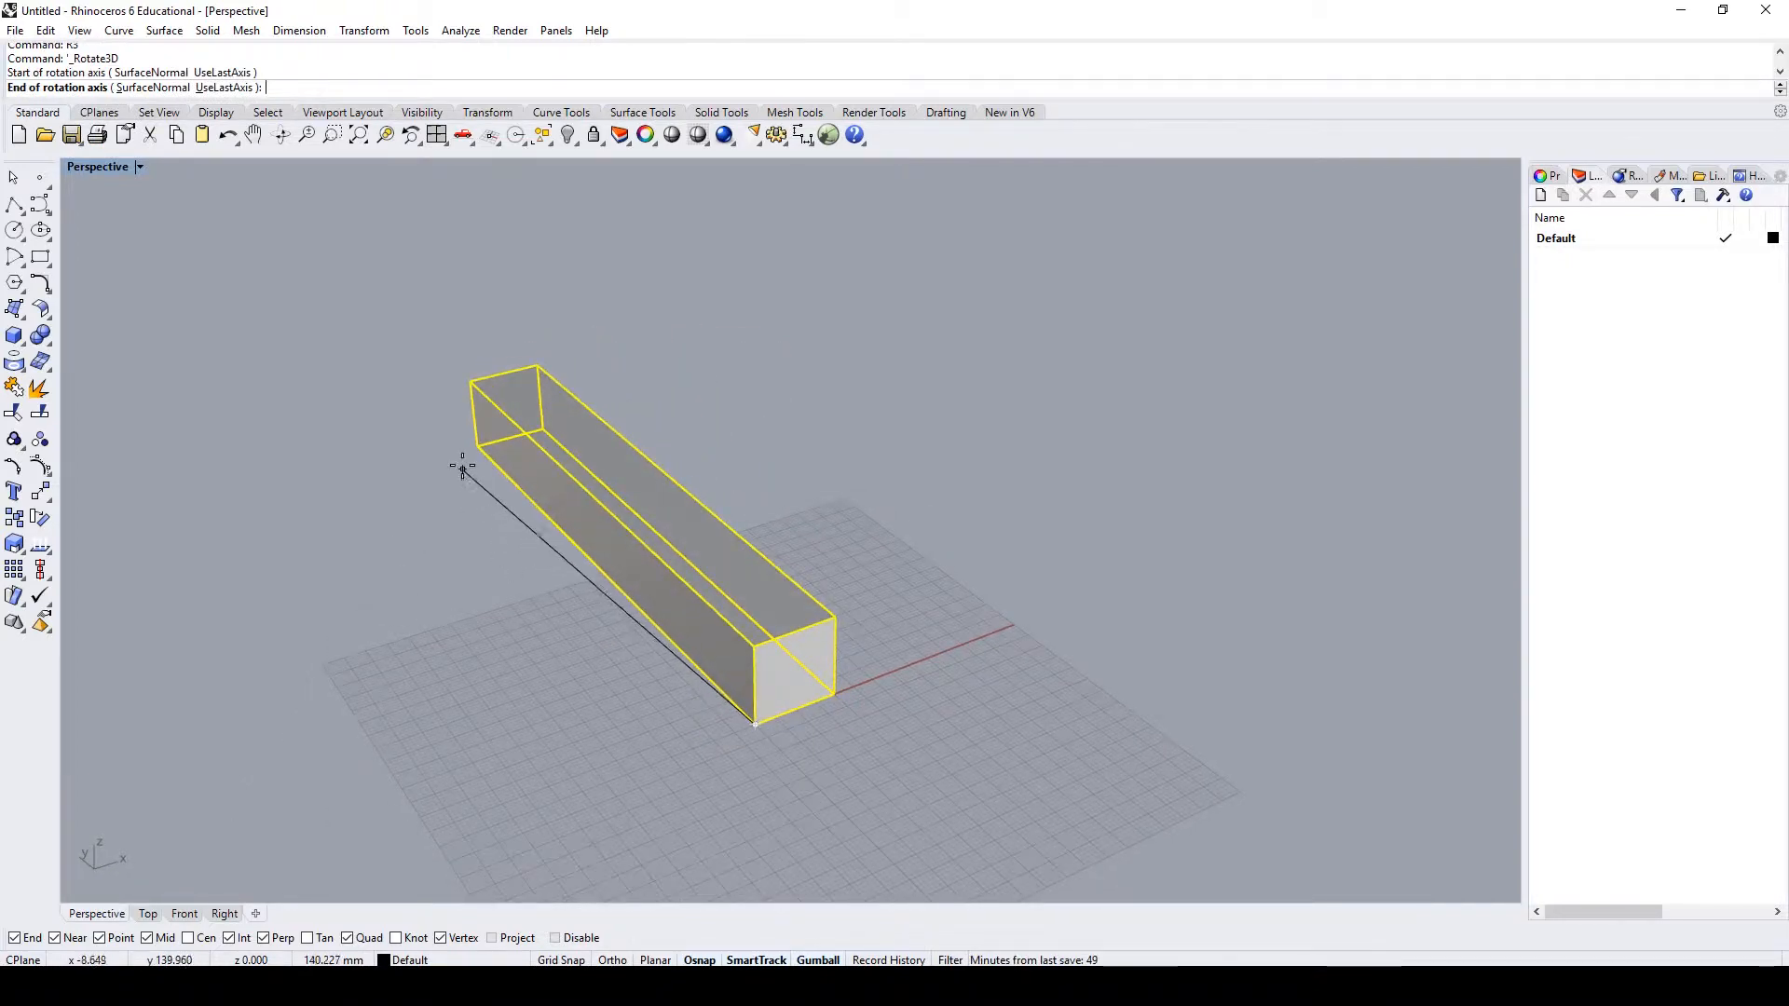
mouse_move(475, 447)
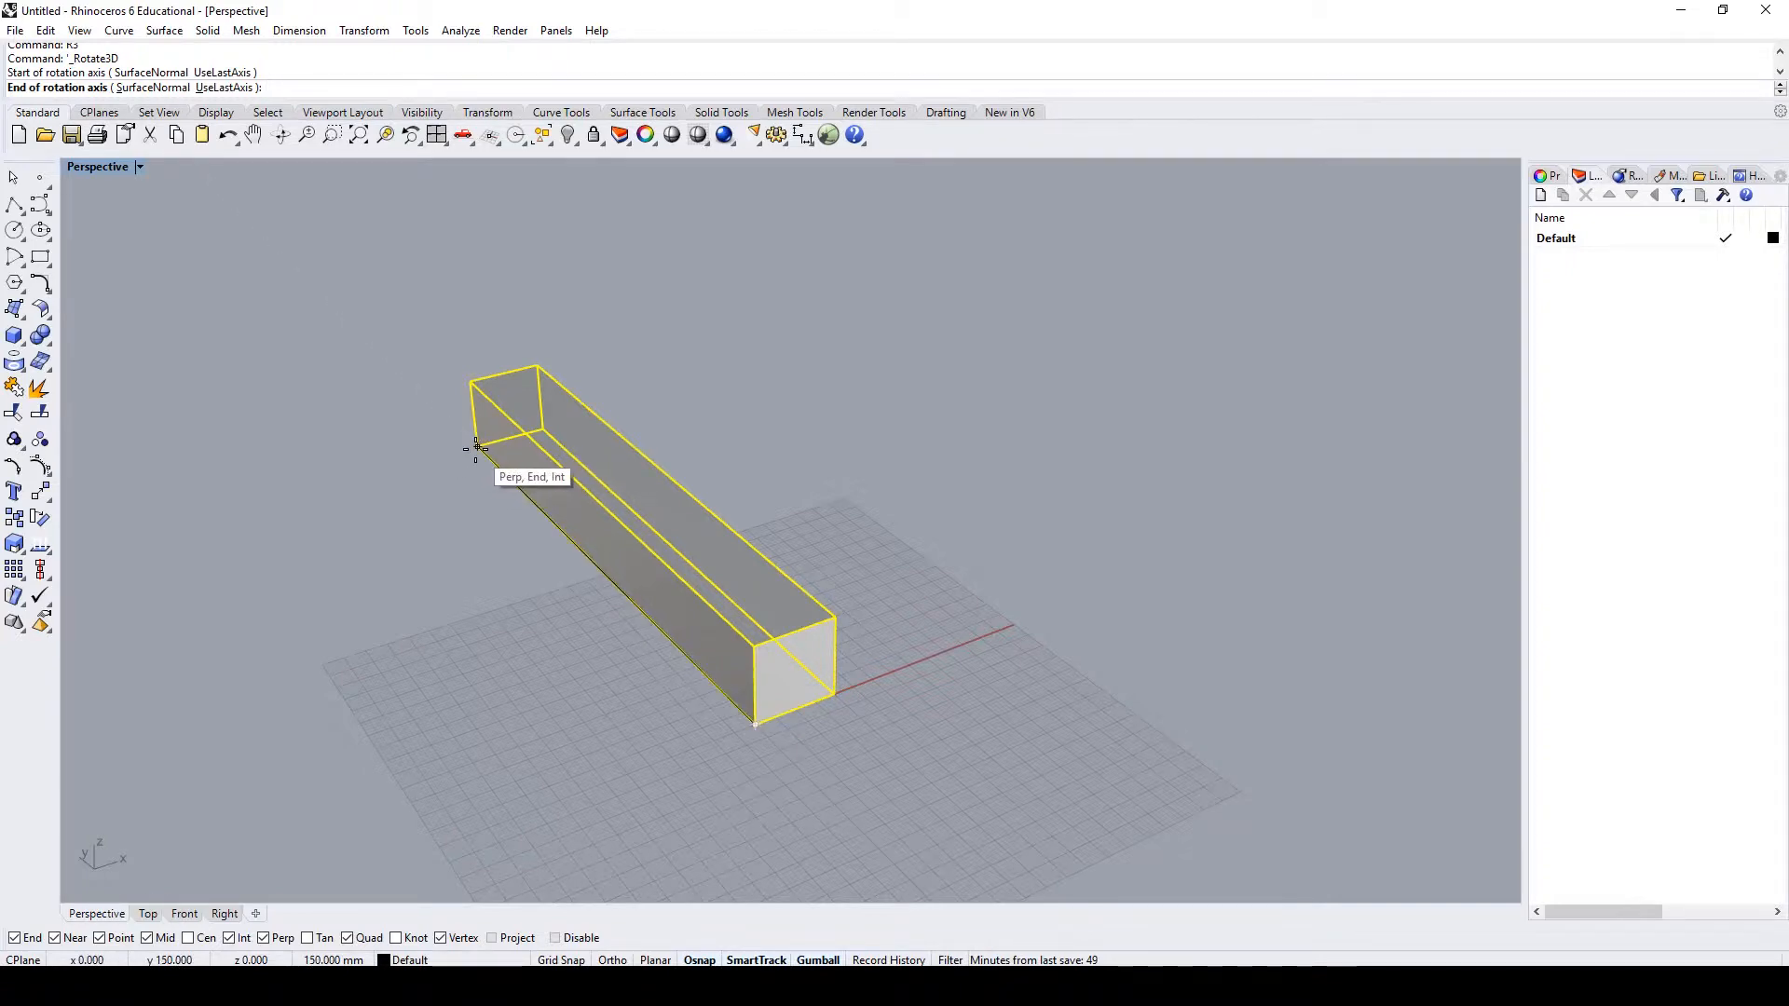
left_click(986, 592)
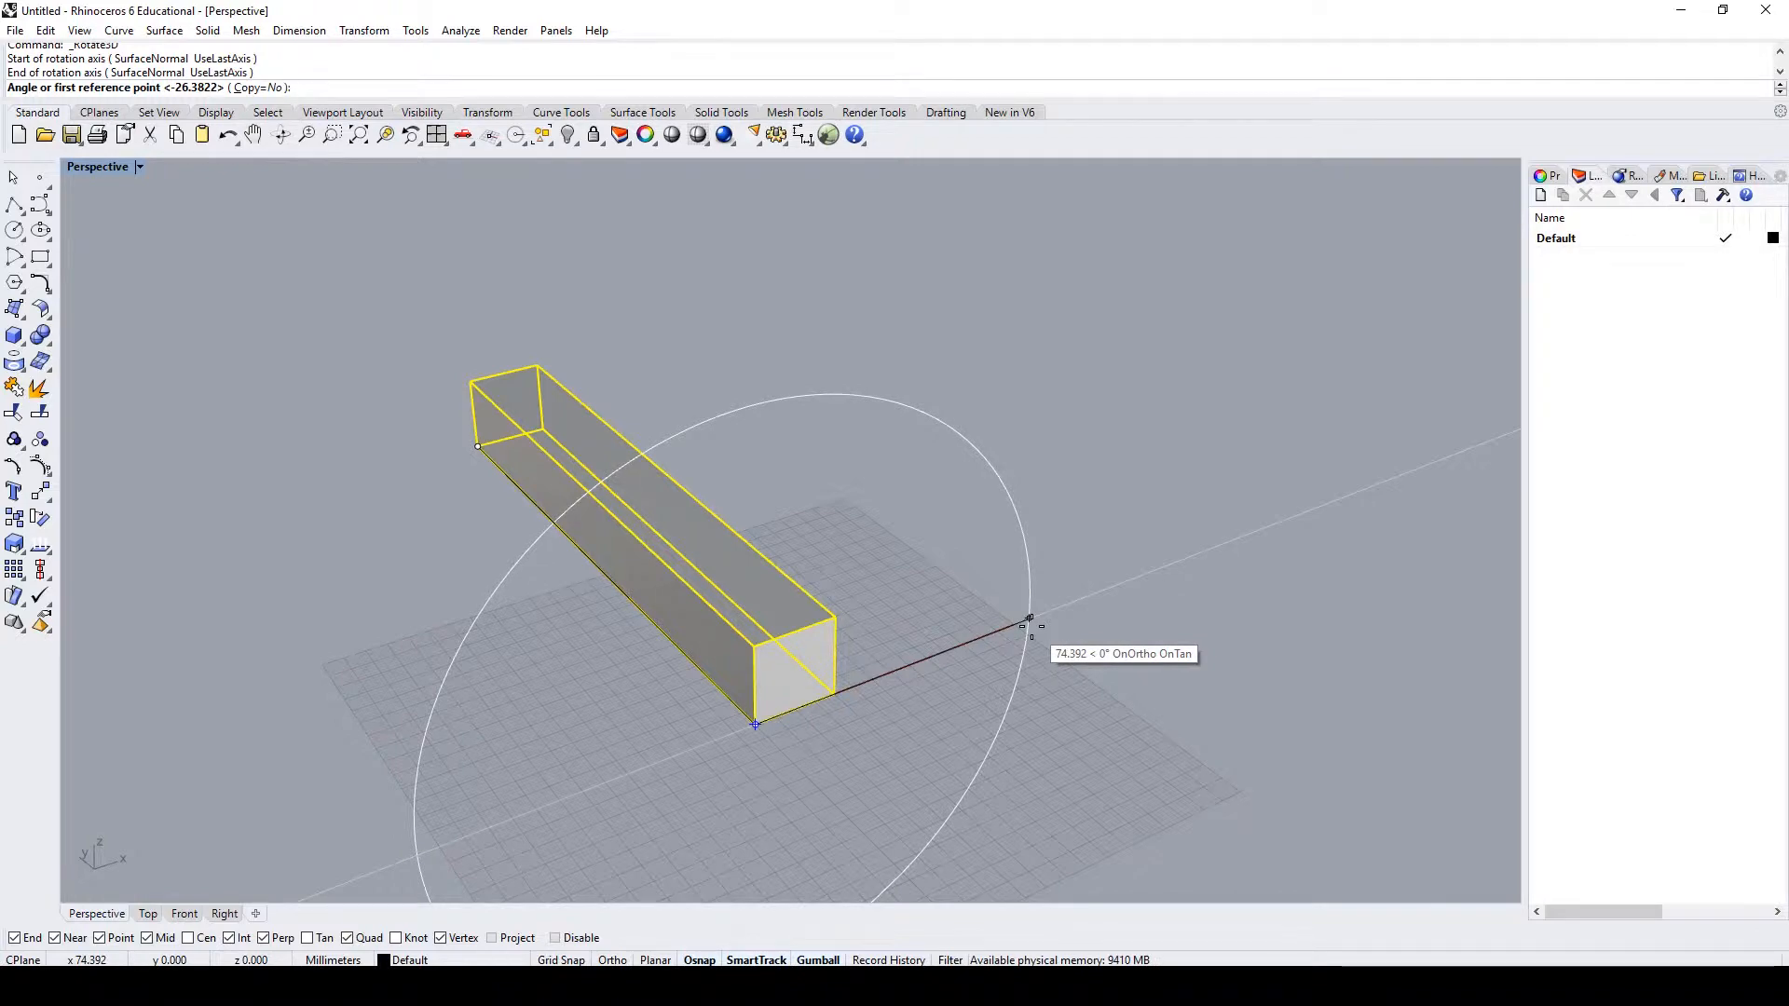
type("45")
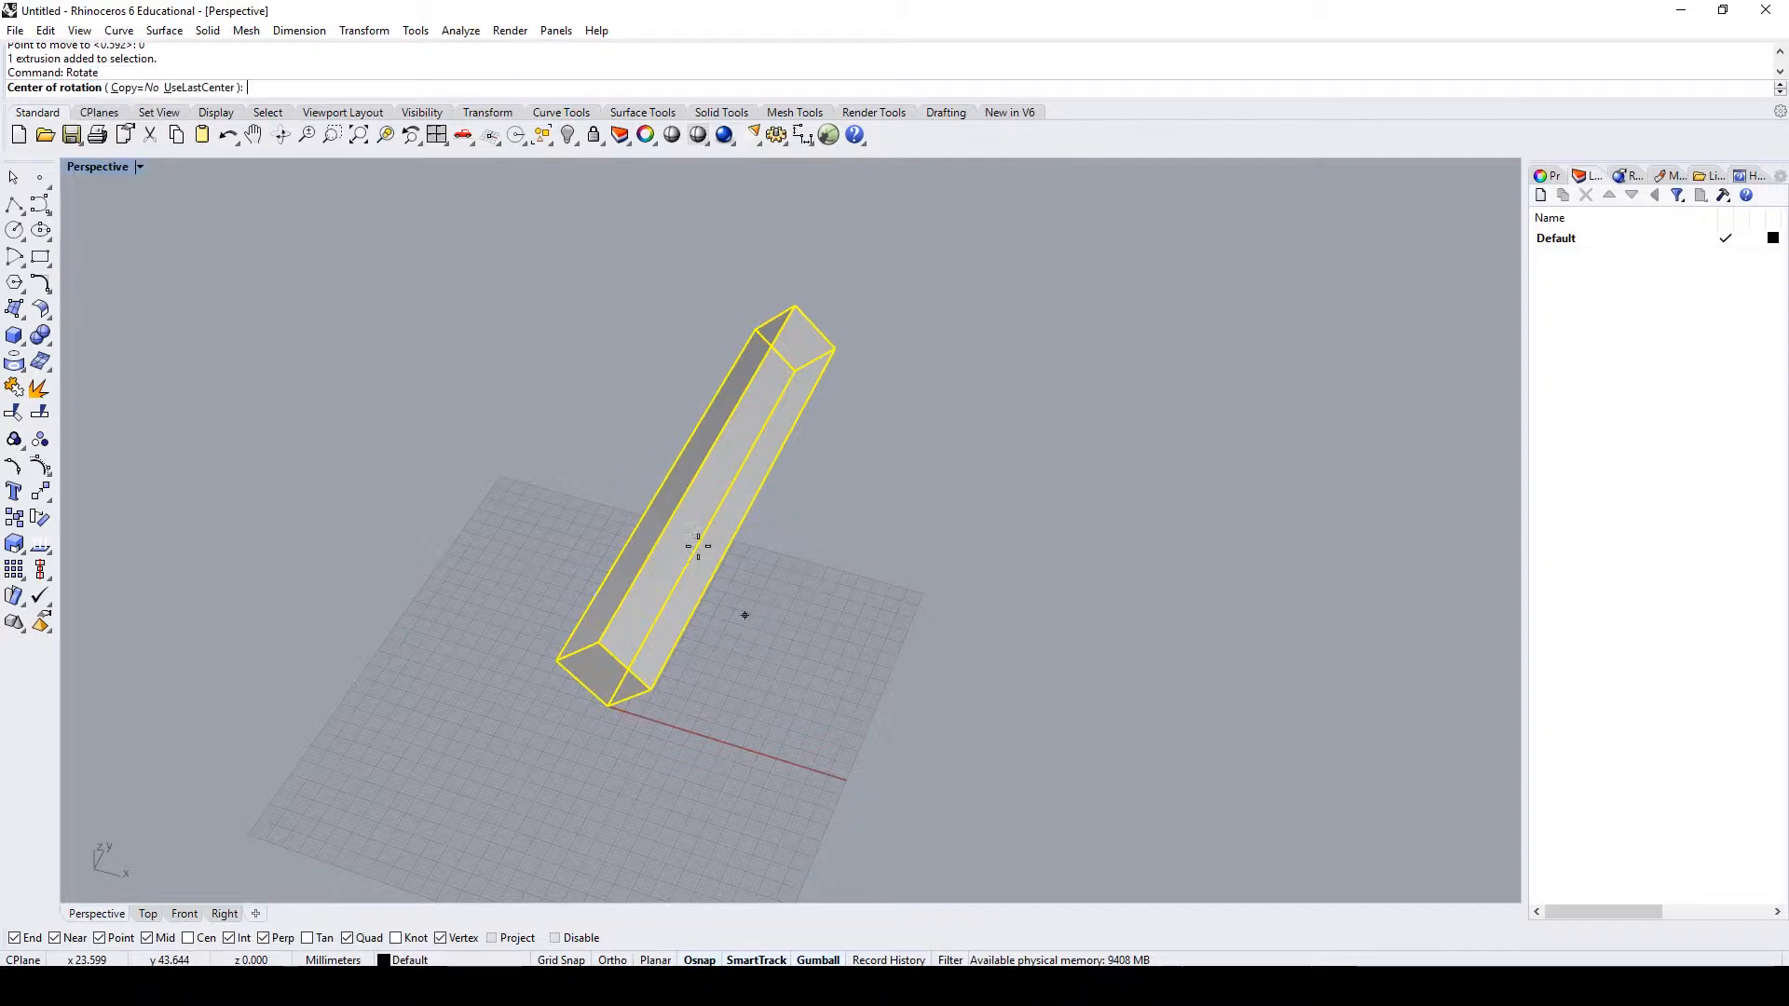
- Rotate a copy of the box about its corner with Copy=Yes to form the bent elbow
left_click(130, 87)
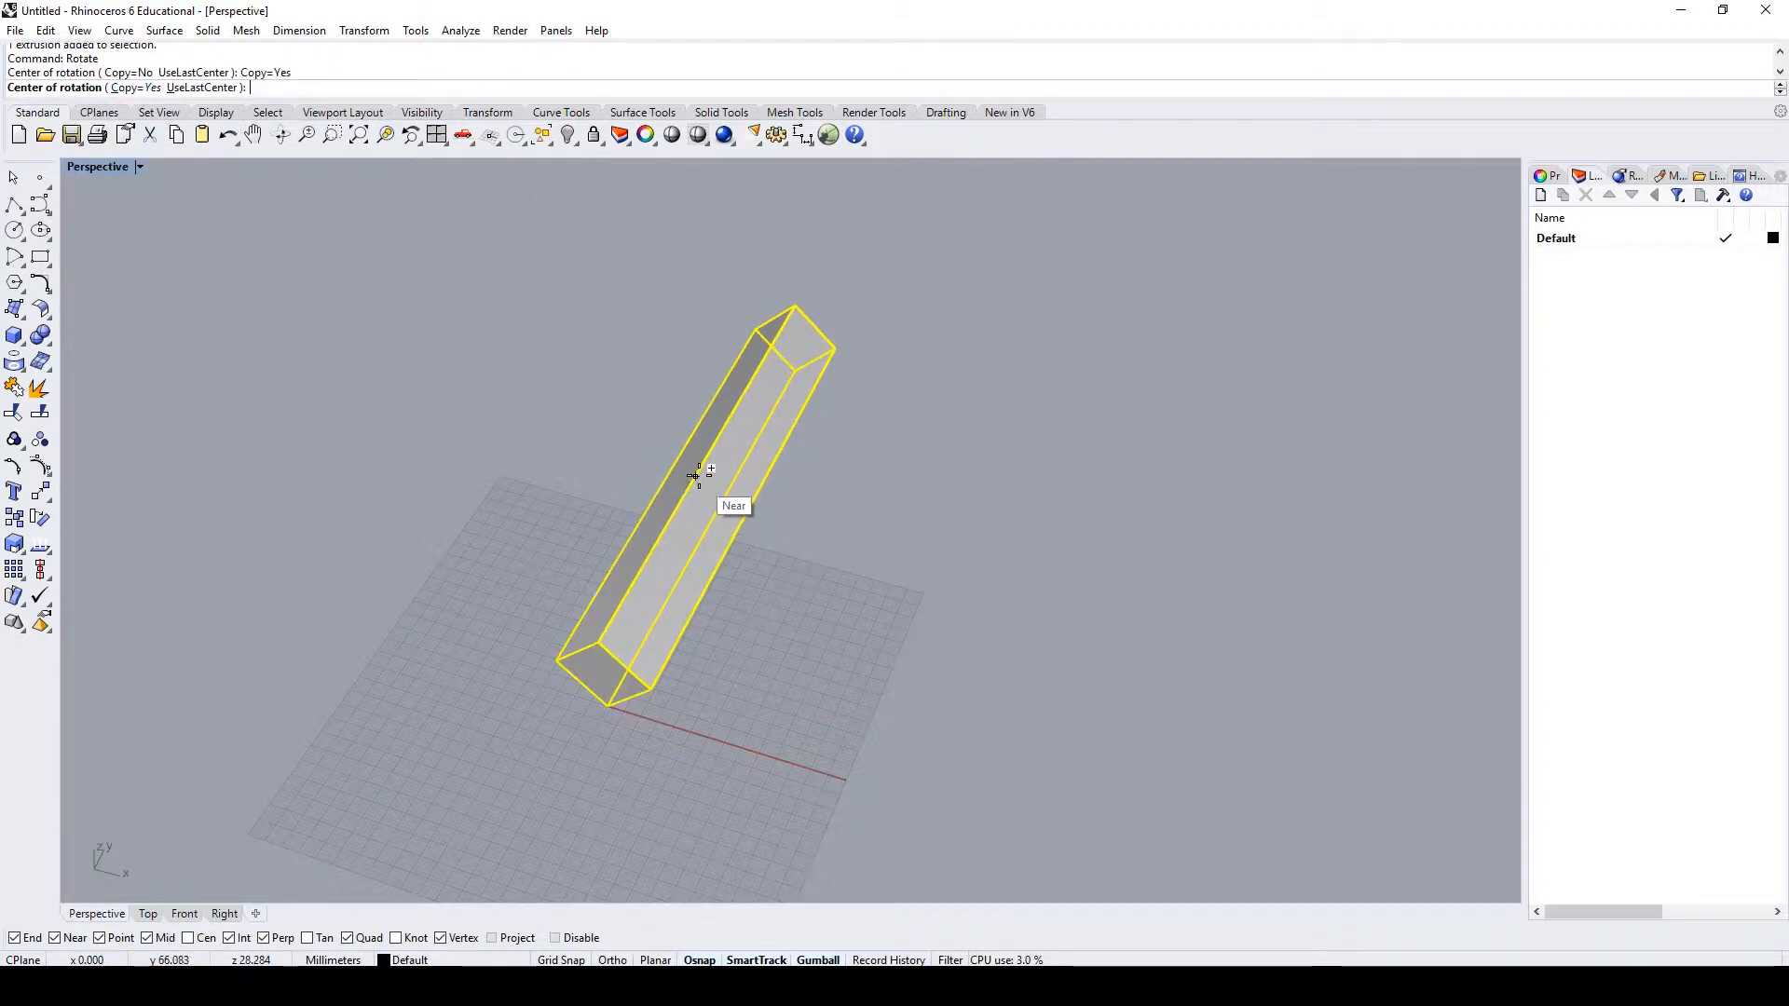
left_click(701, 480)
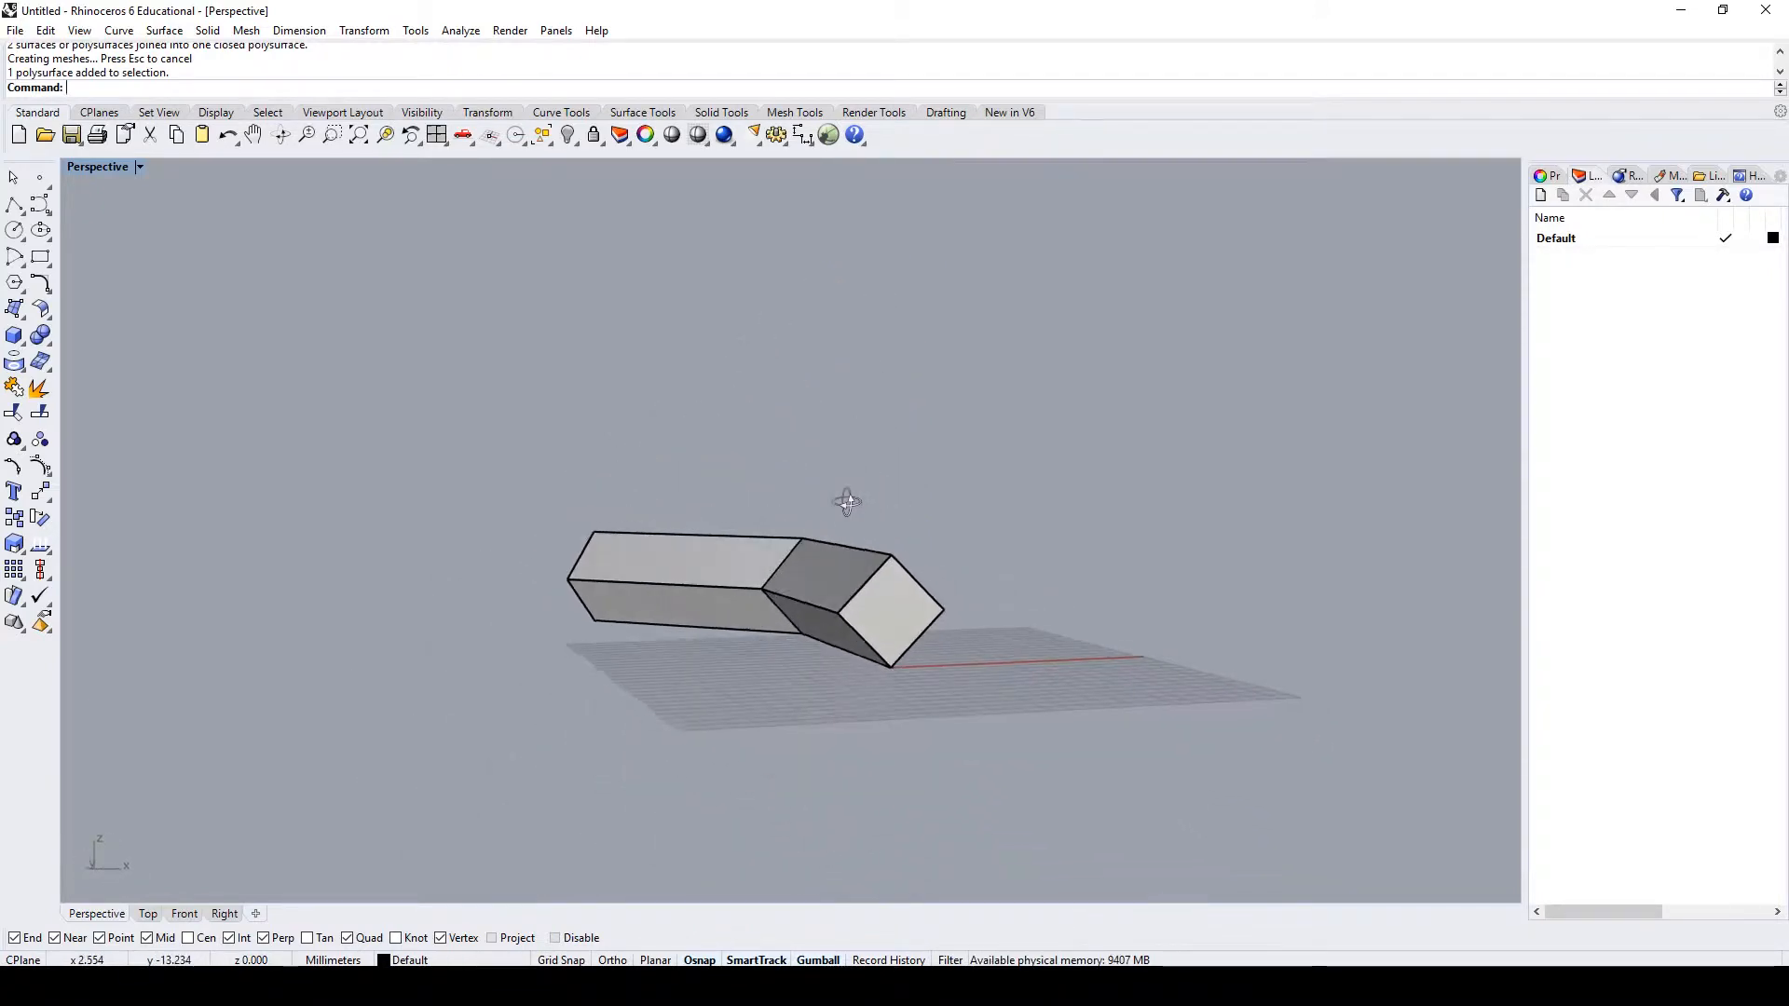
left_click_drag(846, 501, 1014, 526)
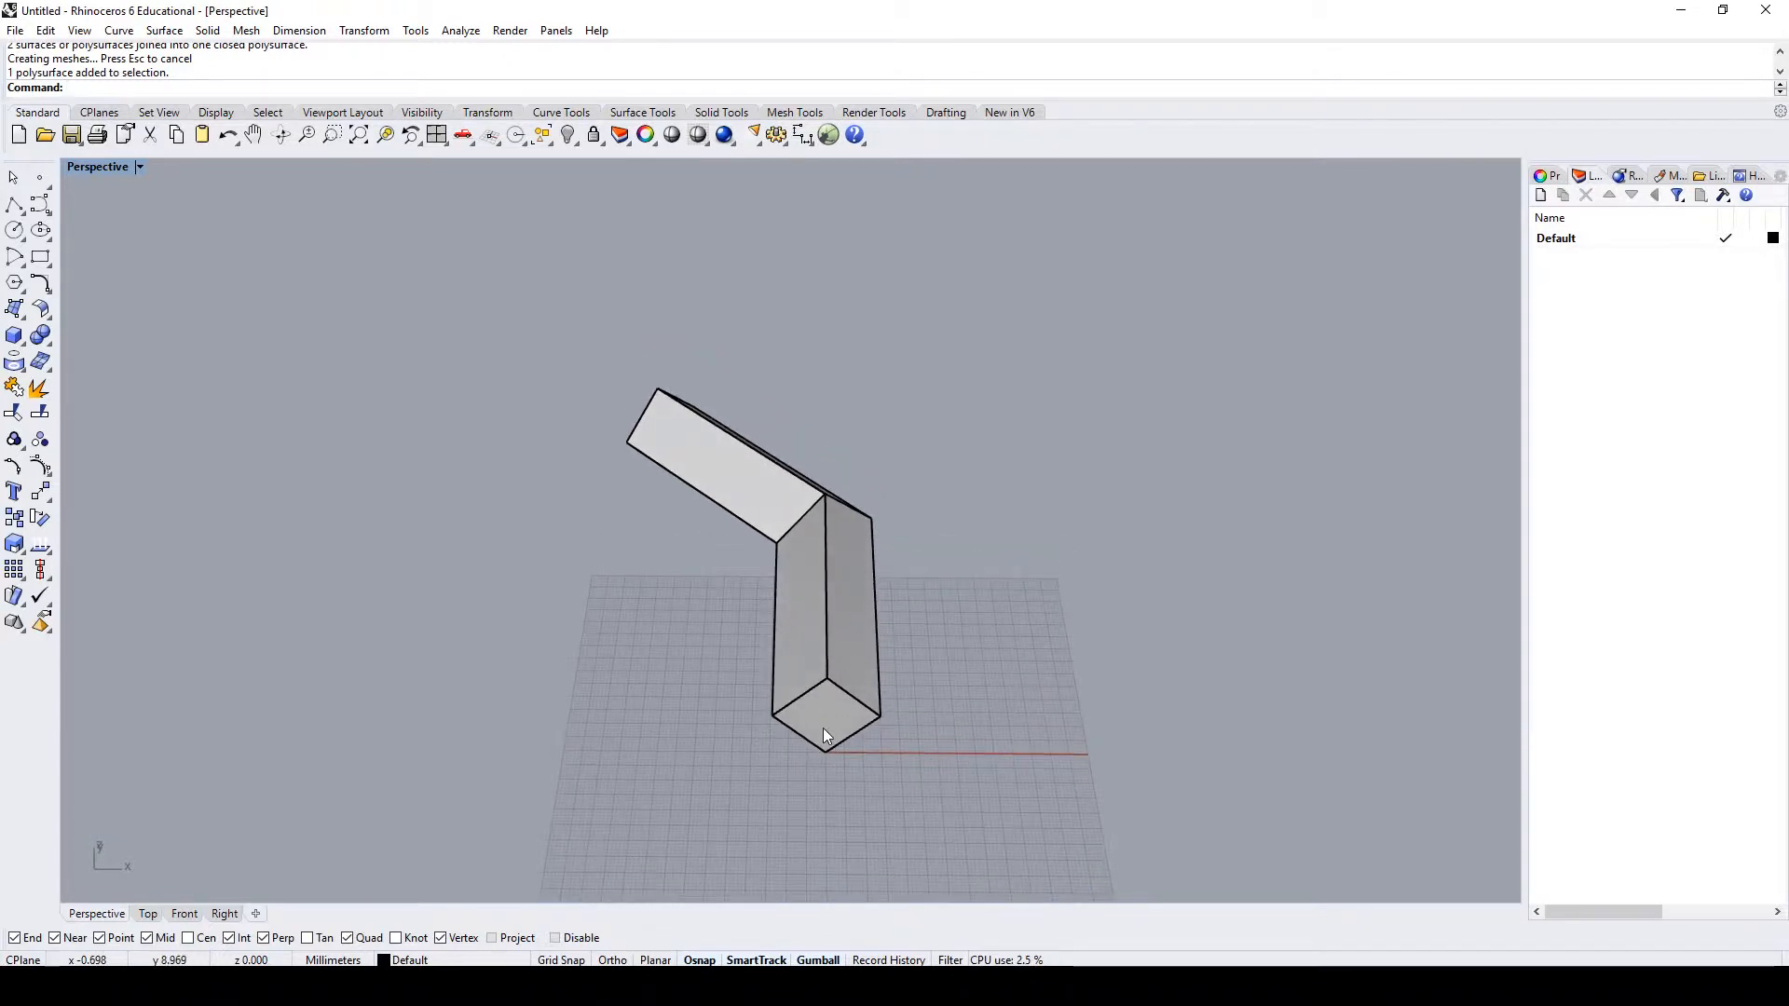
mouse_move(909, 680)
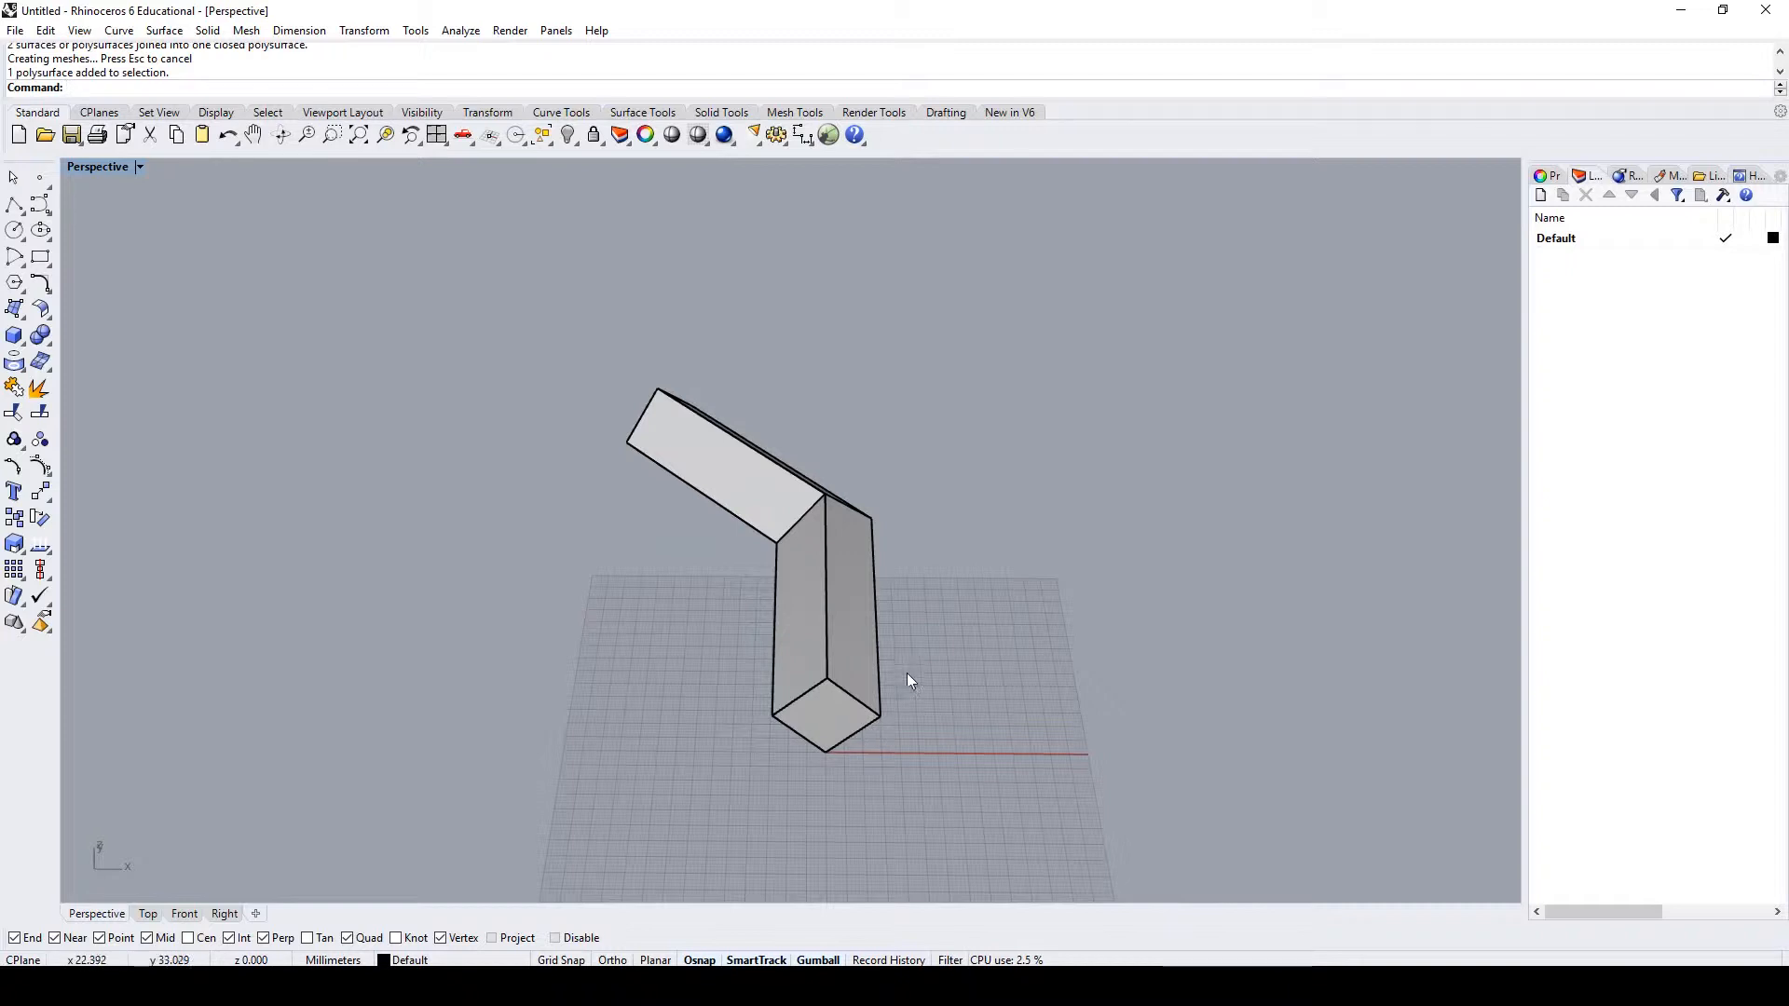
- Rename the Default layer to ComponentA and set its colour to red
double_click(1556, 239)
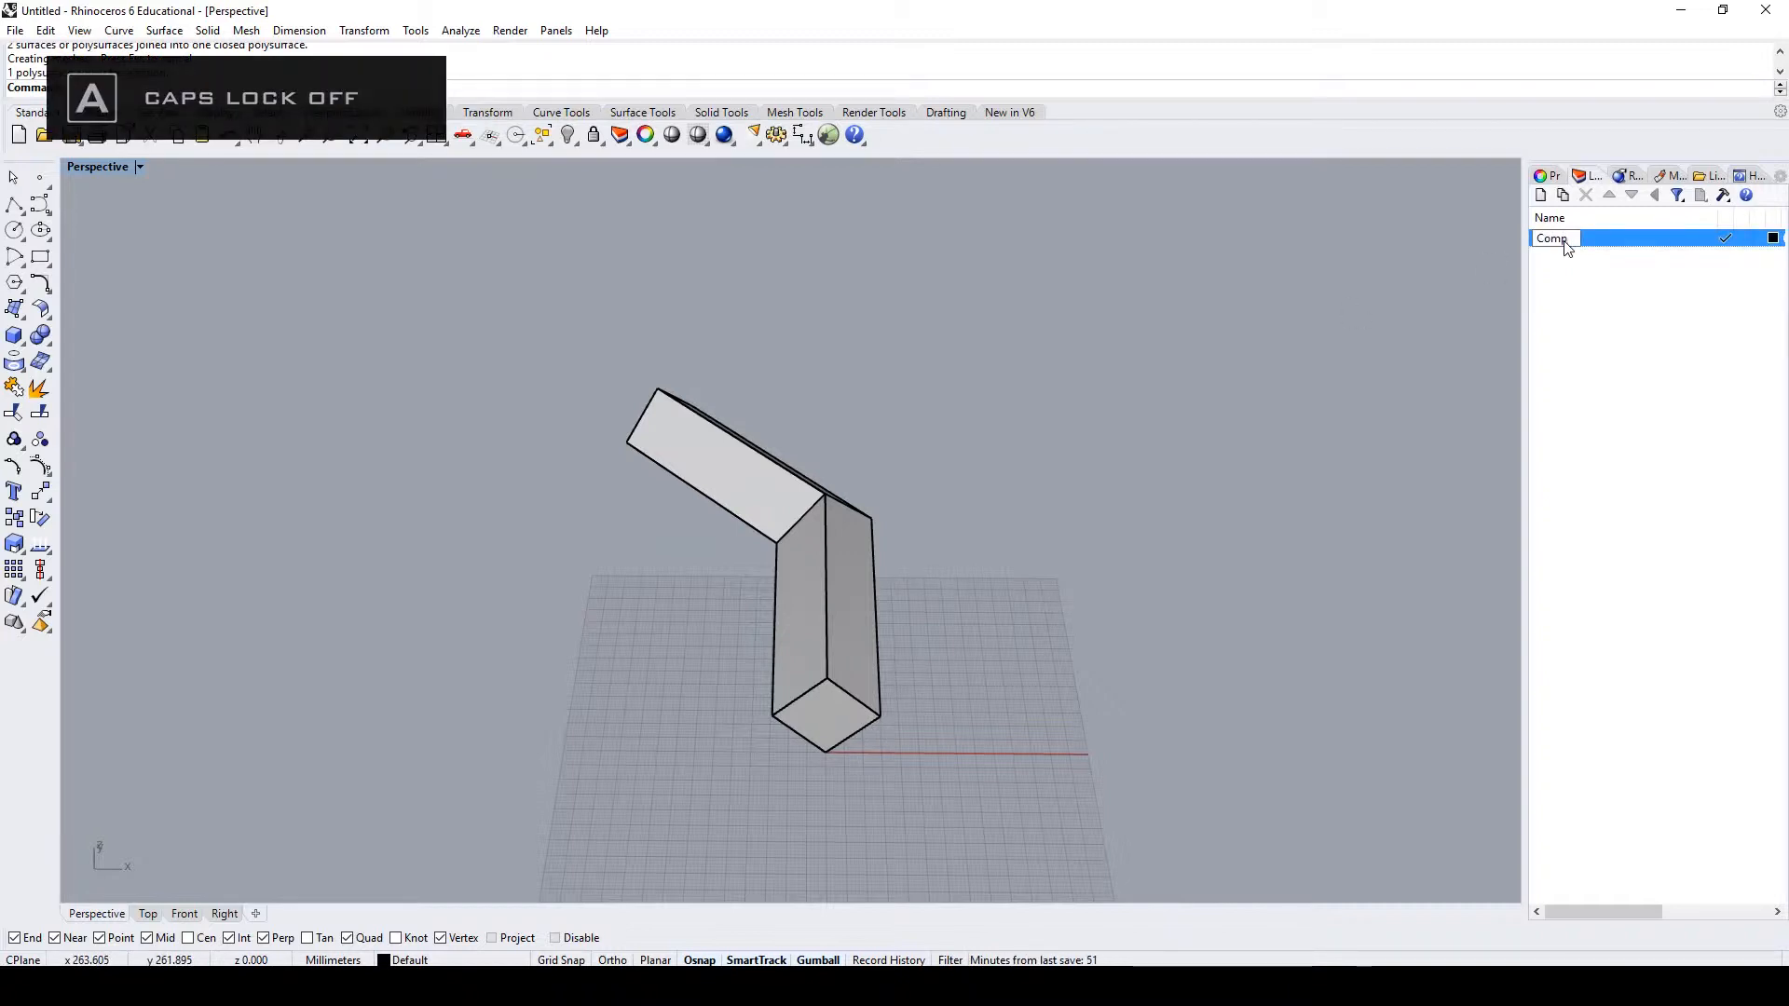
type("ComponentA")
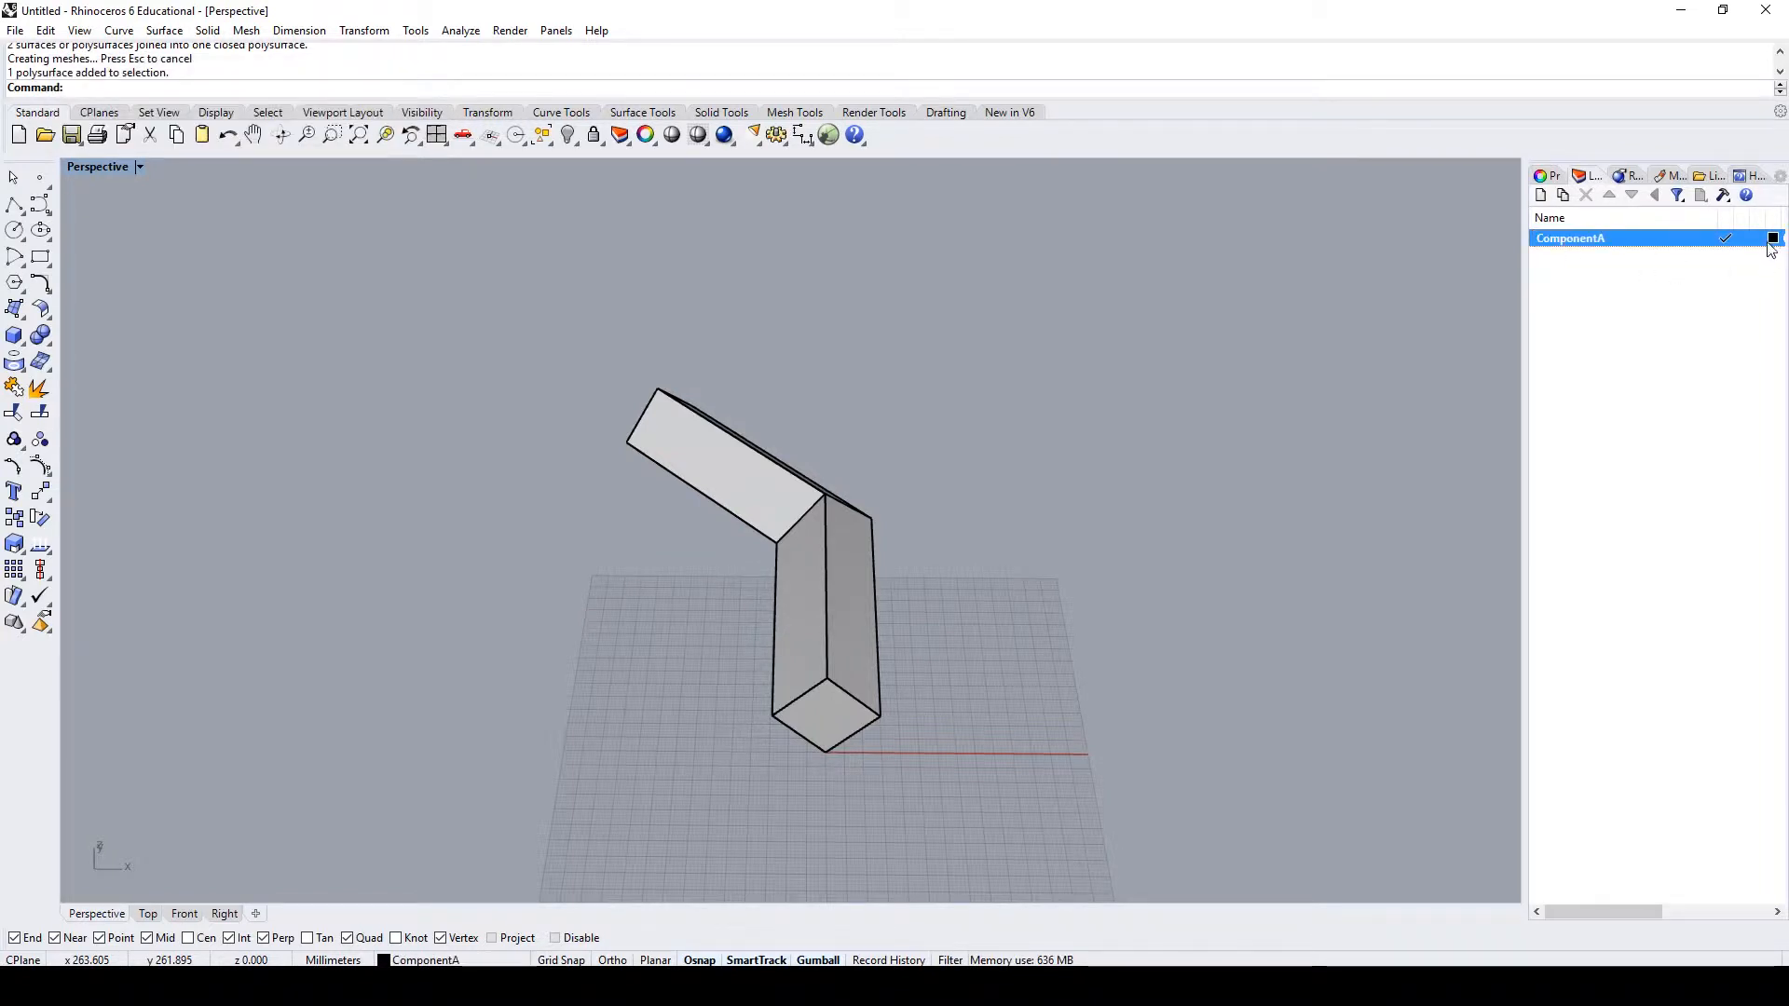
left_click(1775, 238)
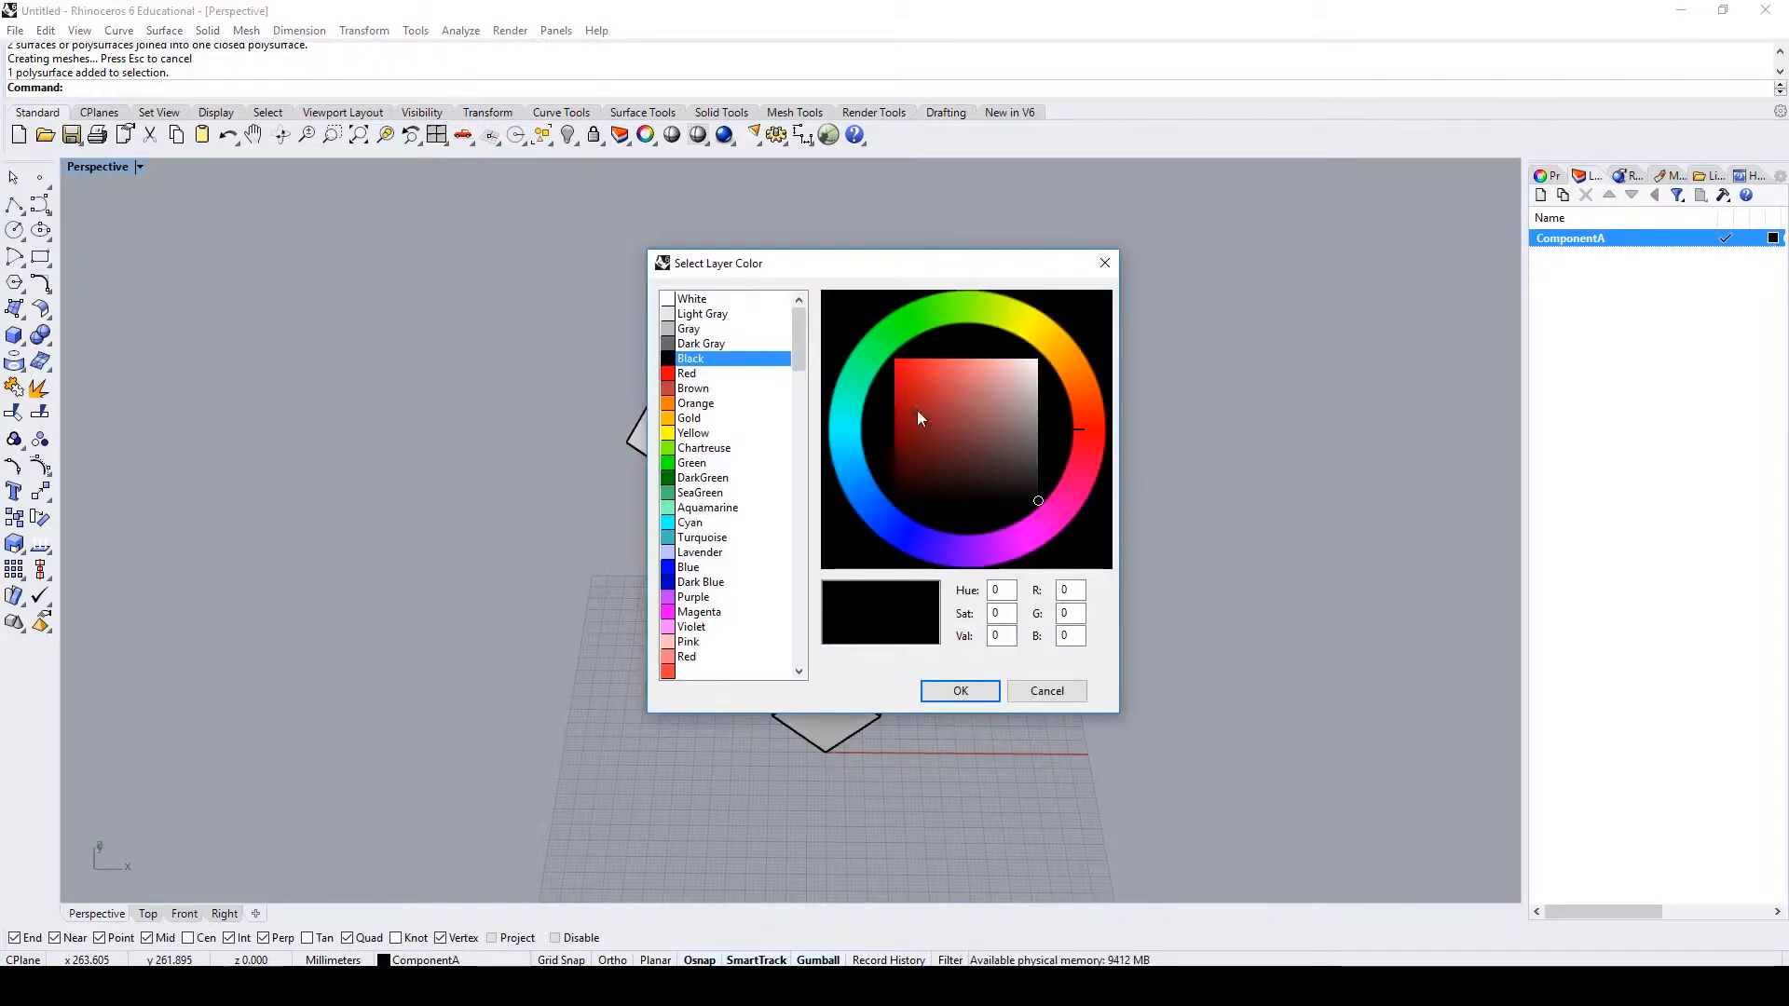
left_click(960, 690)
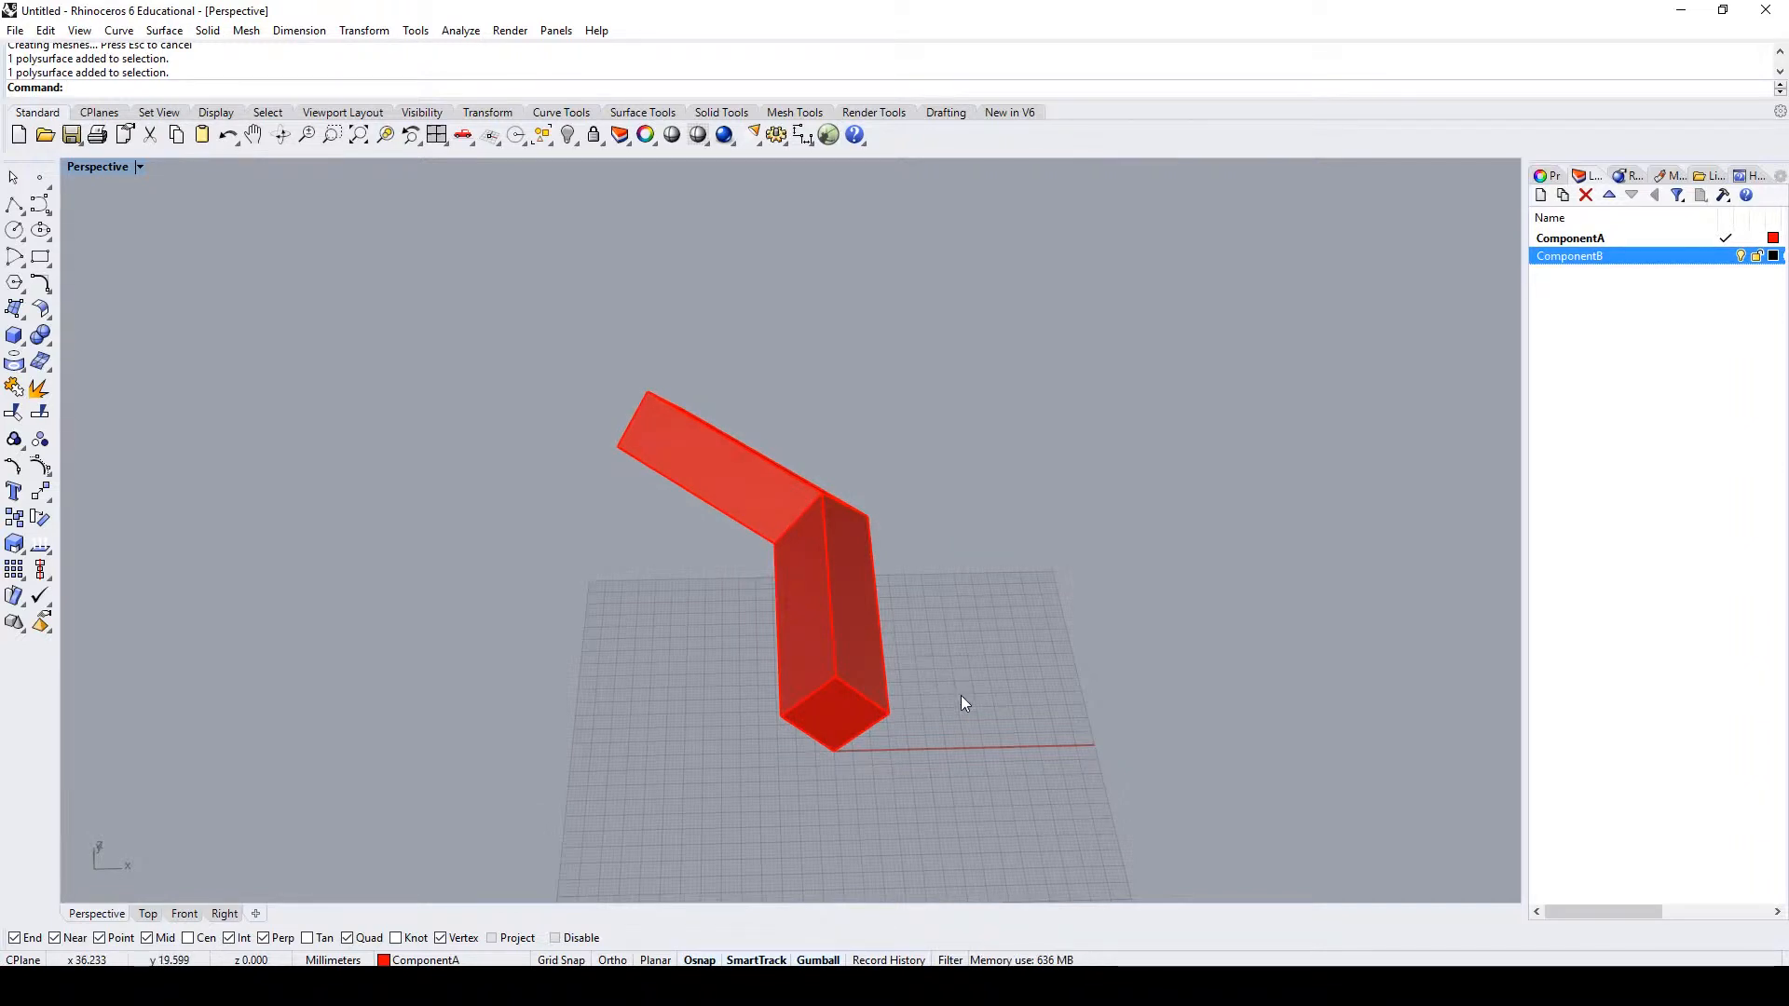
mouse_move(986, 705)
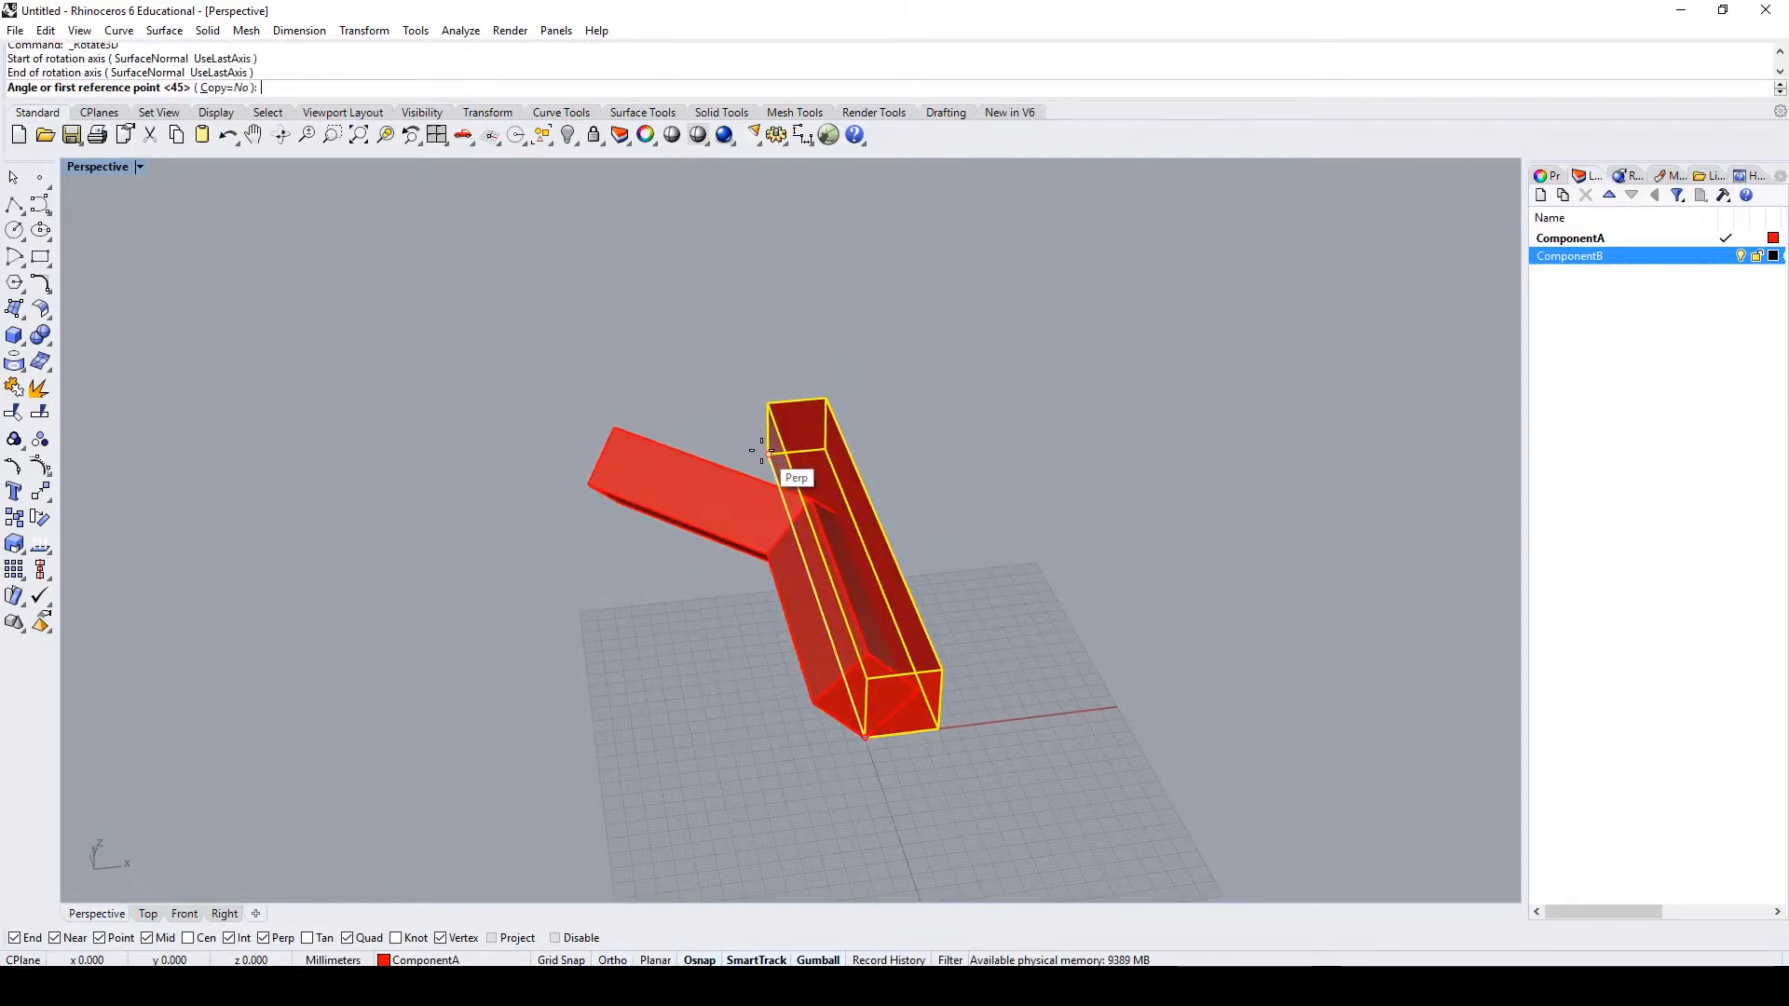
- Colour layer ComponentB and add 45-degree rotated copies of the red box as branches
type("45")
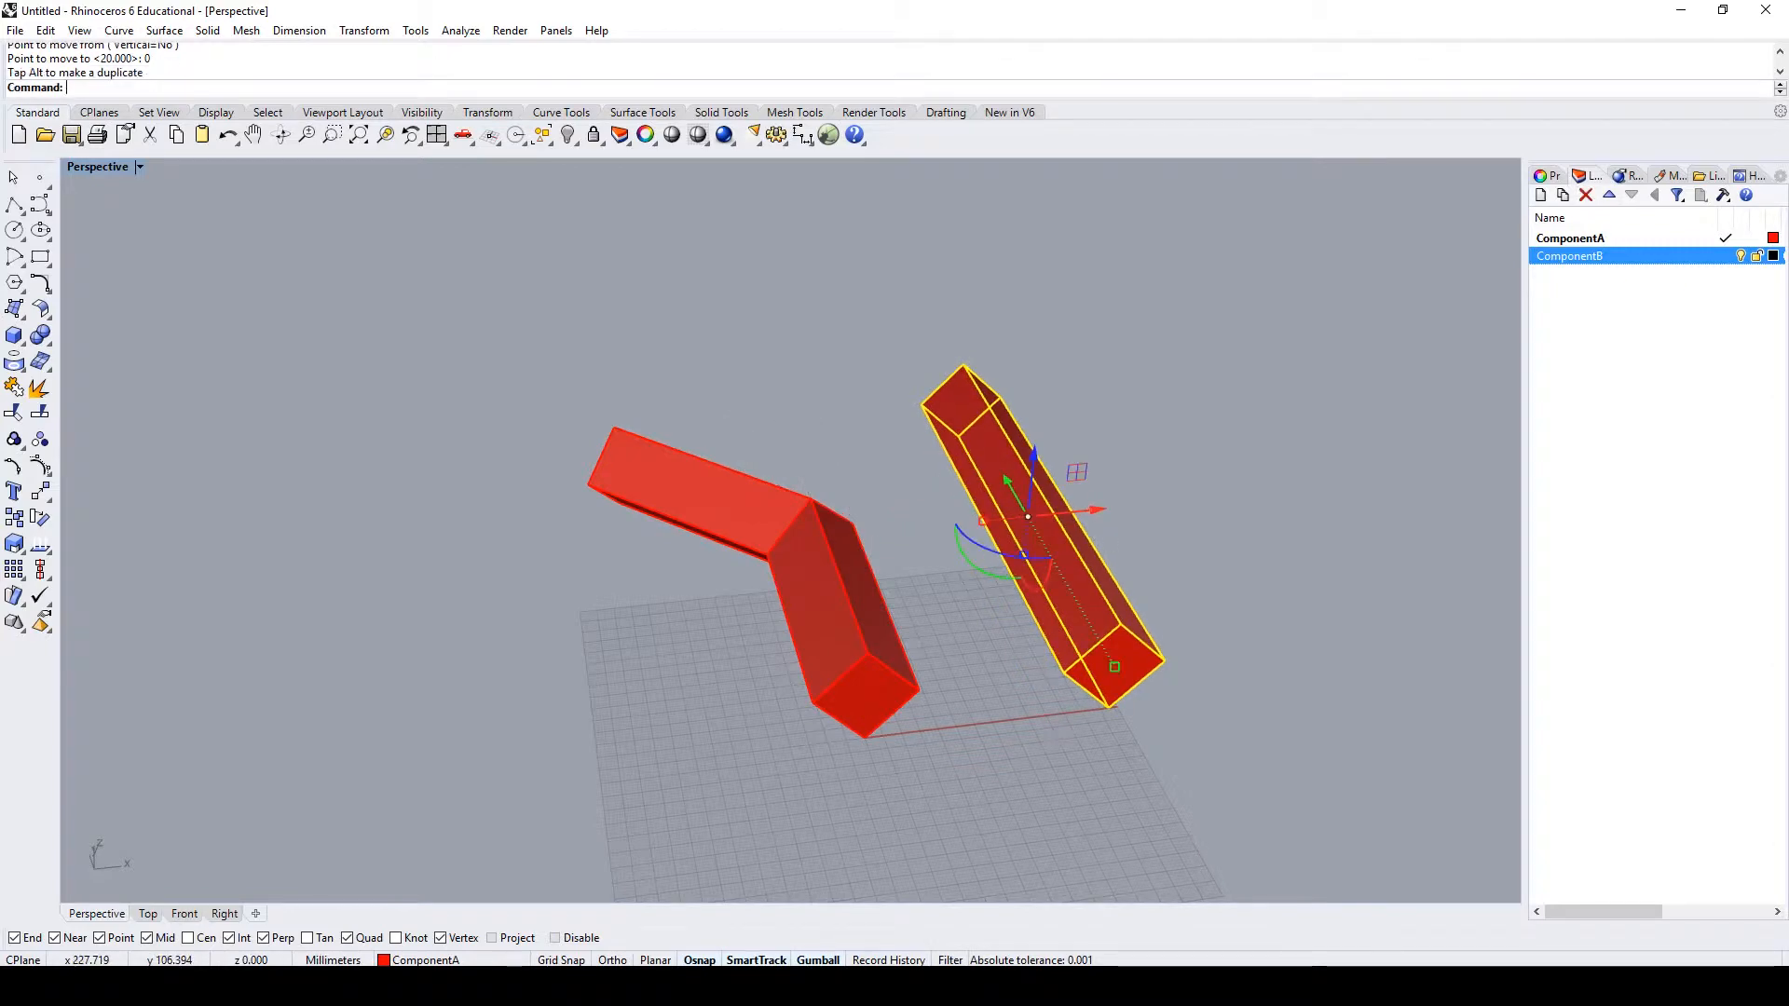
left_click(1774, 256)
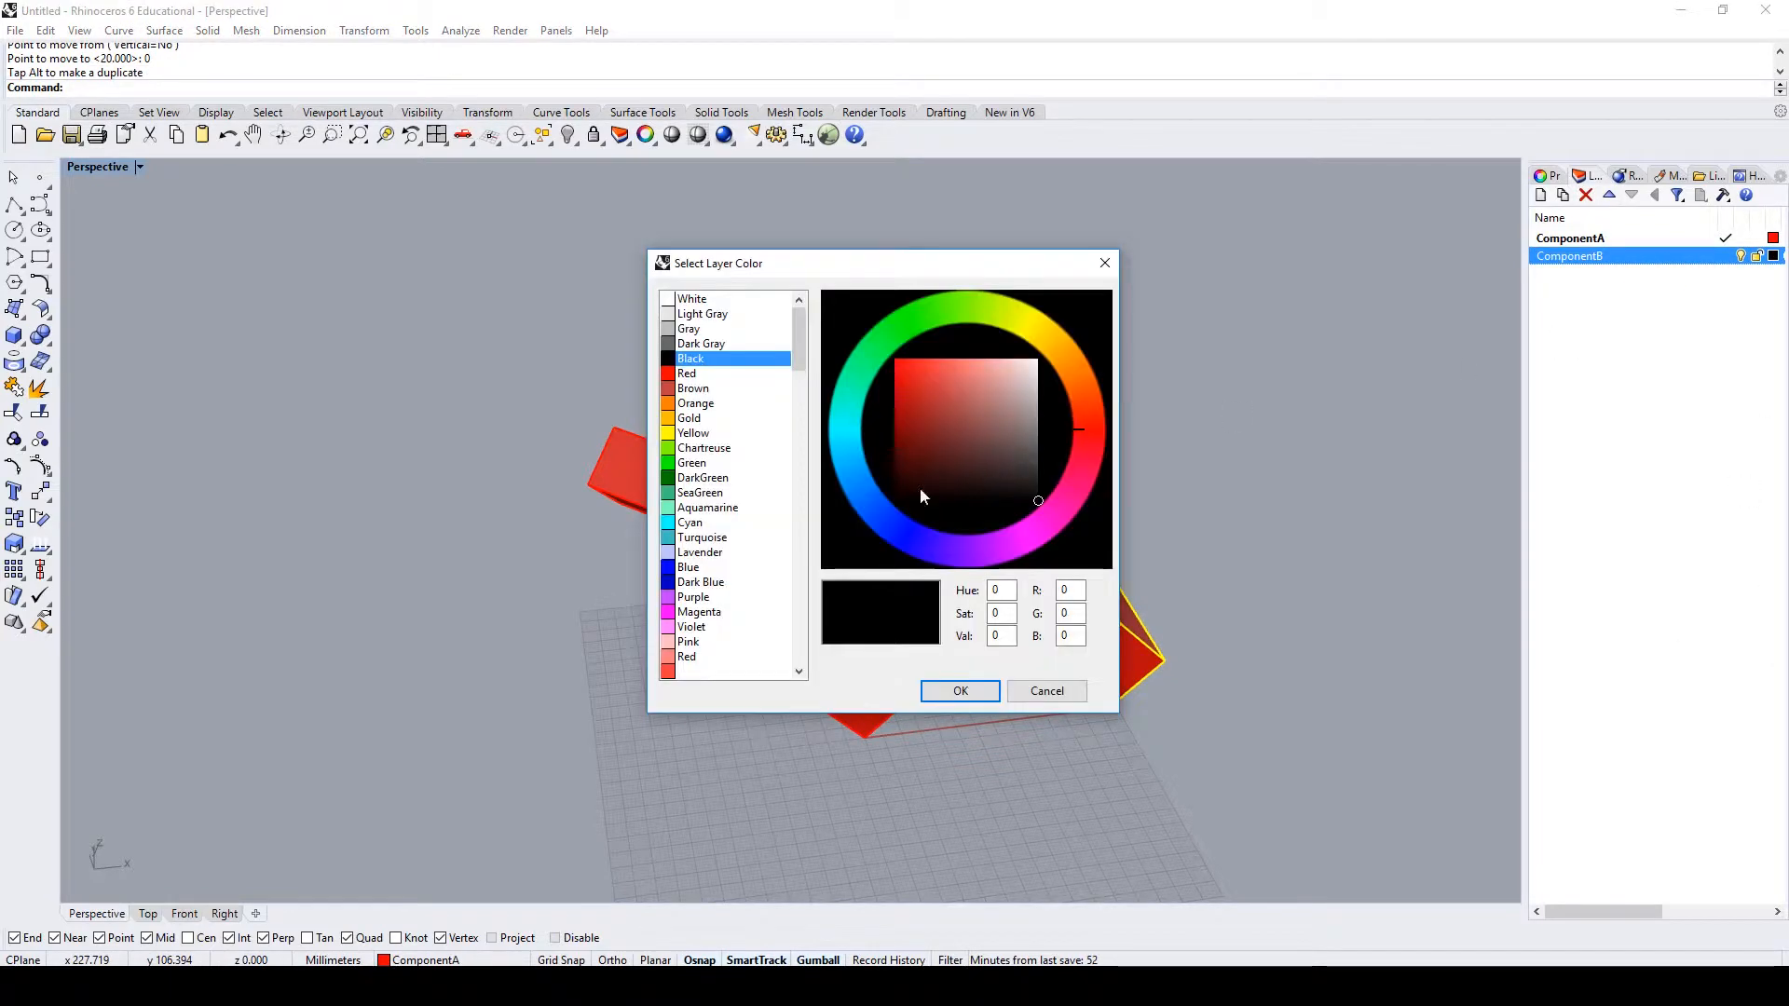
left_click(960, 690)
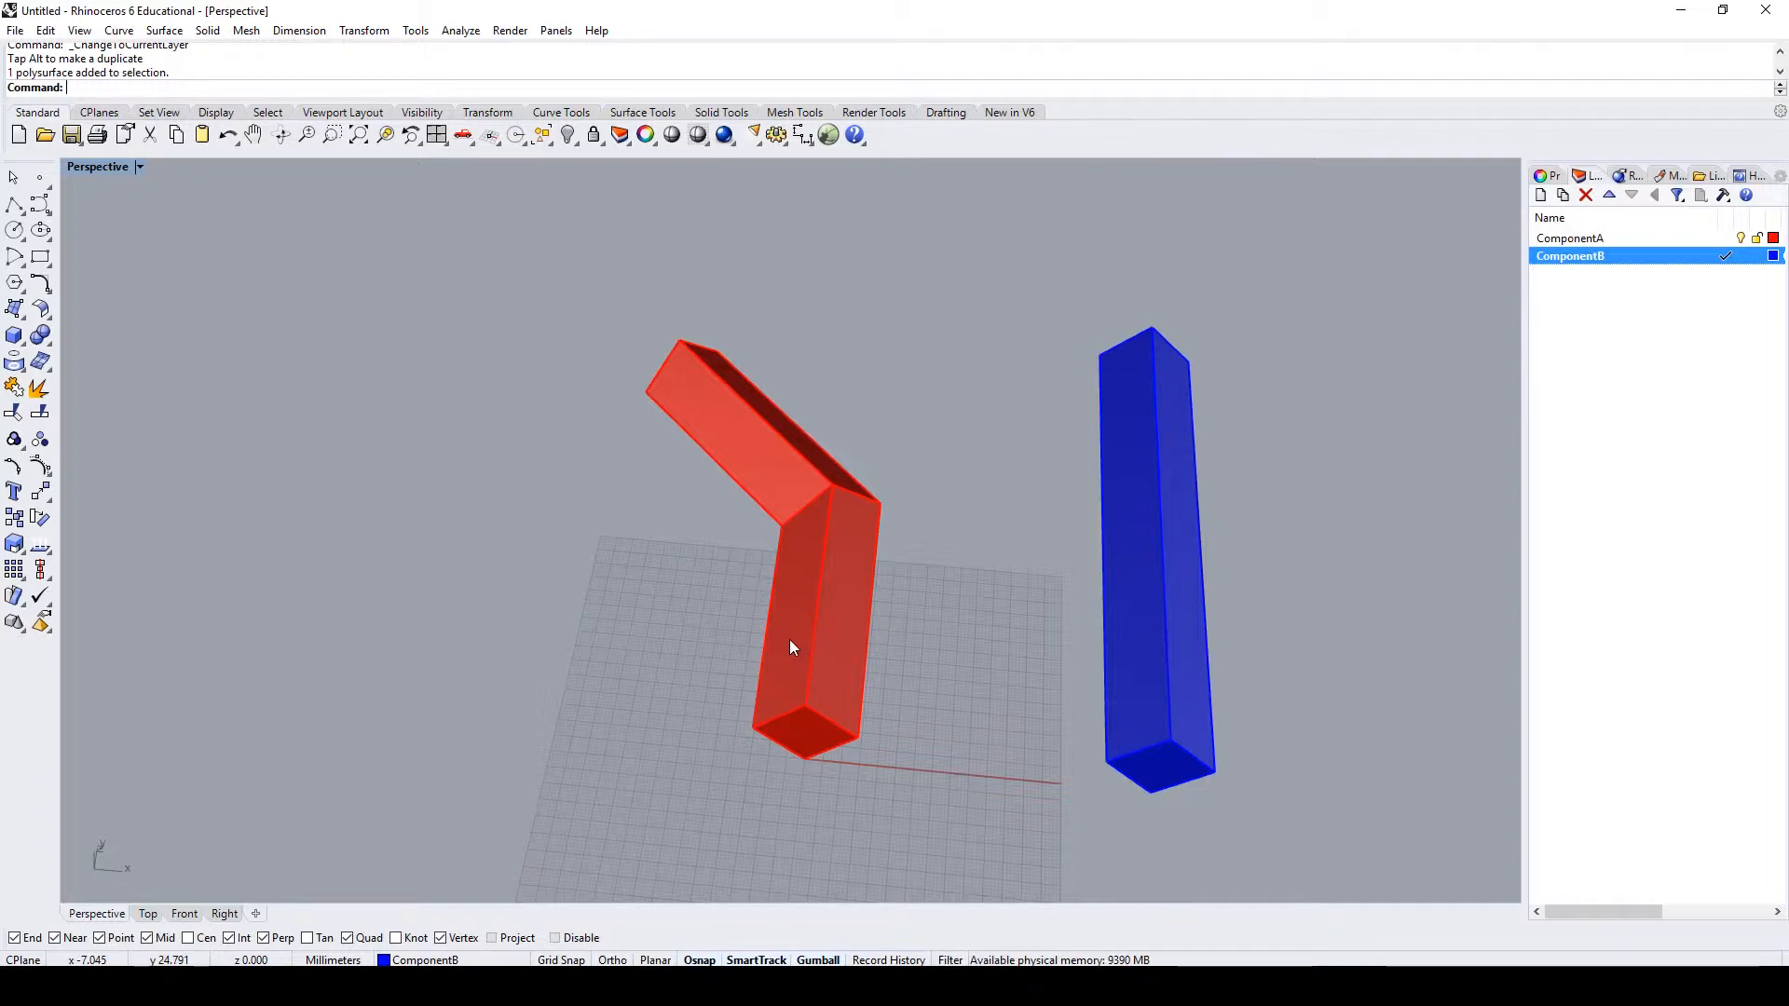
left_click(794, 649)
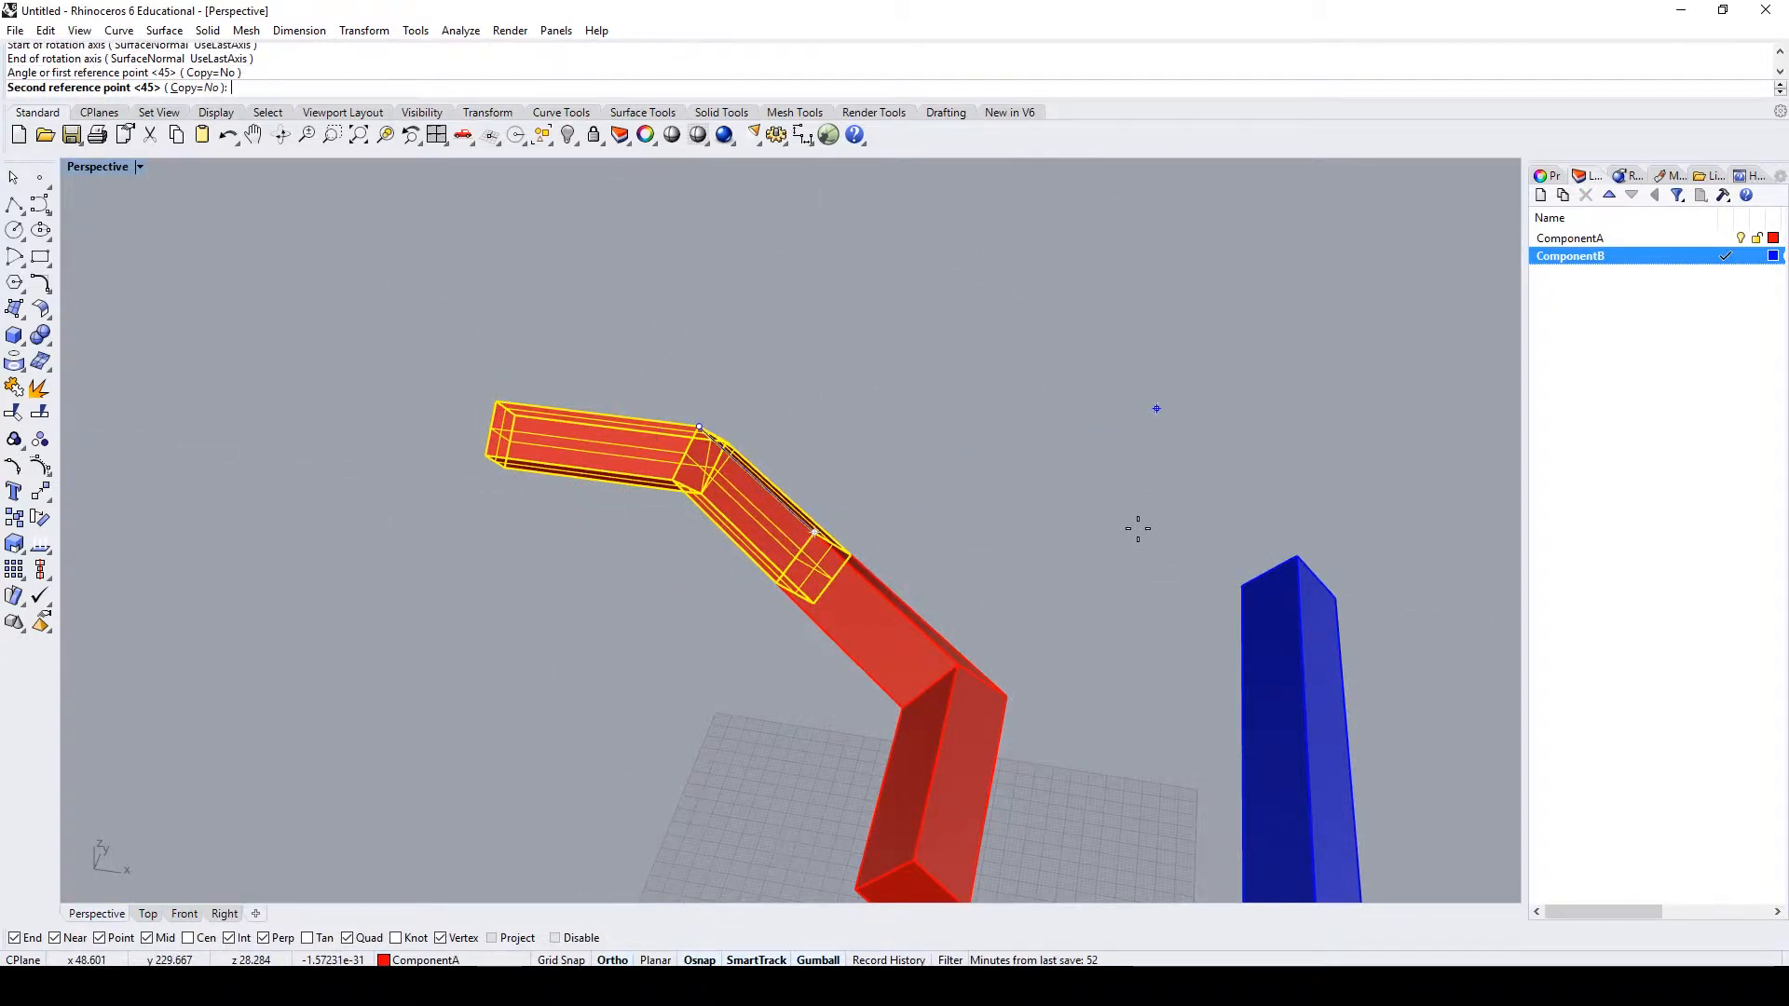
type("4")
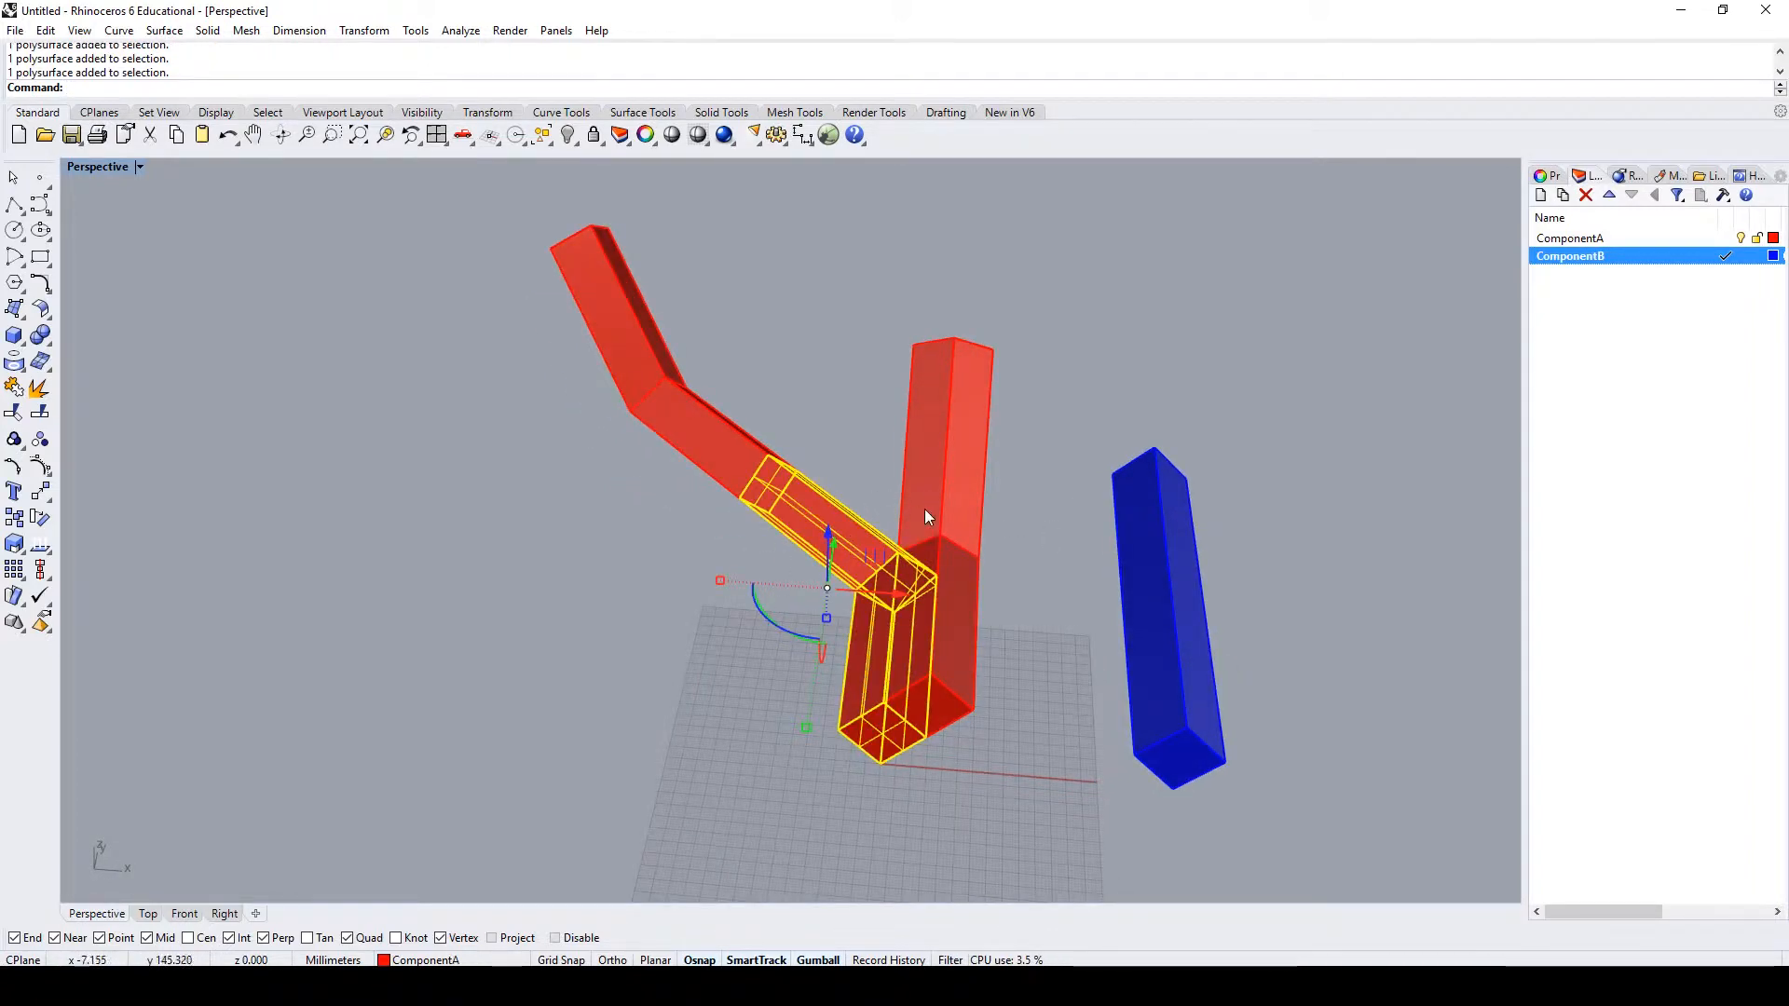
- Select the extra red branch copies and delete them, leaving the grey base elbow
left_click(1540, 195)
type("Base Component")
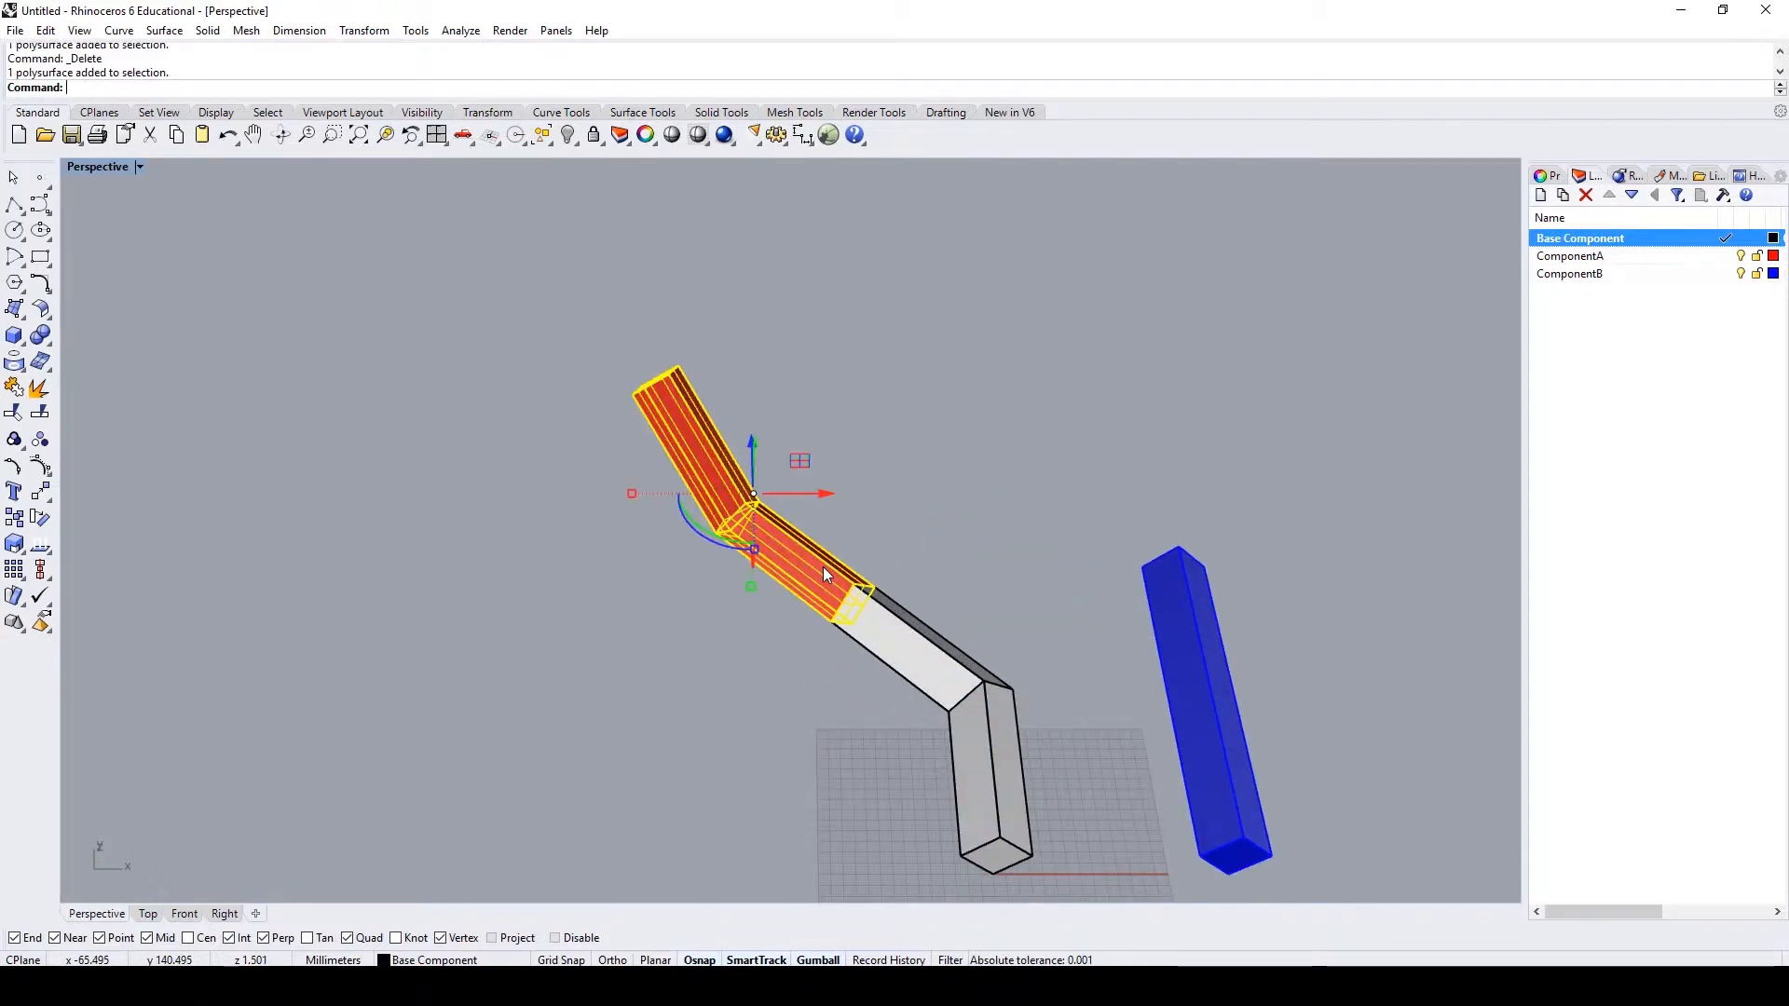
key("Delete")
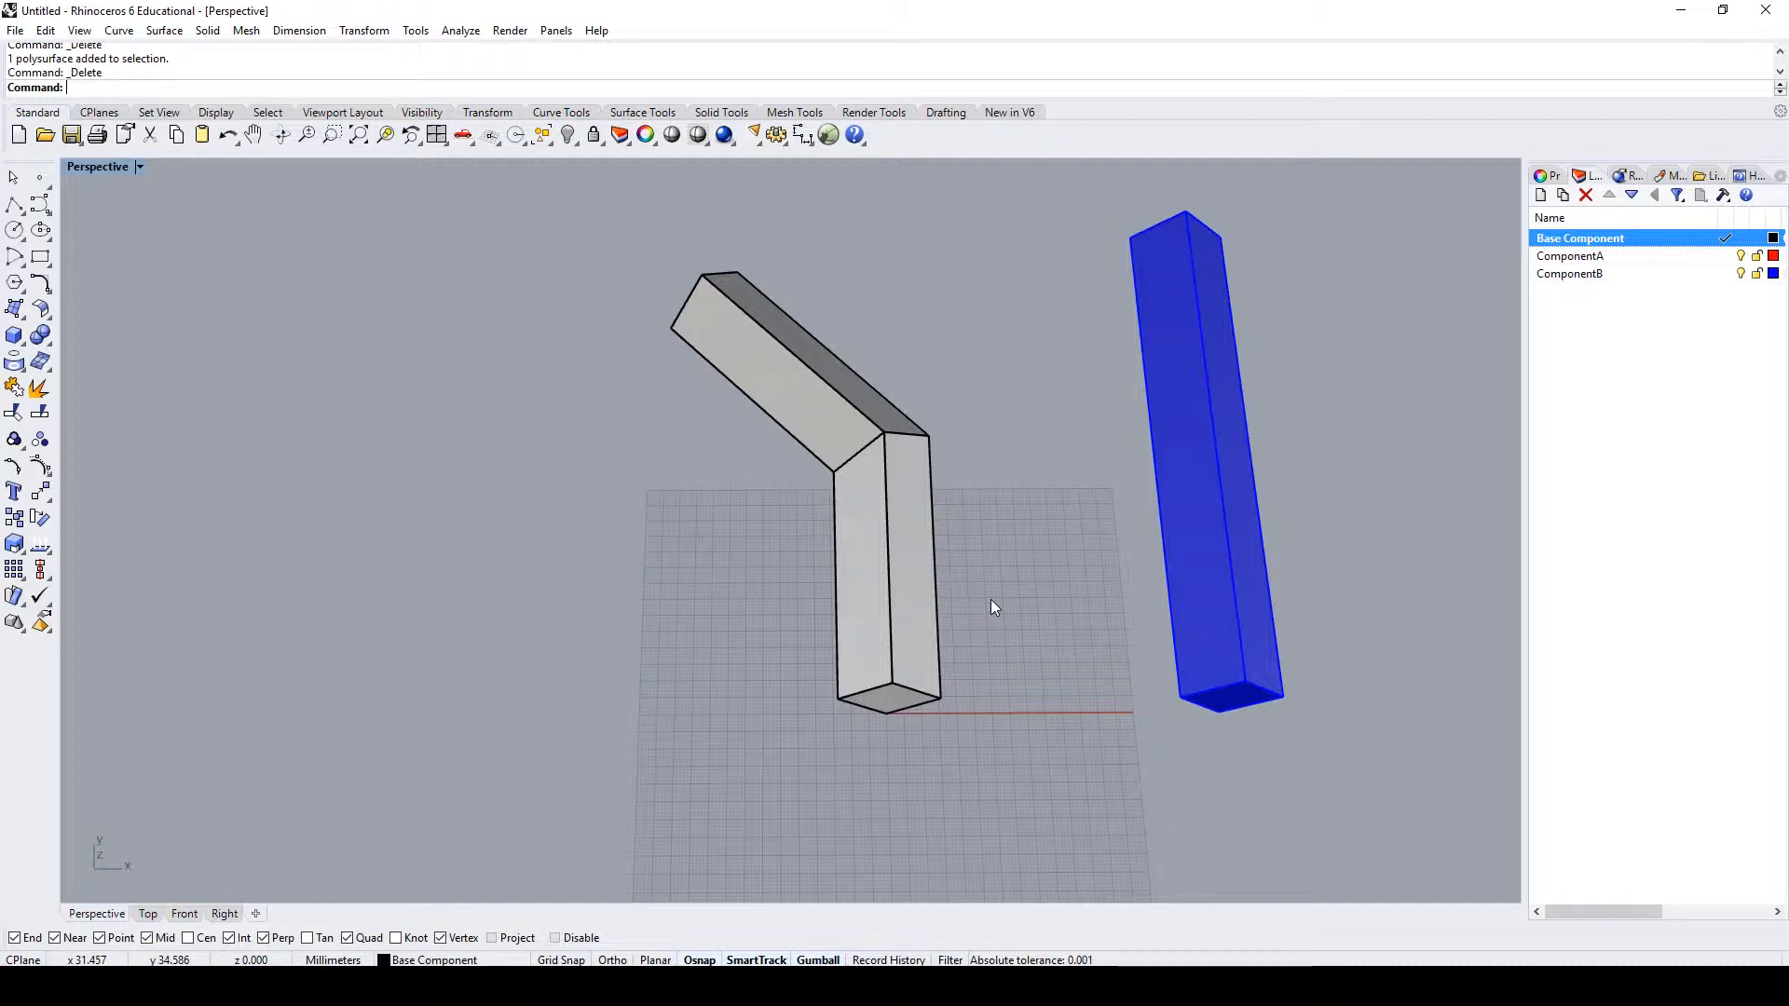
- Draw a Polyline tag curve with a 10 mm leg beside the foot of the base shape
left_click_drag(994, 606, 982, 582)
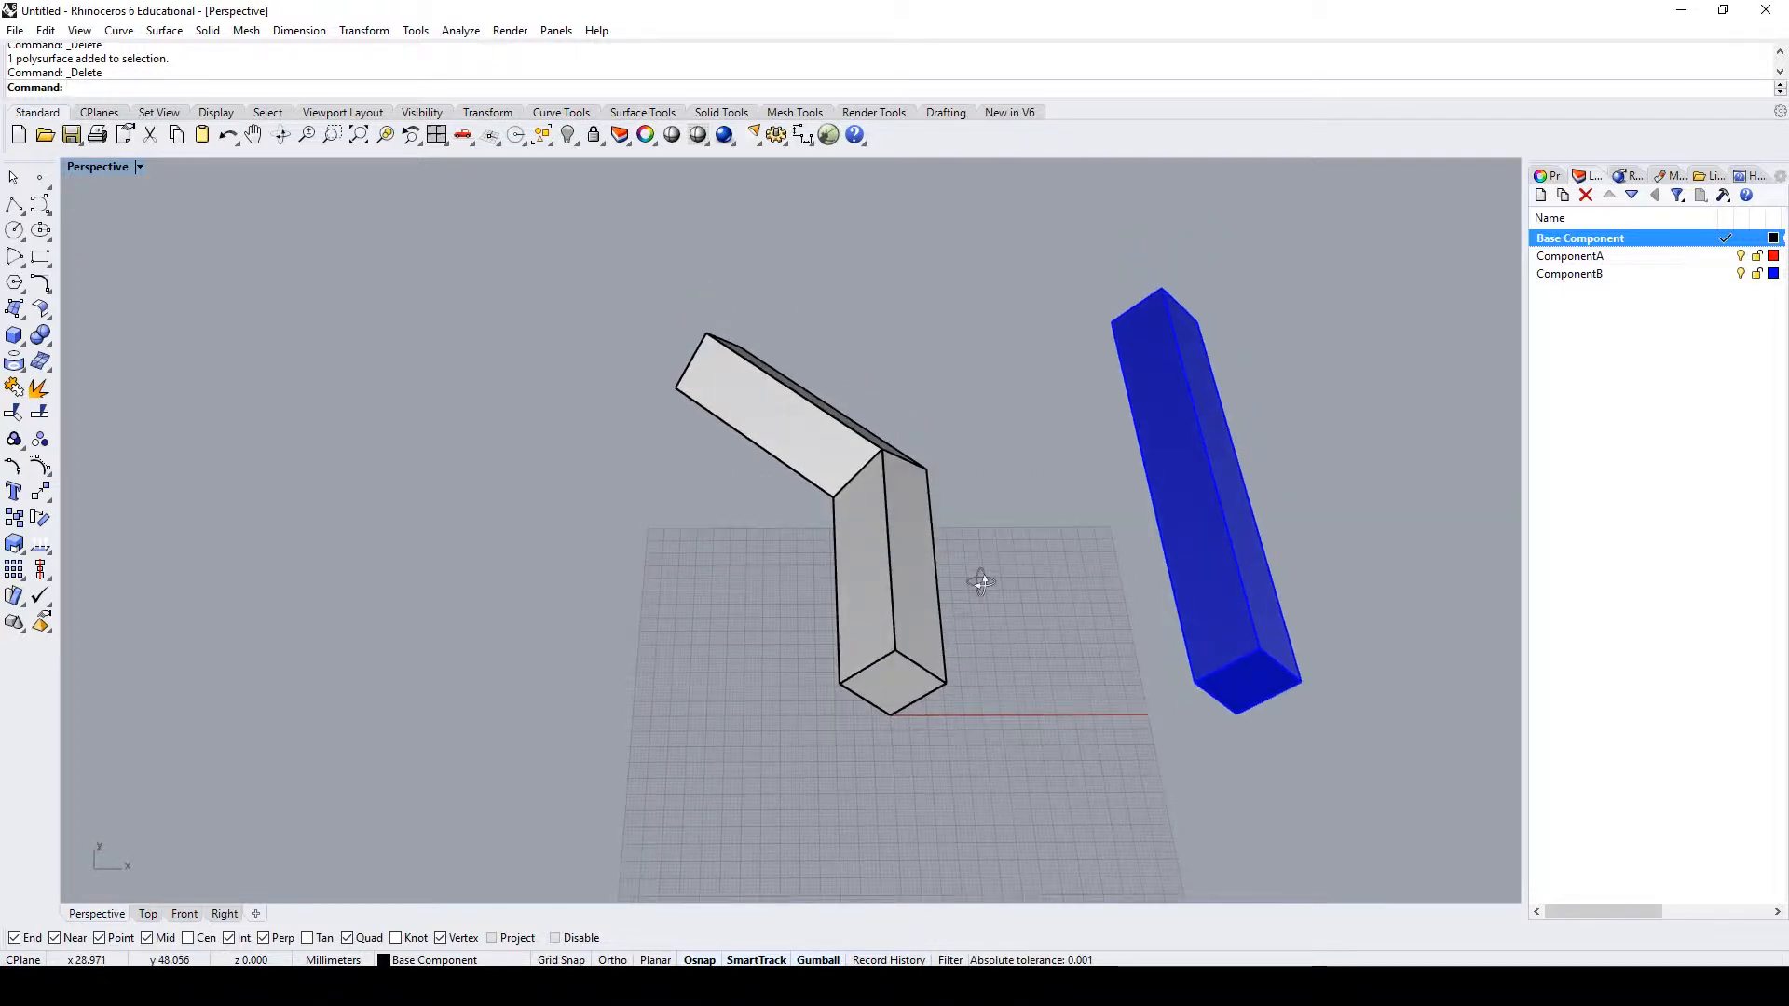
type("P")
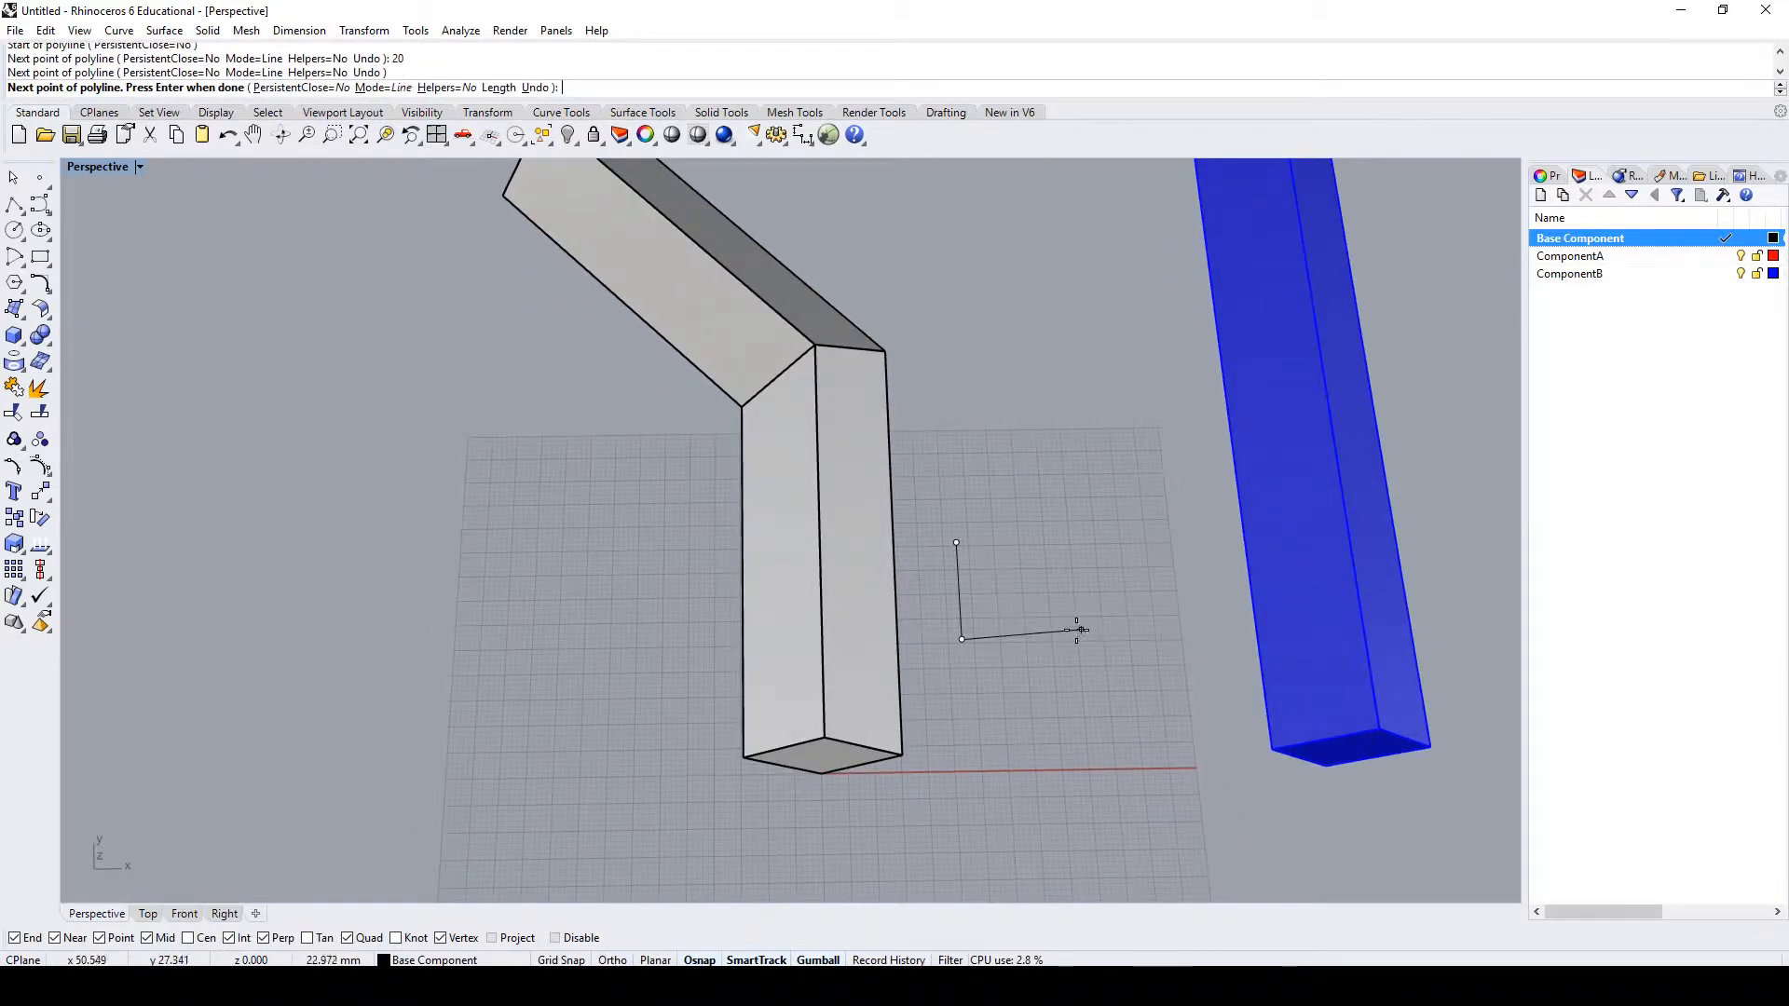
type("10")
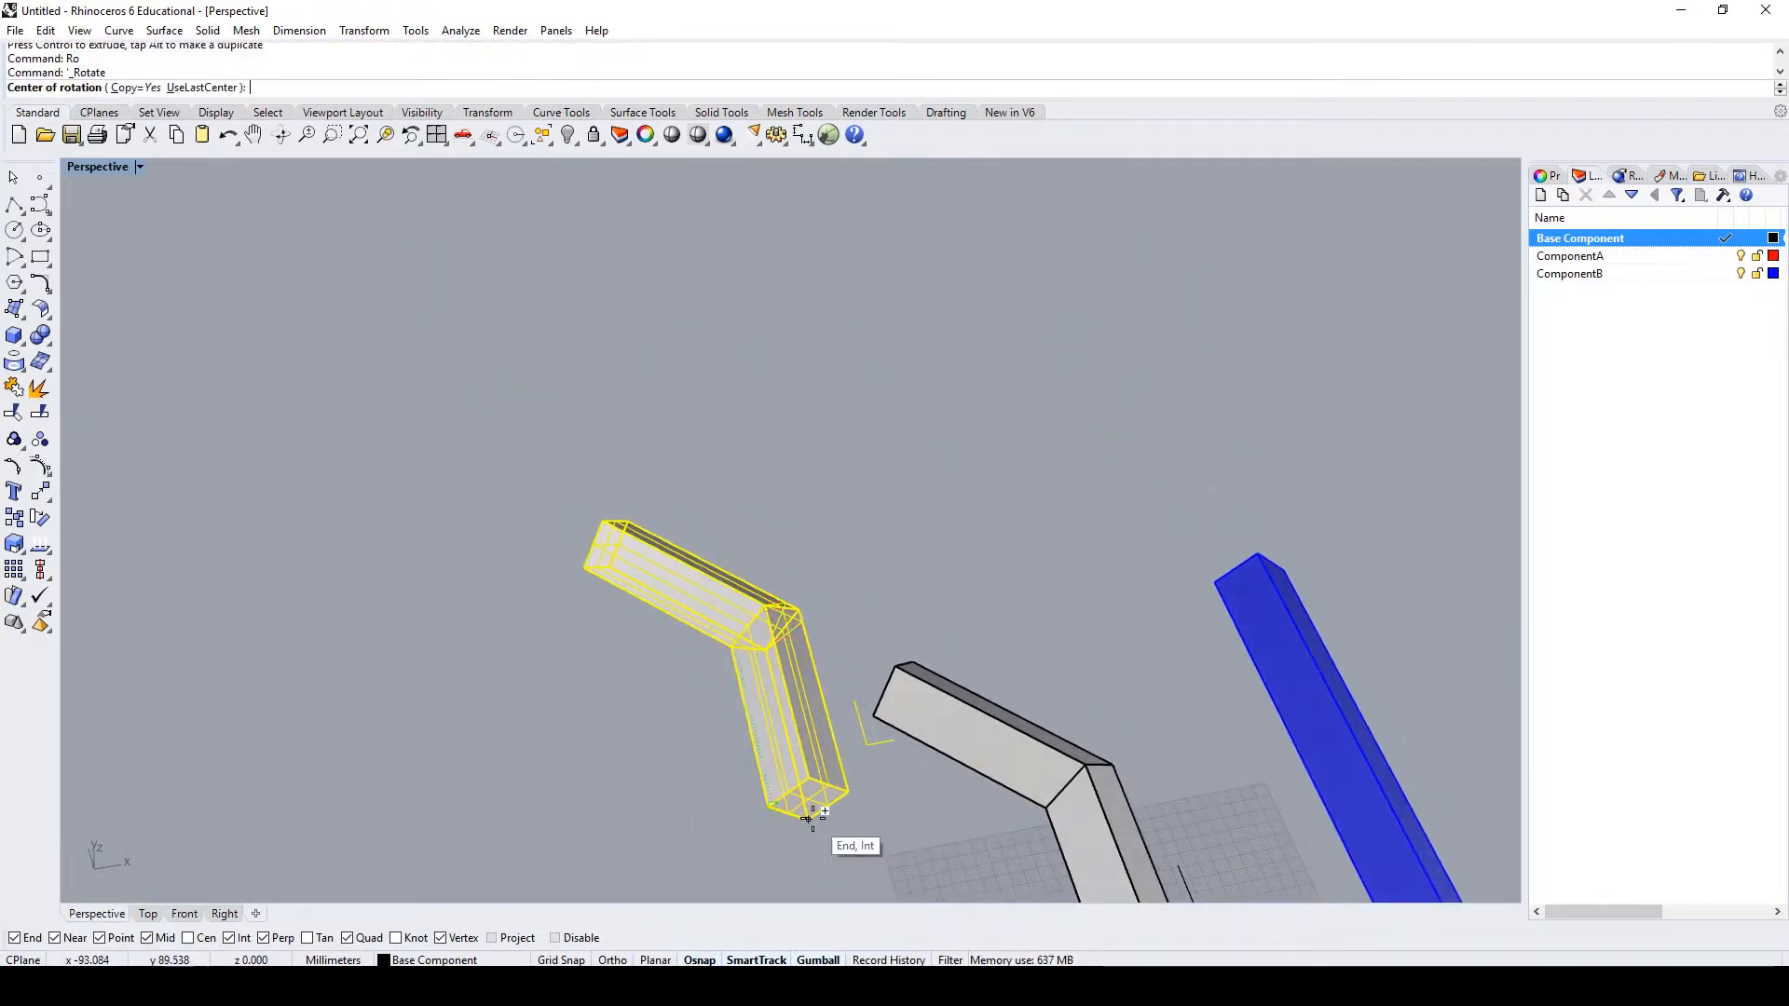
- Rotate copies of the base shape about its corner and edge axis, then select the upright copy with its tag
left_click(809, 820)
type("R3")
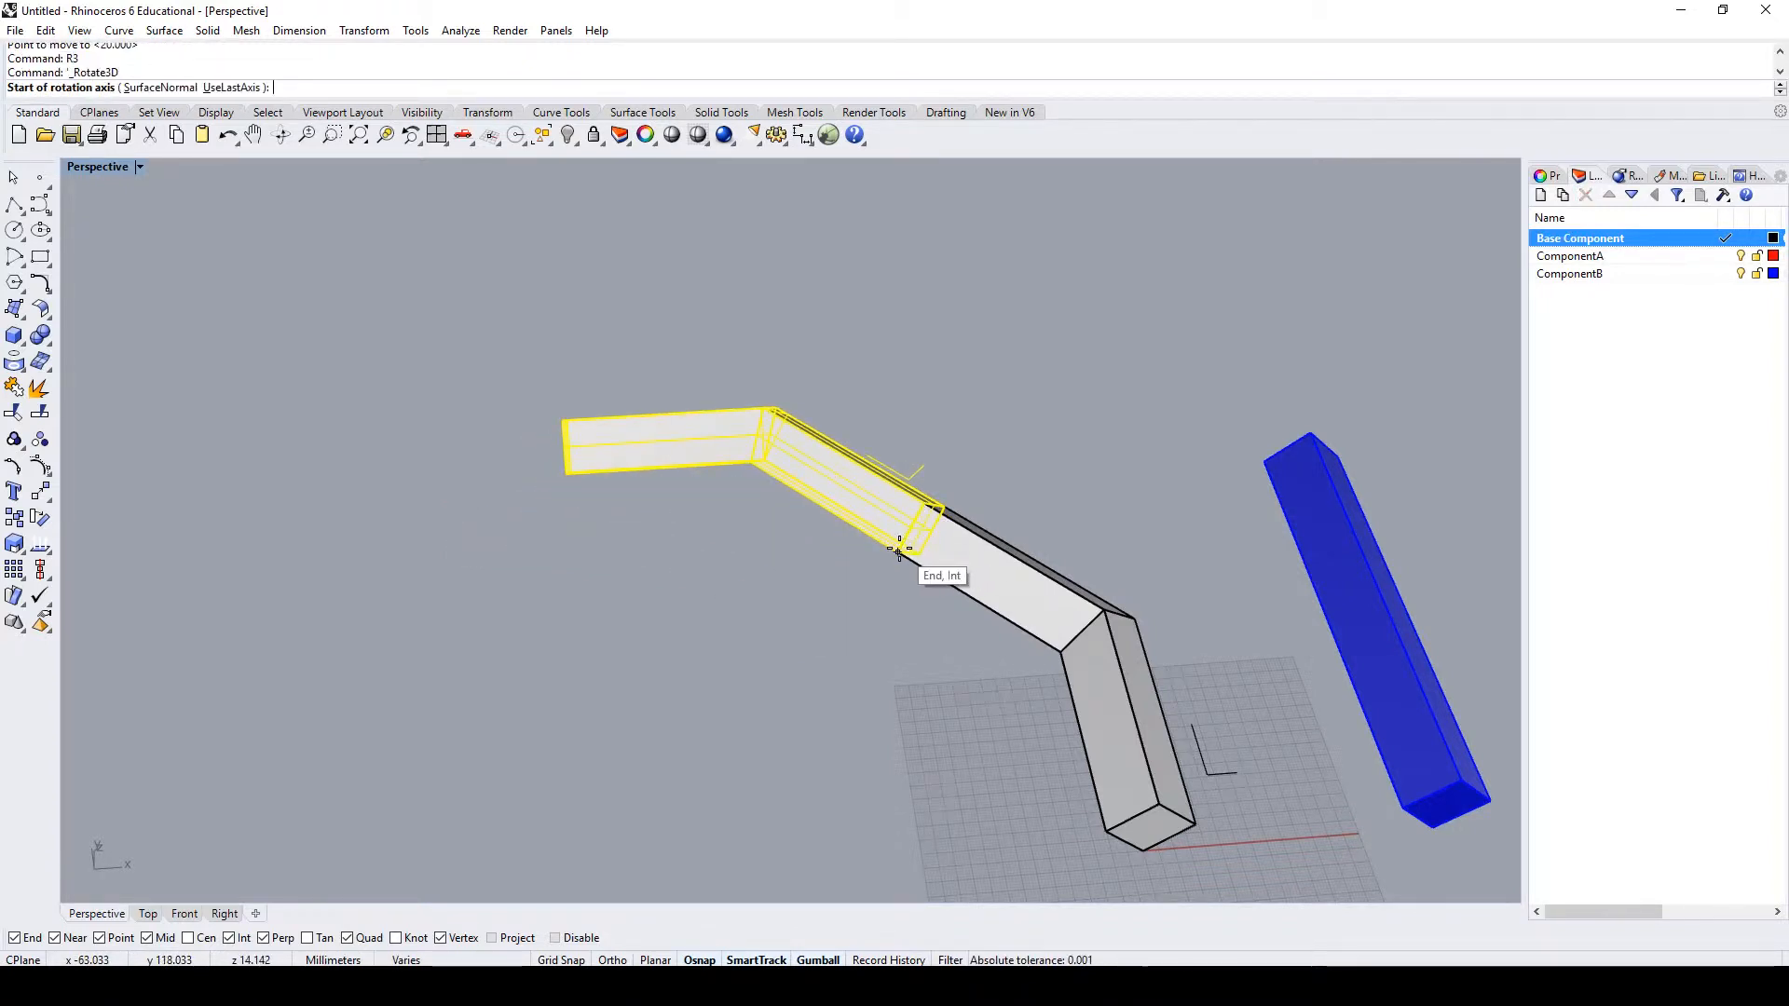
left_click(894, 555)
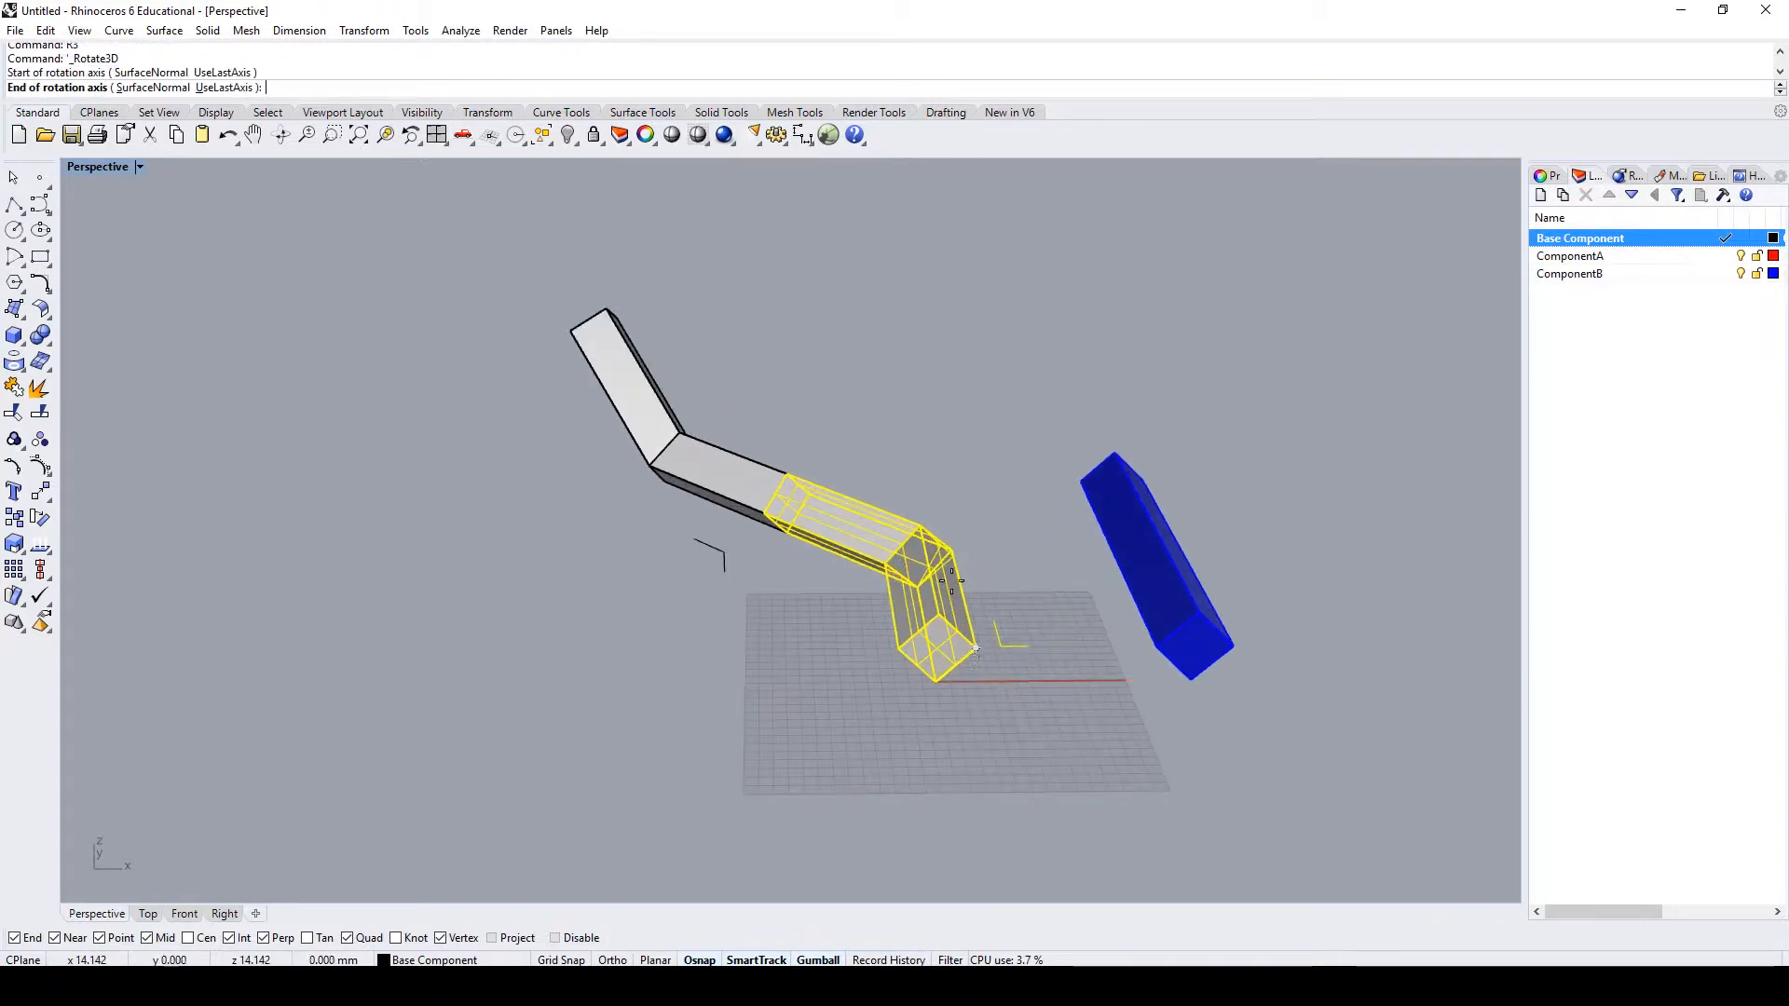
left_click(977, 647)
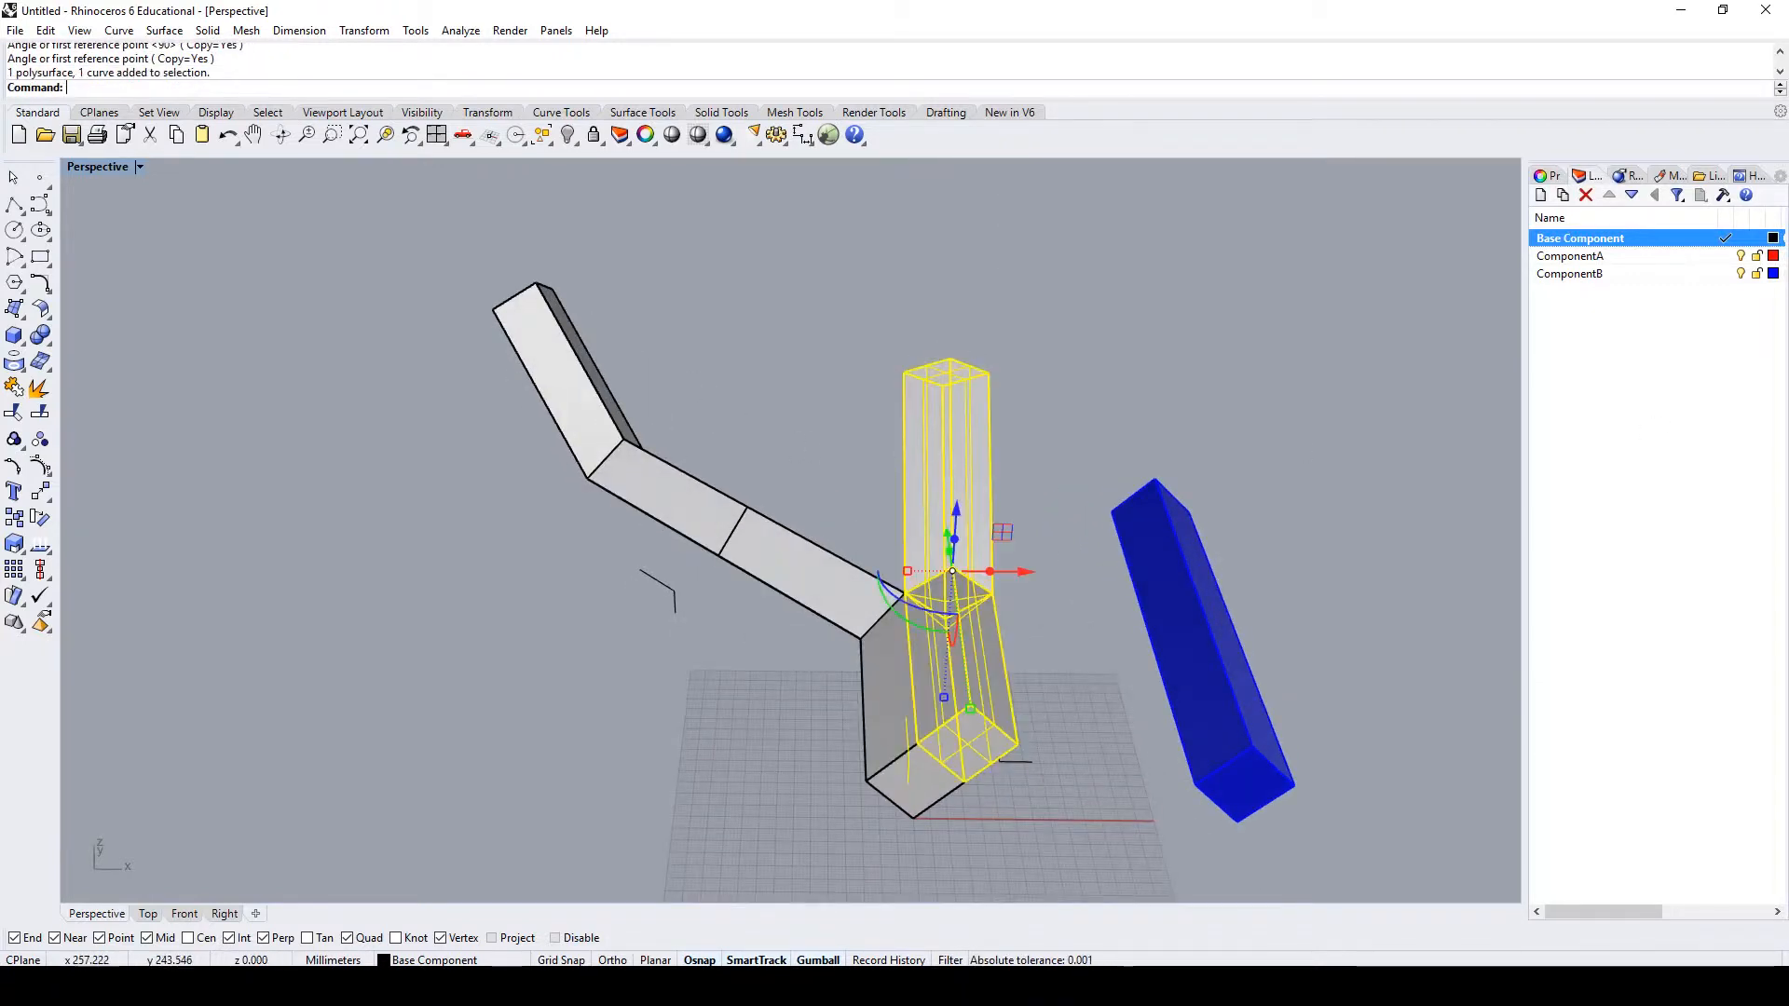
left_click(1569, 255)
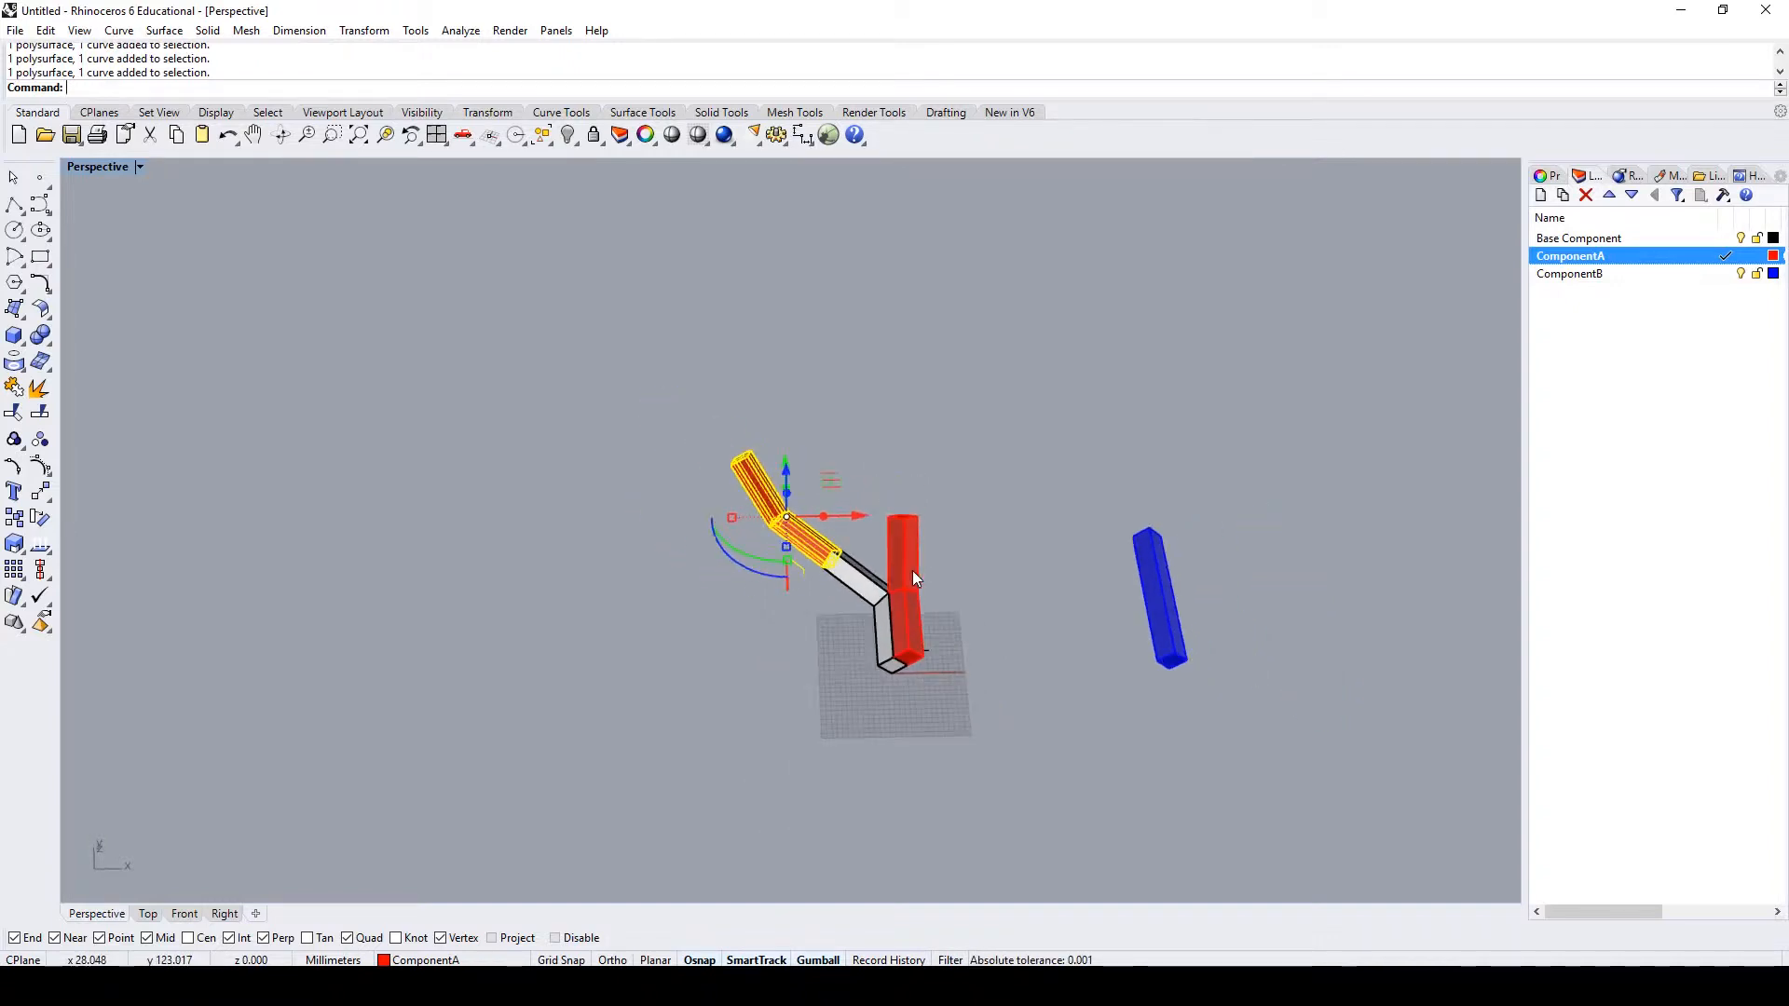
- Orient3Pt copies of component A with its tag onto the base ends to grow the red tree
left_click(906, 581)
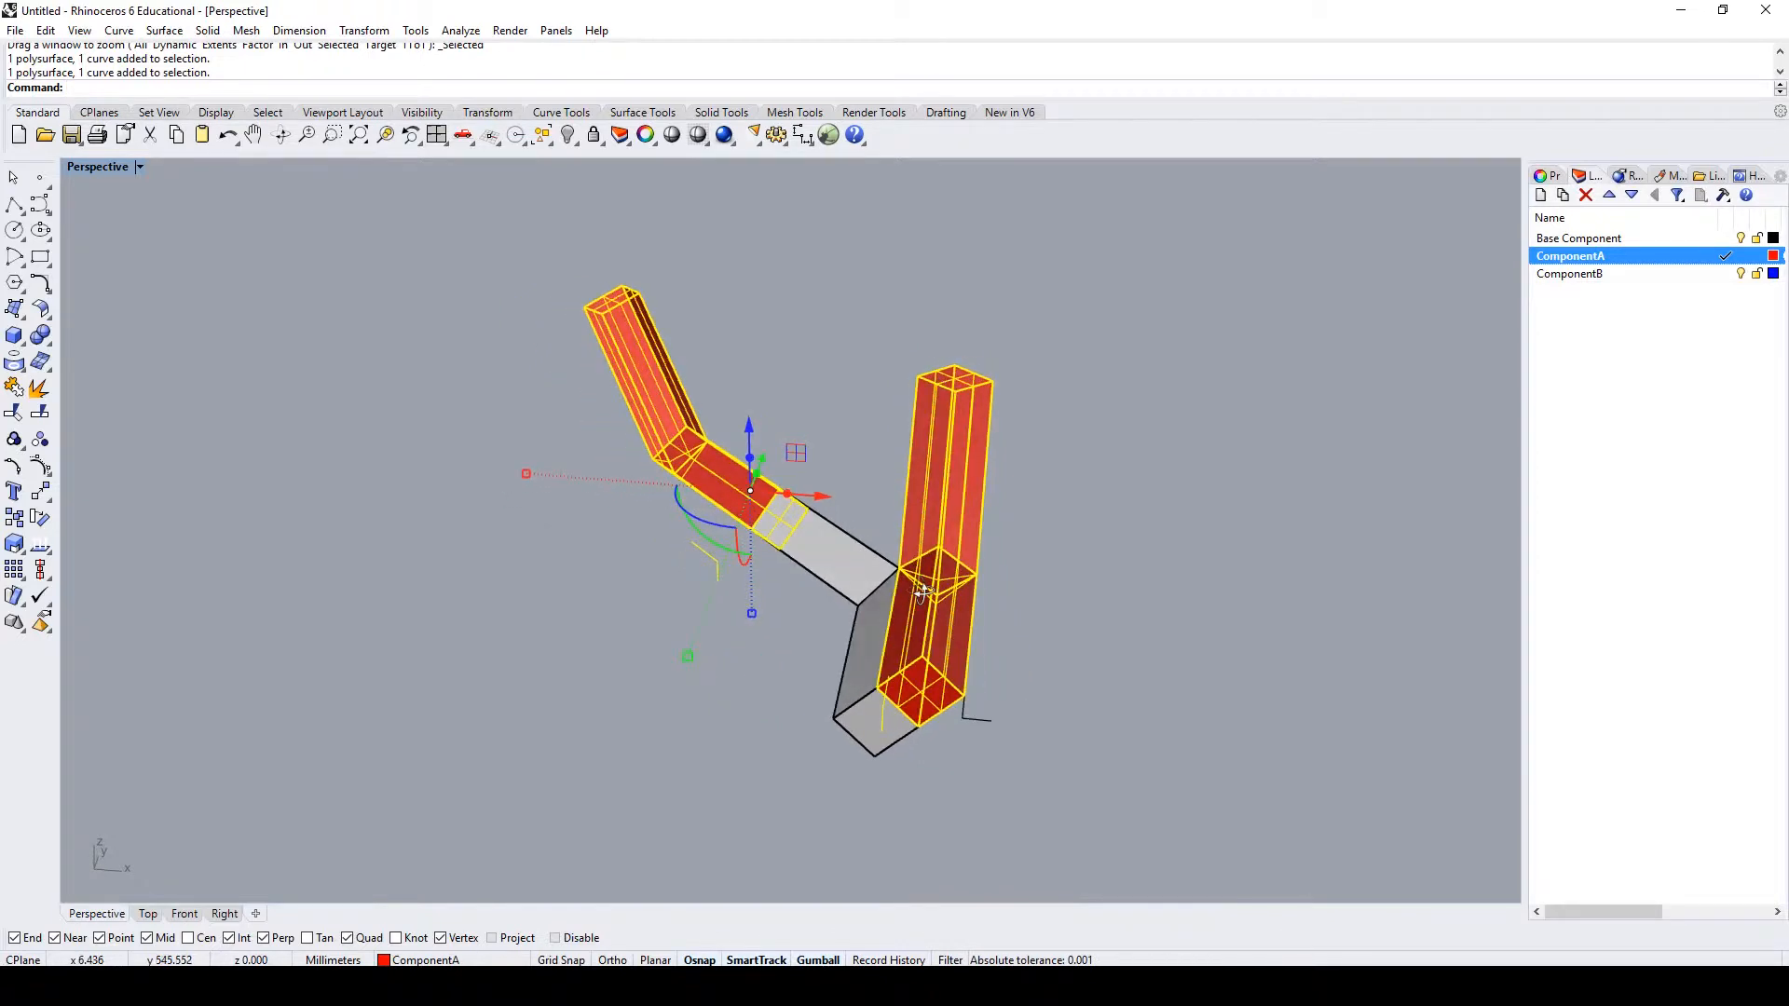
type("Orient3Pt")
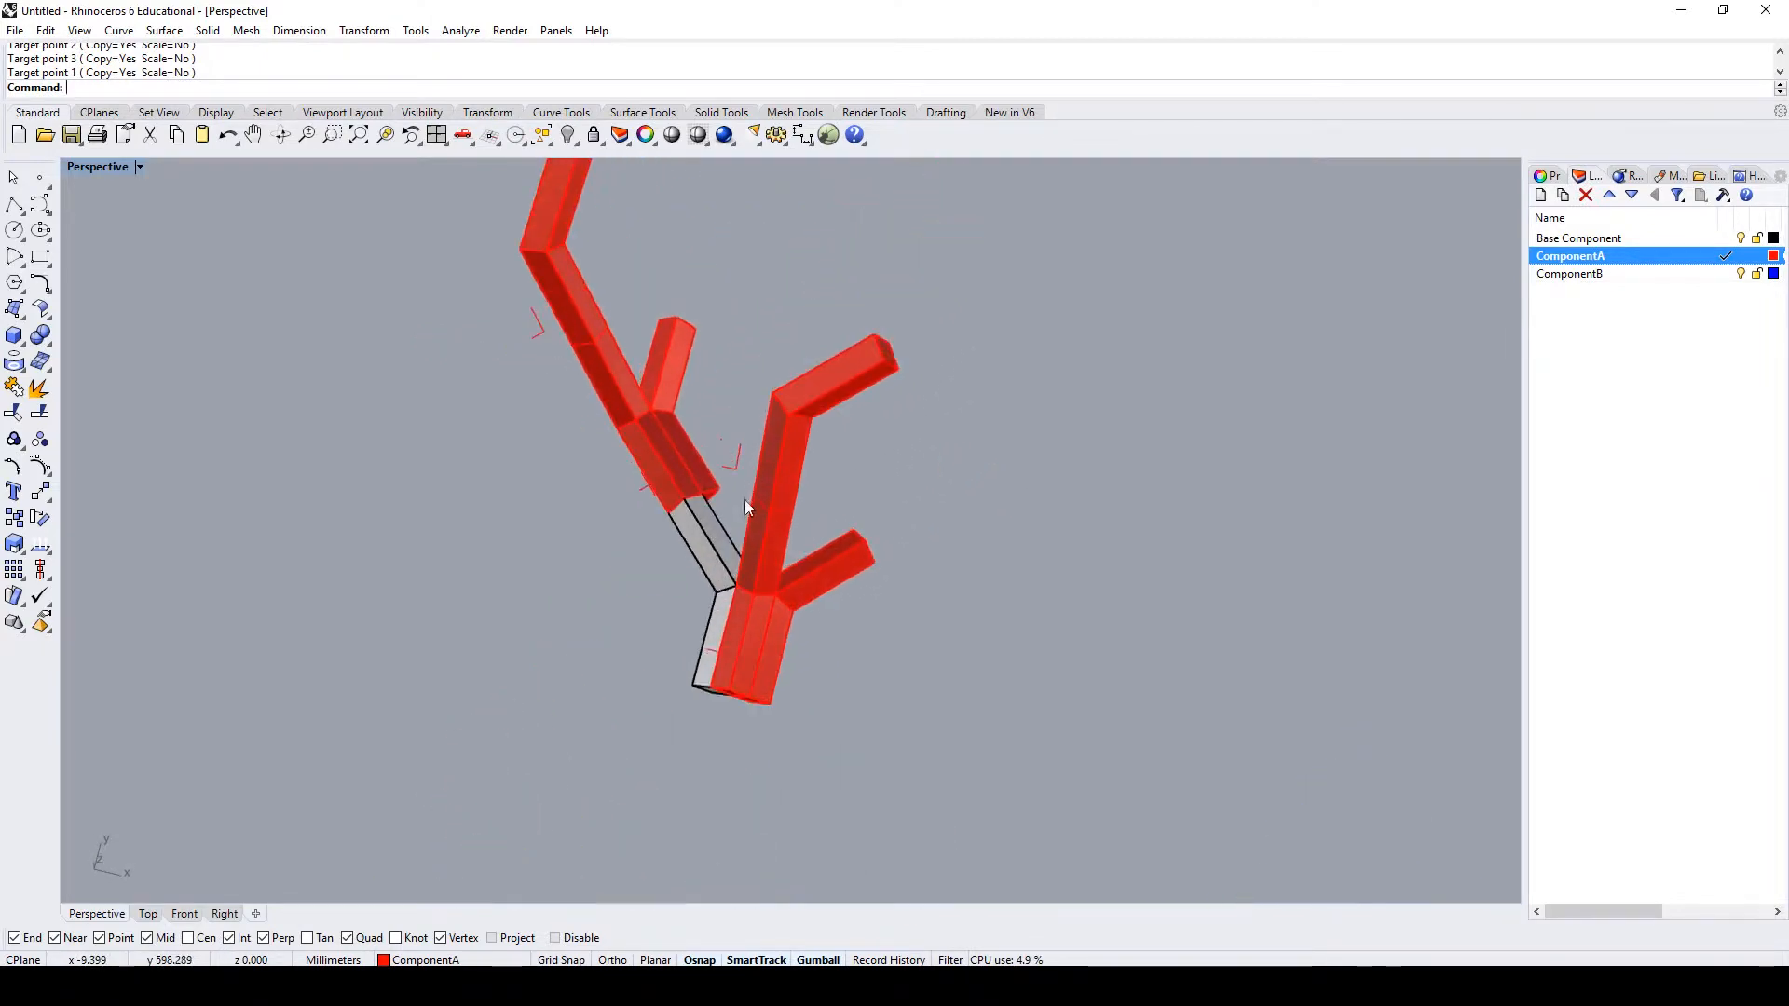
left_click_drag(747, 507, 947, 337)
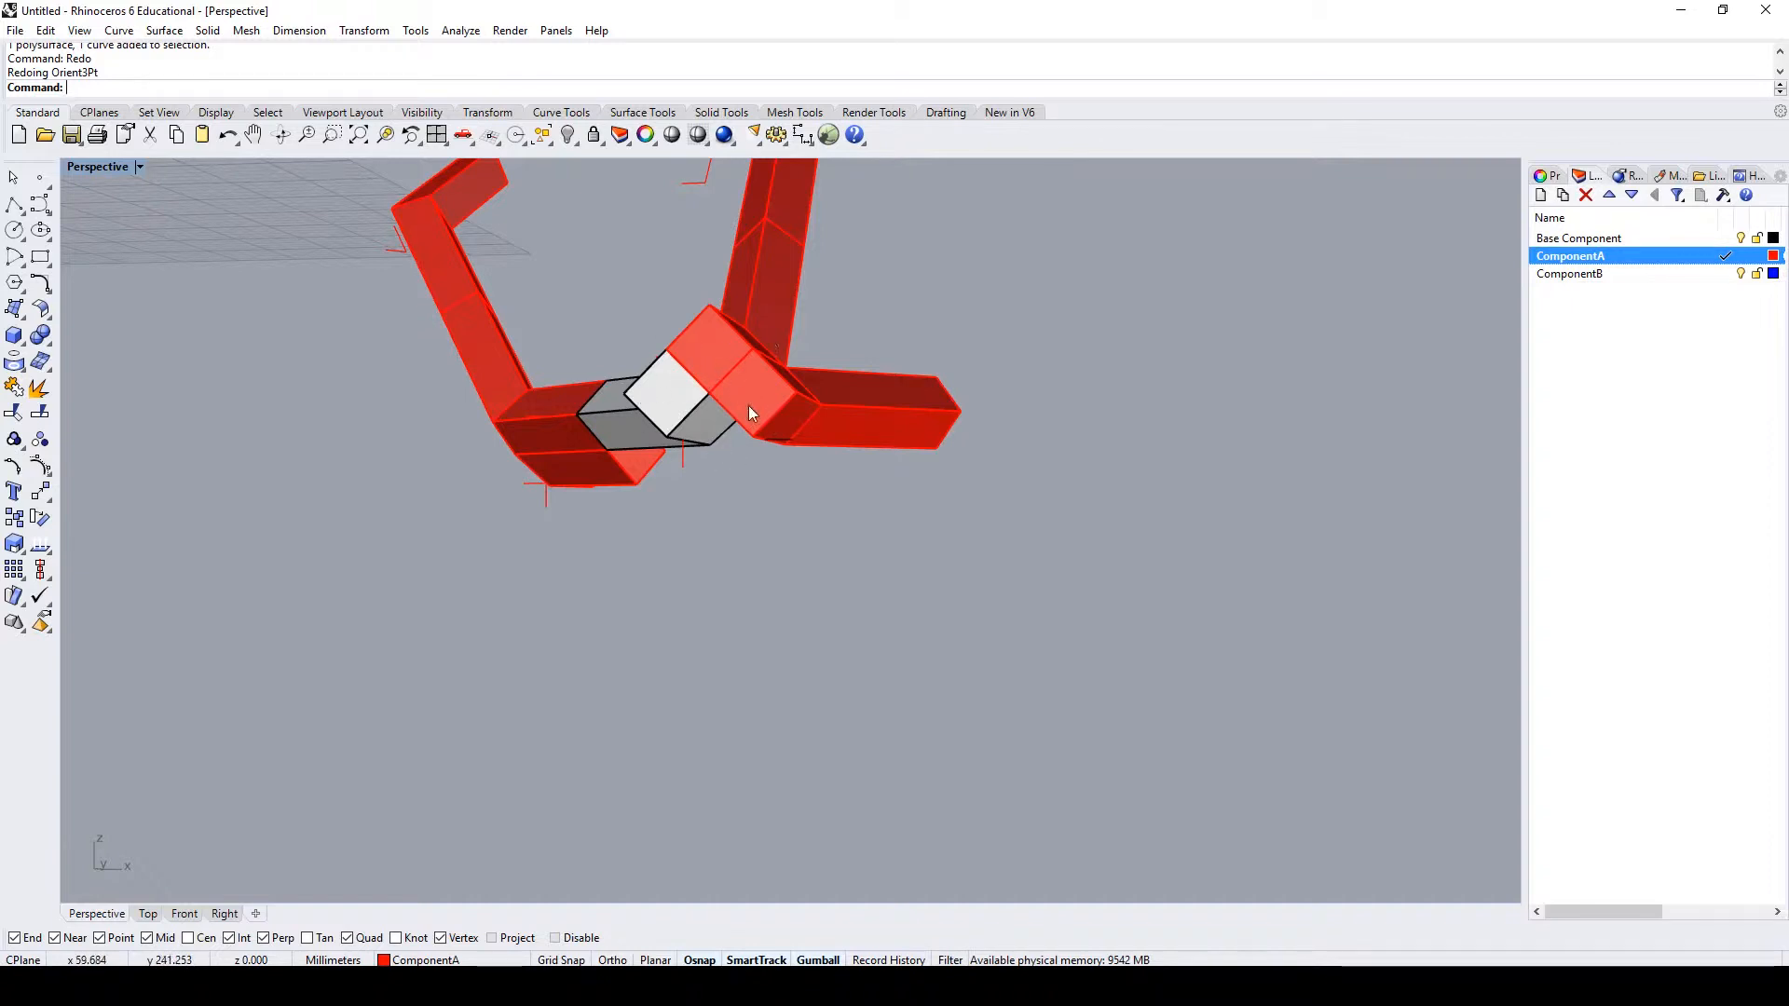
- Window-select the 25-piece red tree and move it away from the component definitions
left_click_drag(751, 412, 844, 558)
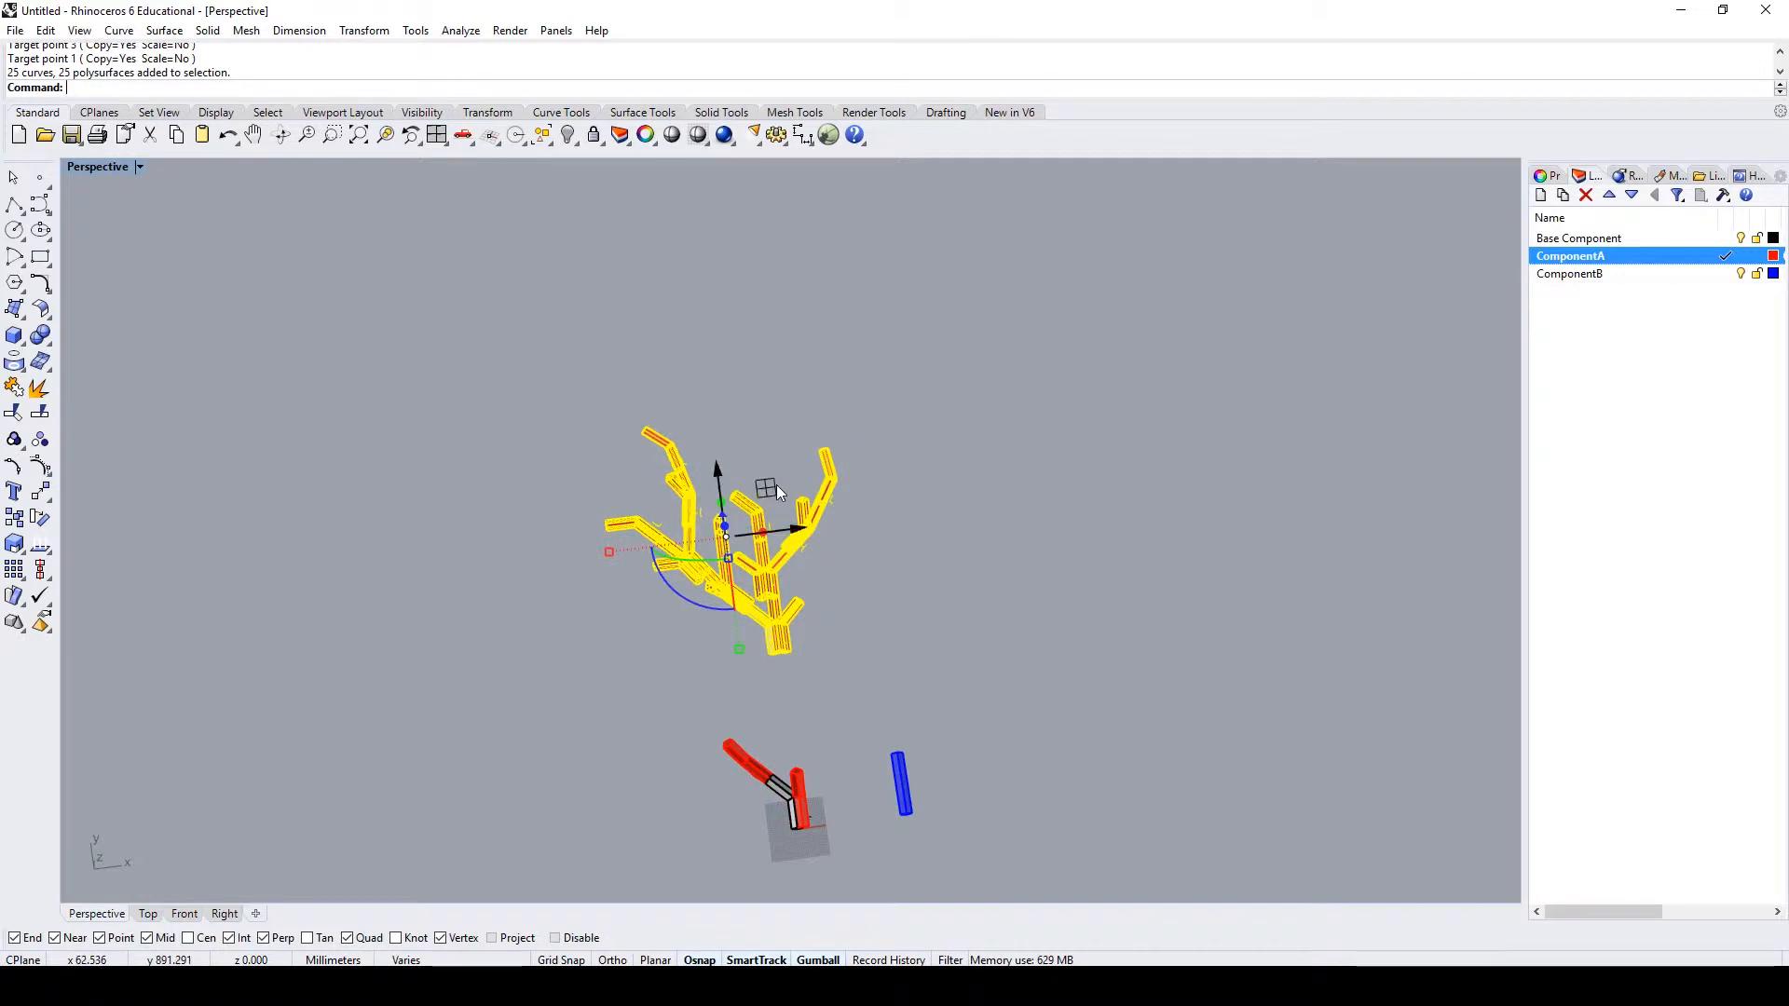
left_click(1088, 799)
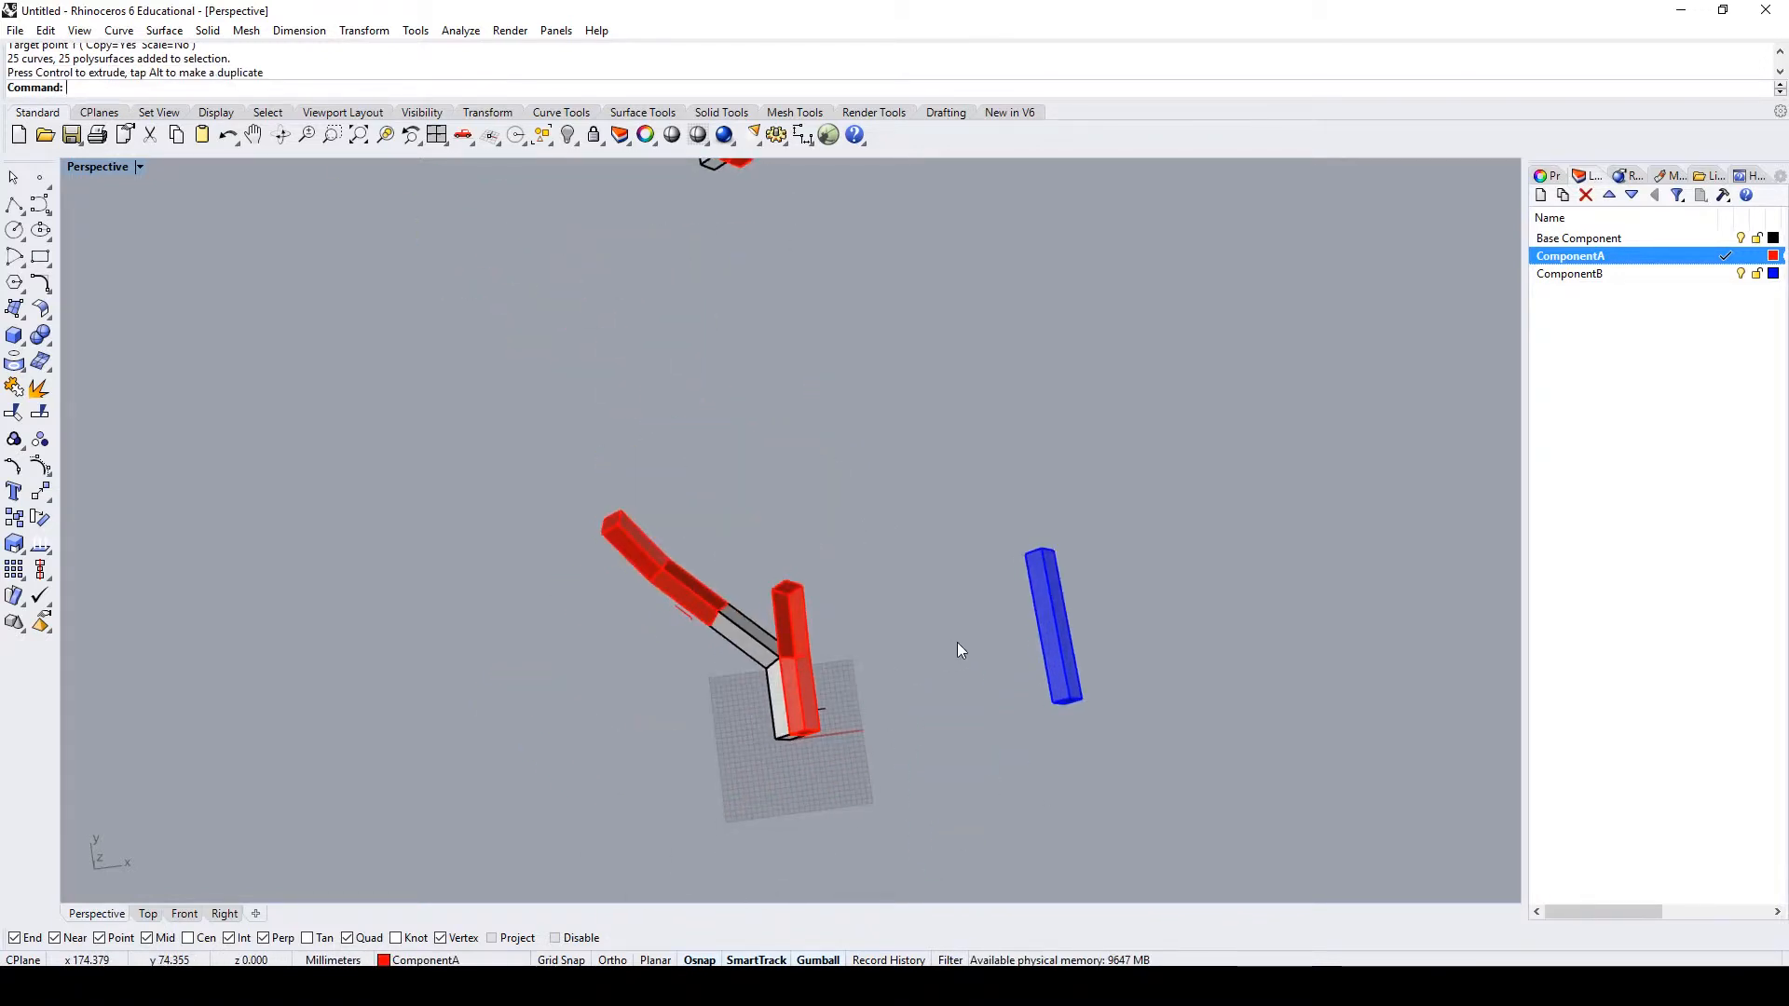
mouse_move(952, 664)
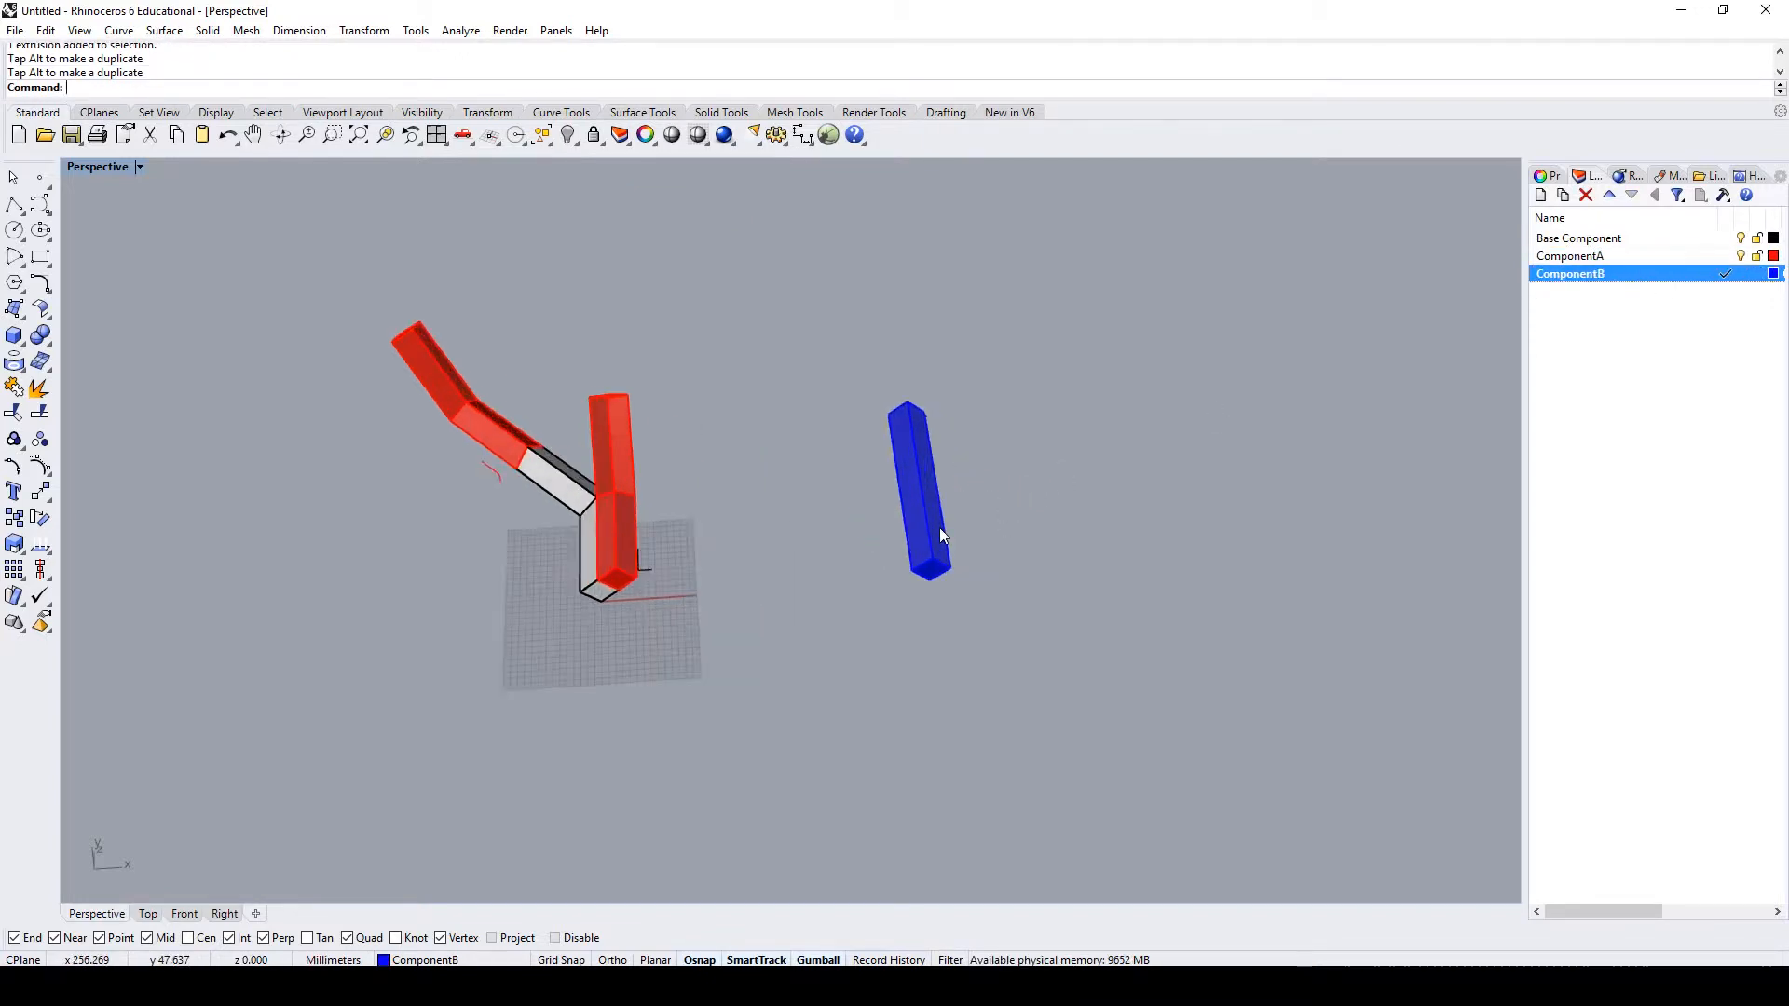
- Copy blue ComponentB and rotate it to fit the red piece's end tag
left_click_drag(942, 536, 651, 576)
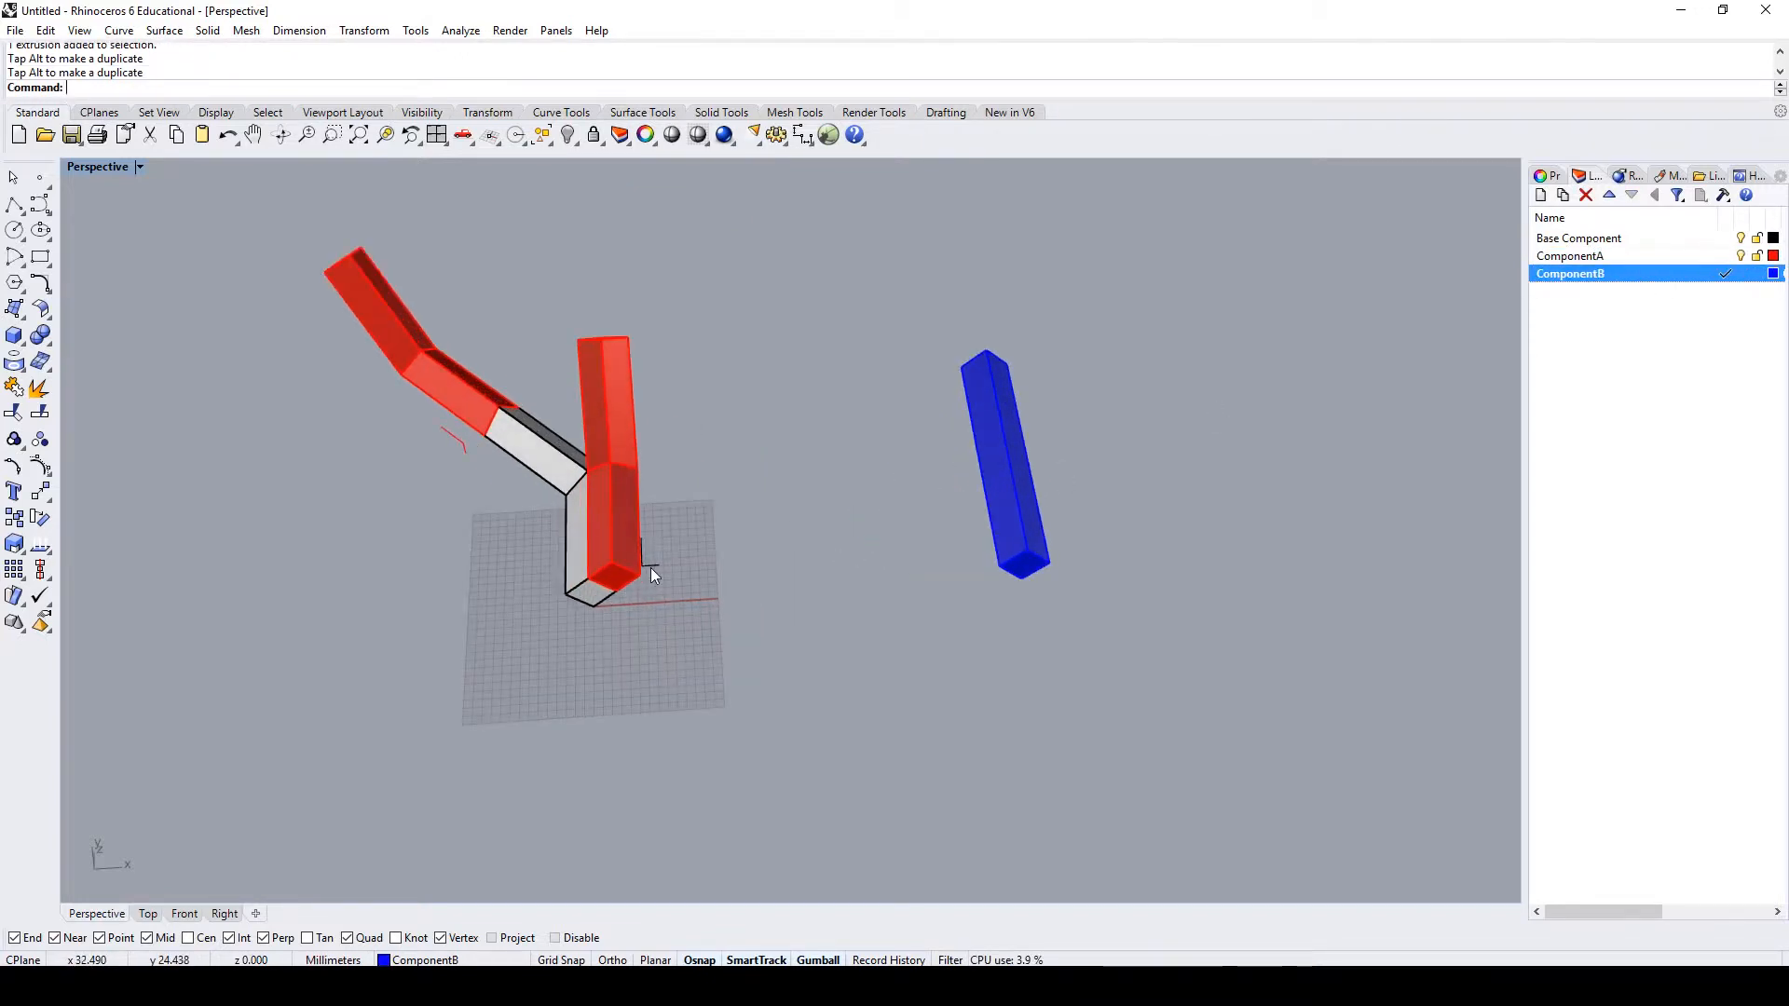
left_click_drag(651, 576, 967, 570)
type("Polyline")
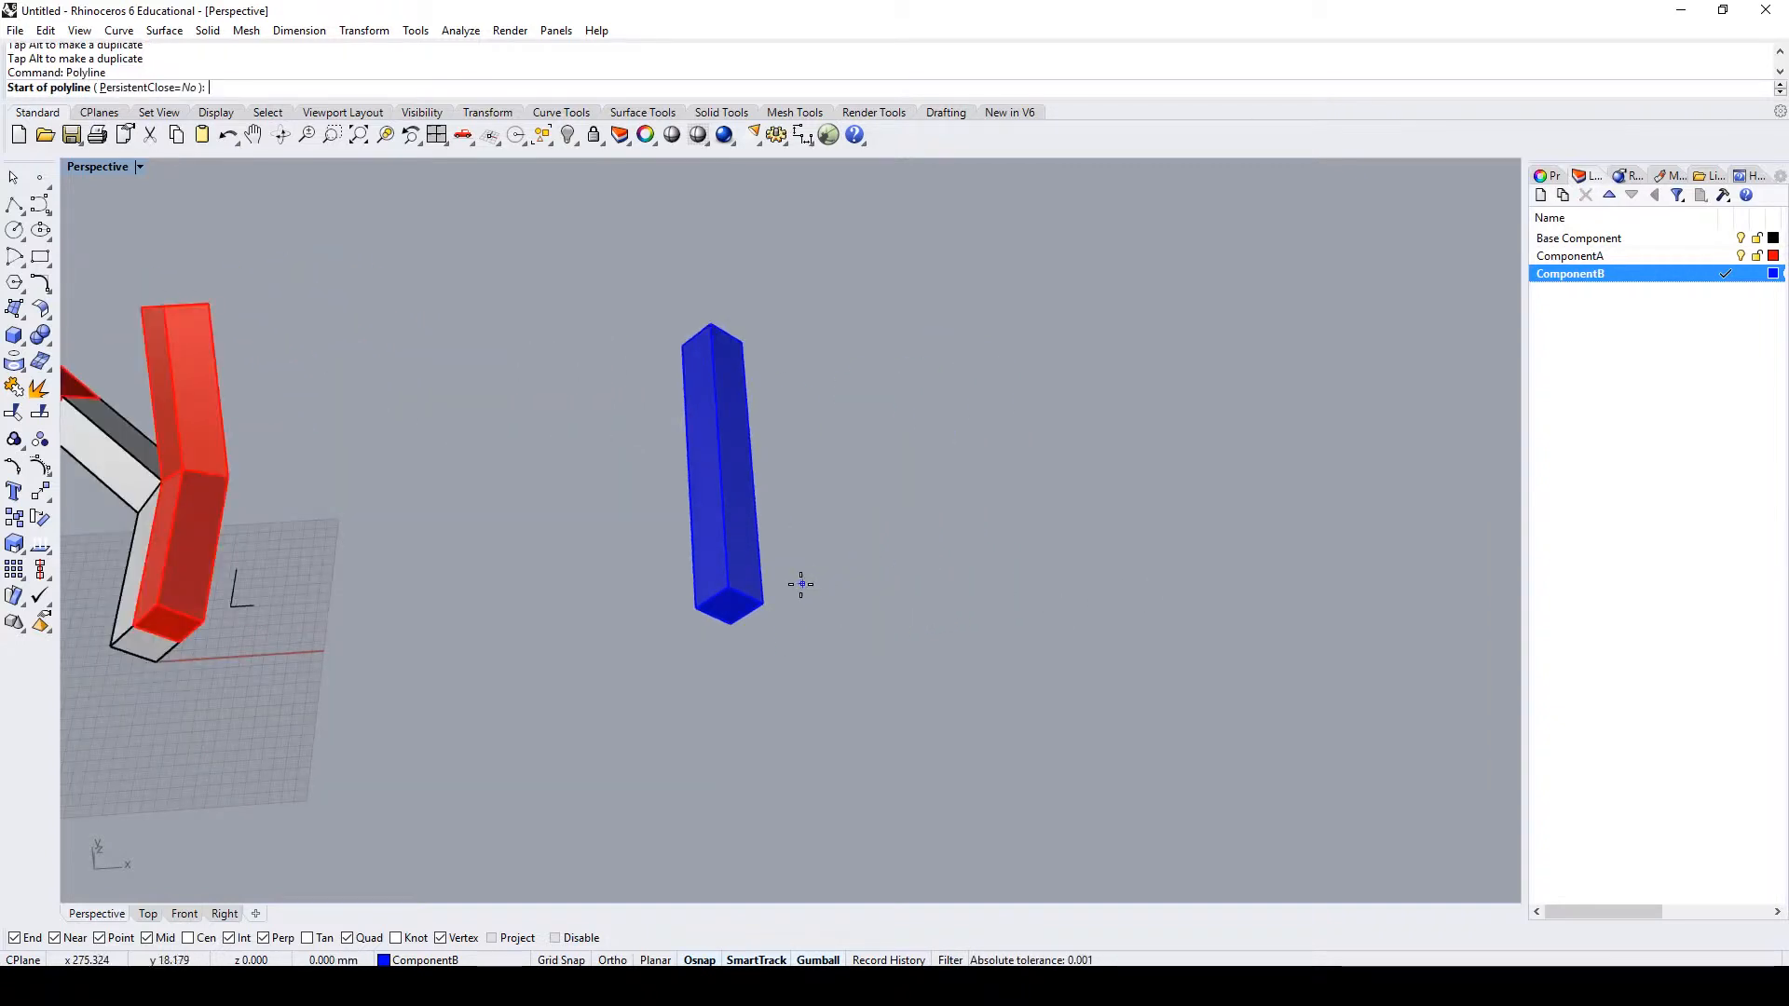
left_click(798, 581)
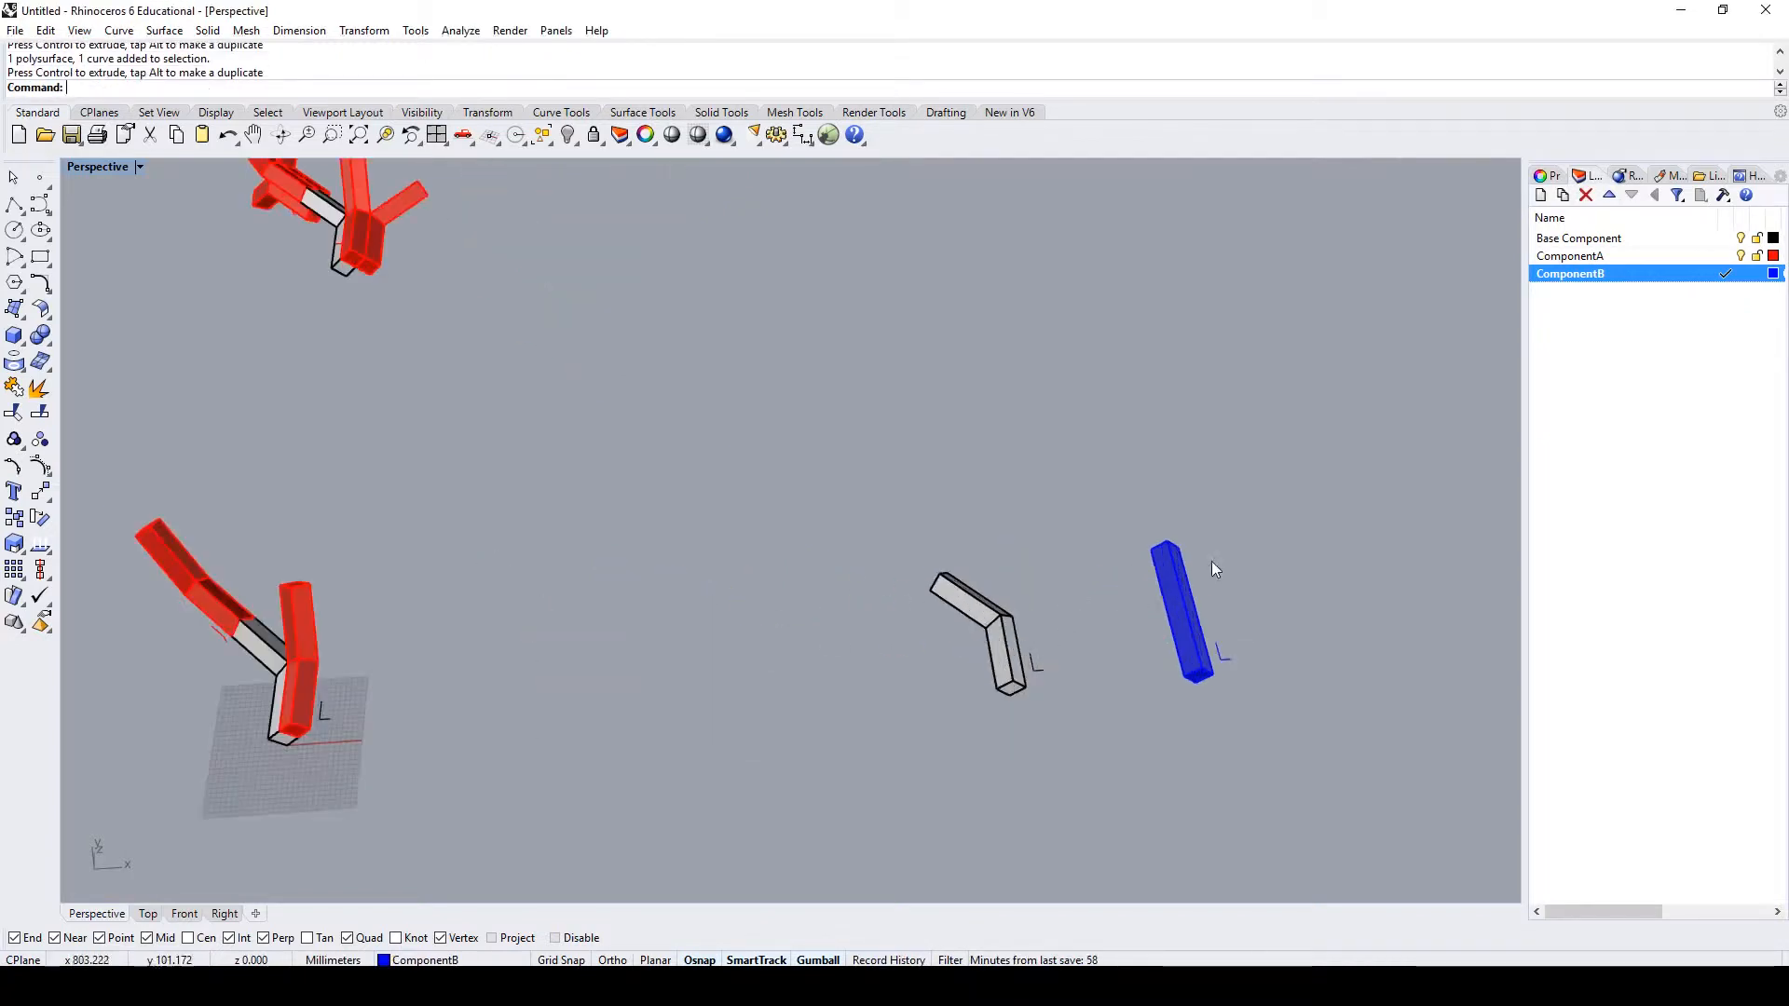
left_click(1569, 255)
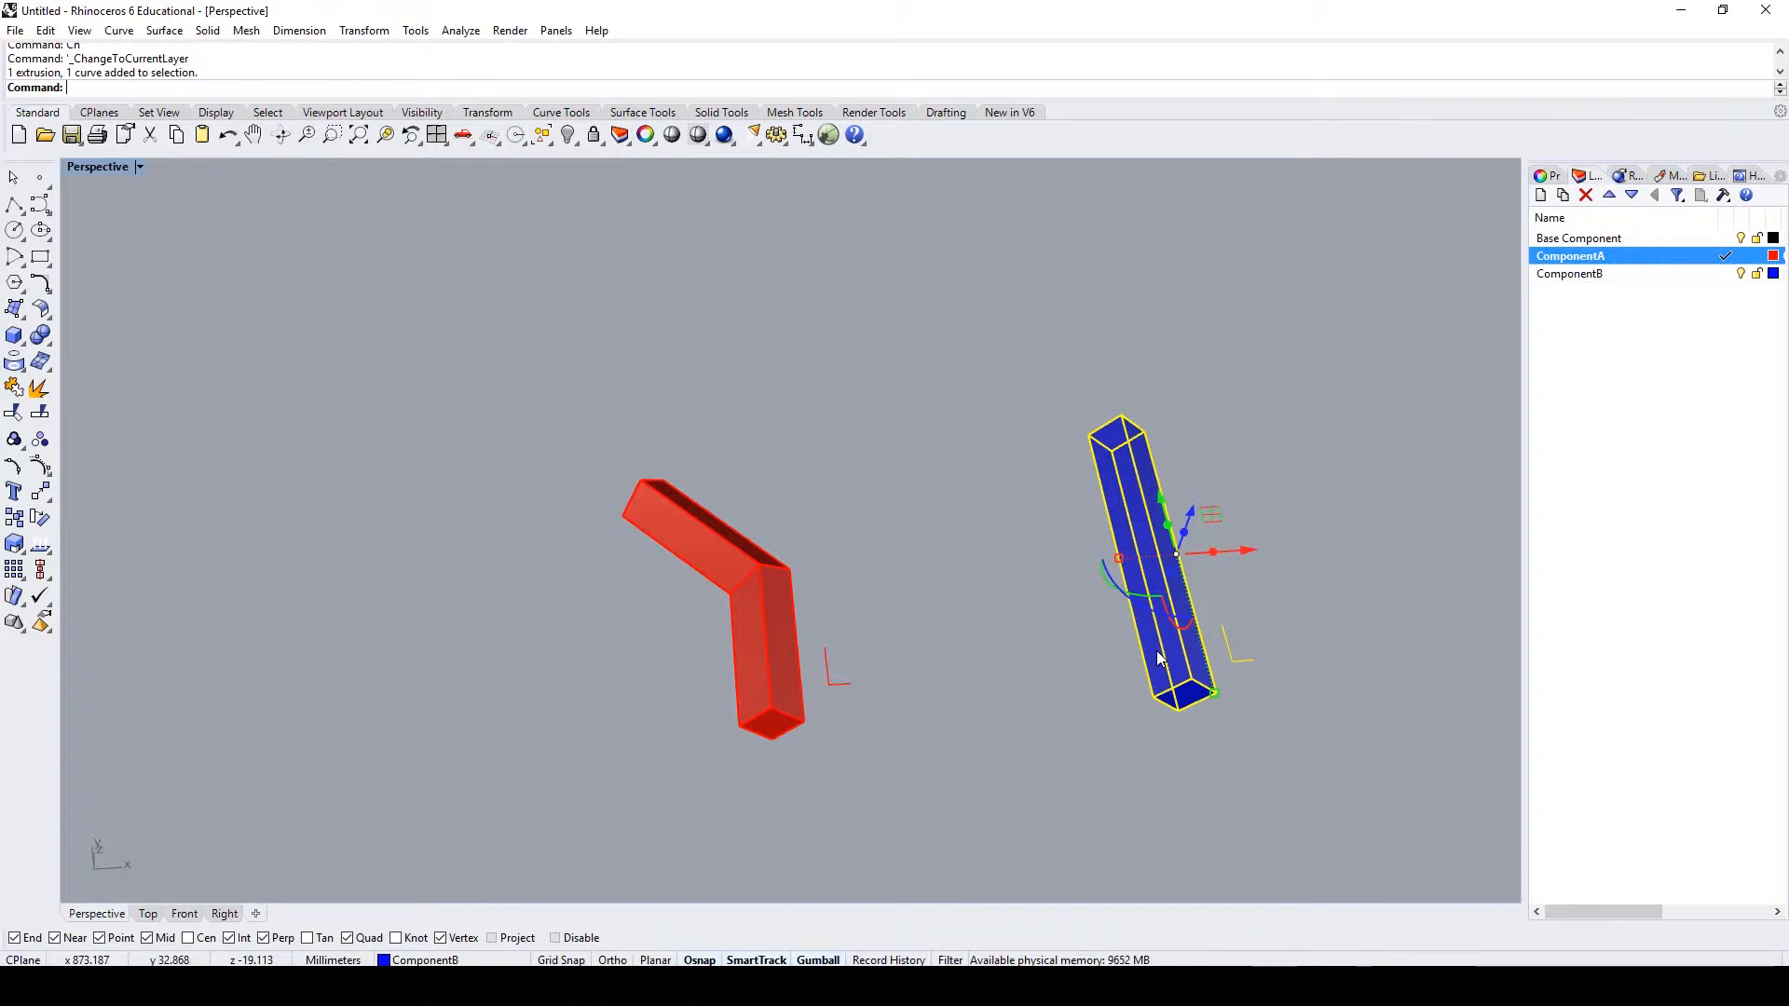
type("Copy")
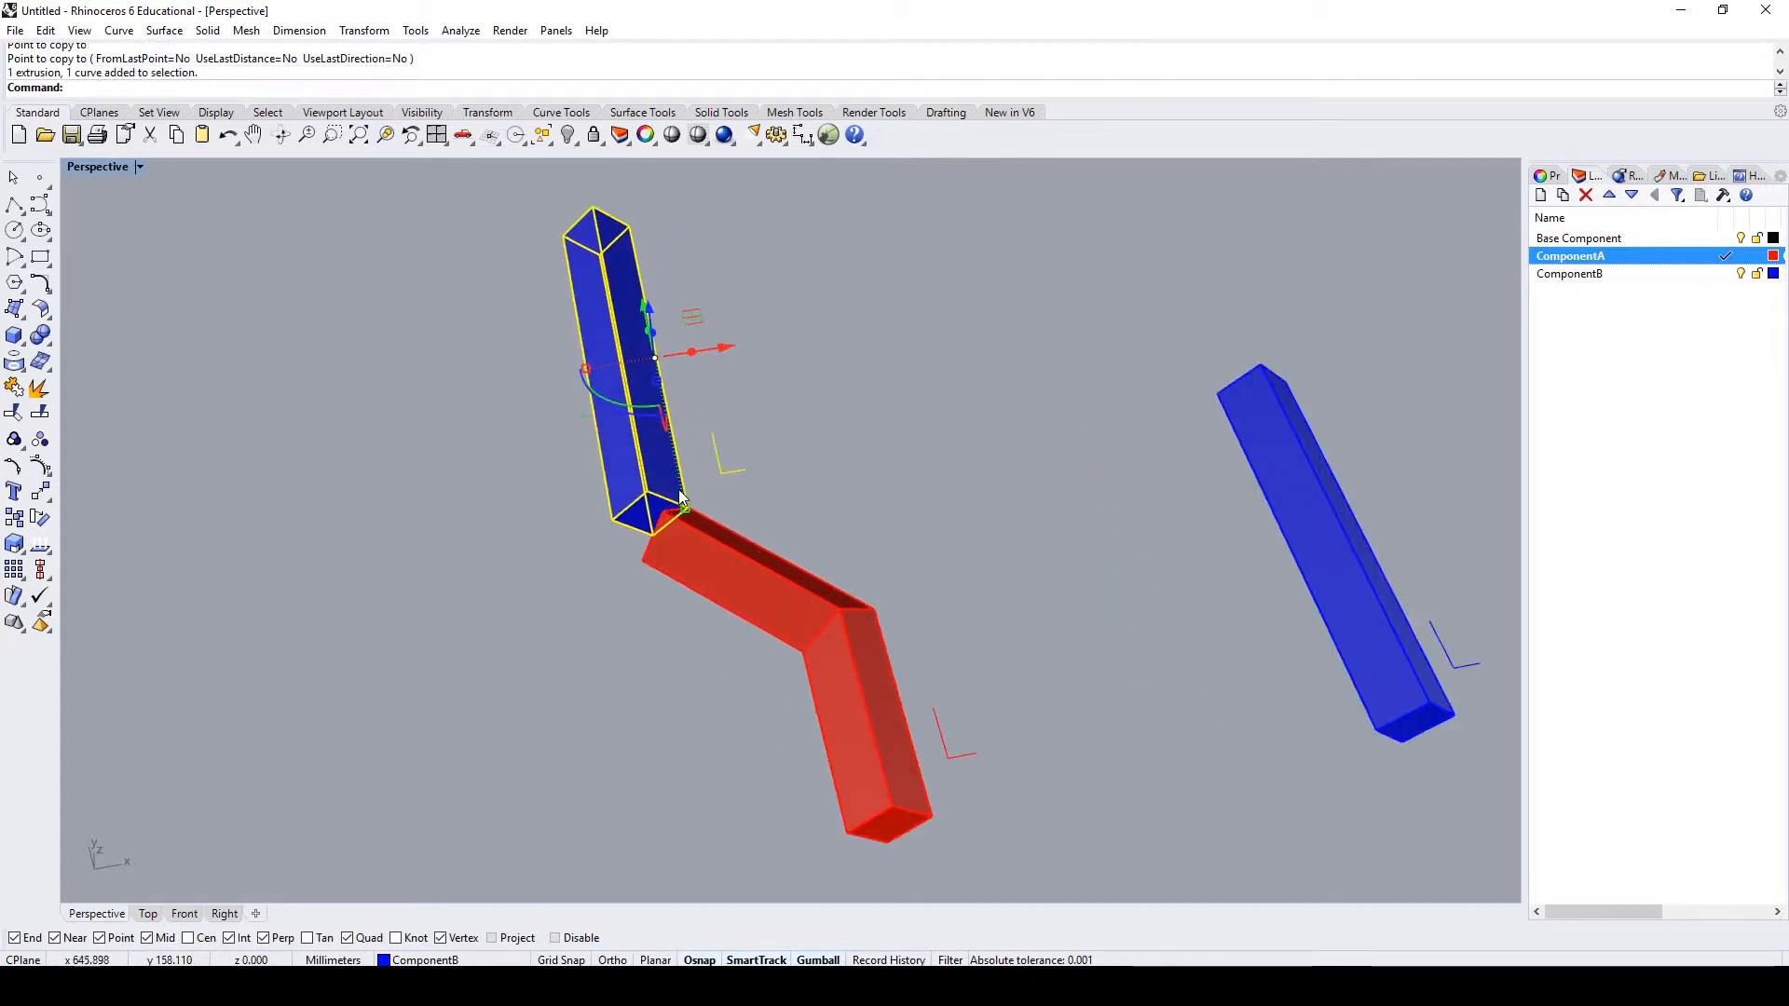
type("Rotate")
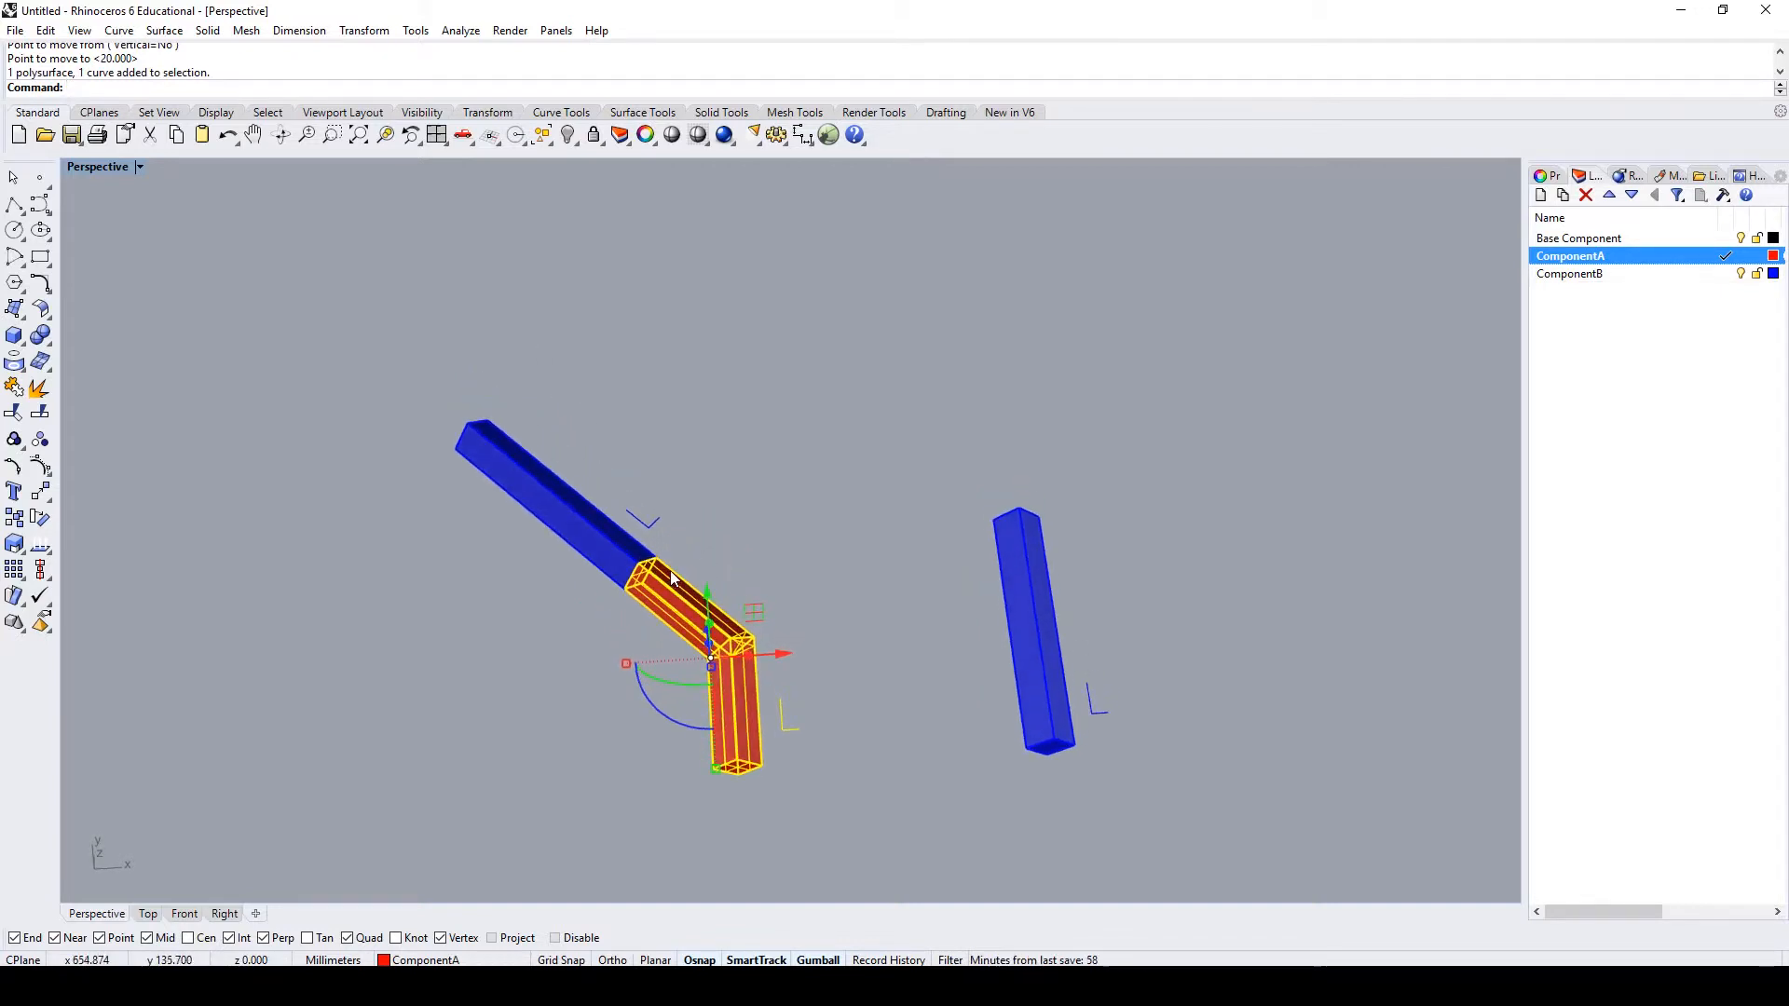
- Drag a red ComponentA copy onto the blue piece's end and rotate it into place
left_click_drag(695, 662, 753, 467)
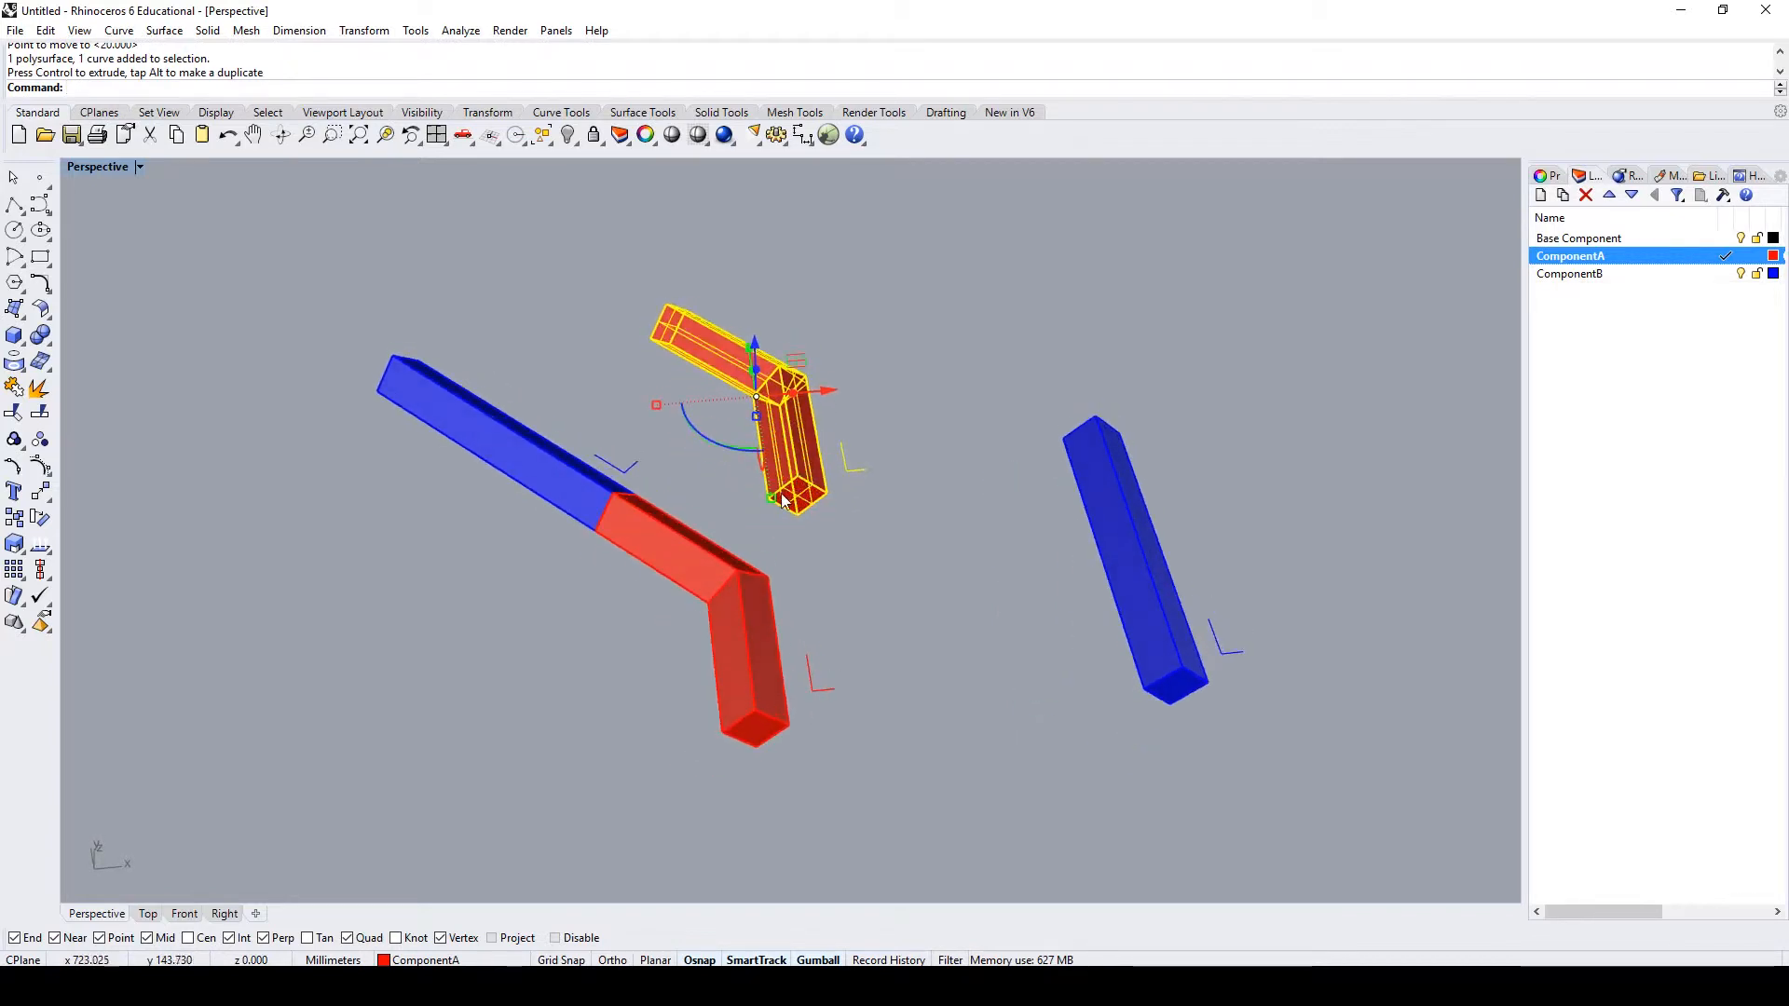
type("Ro")
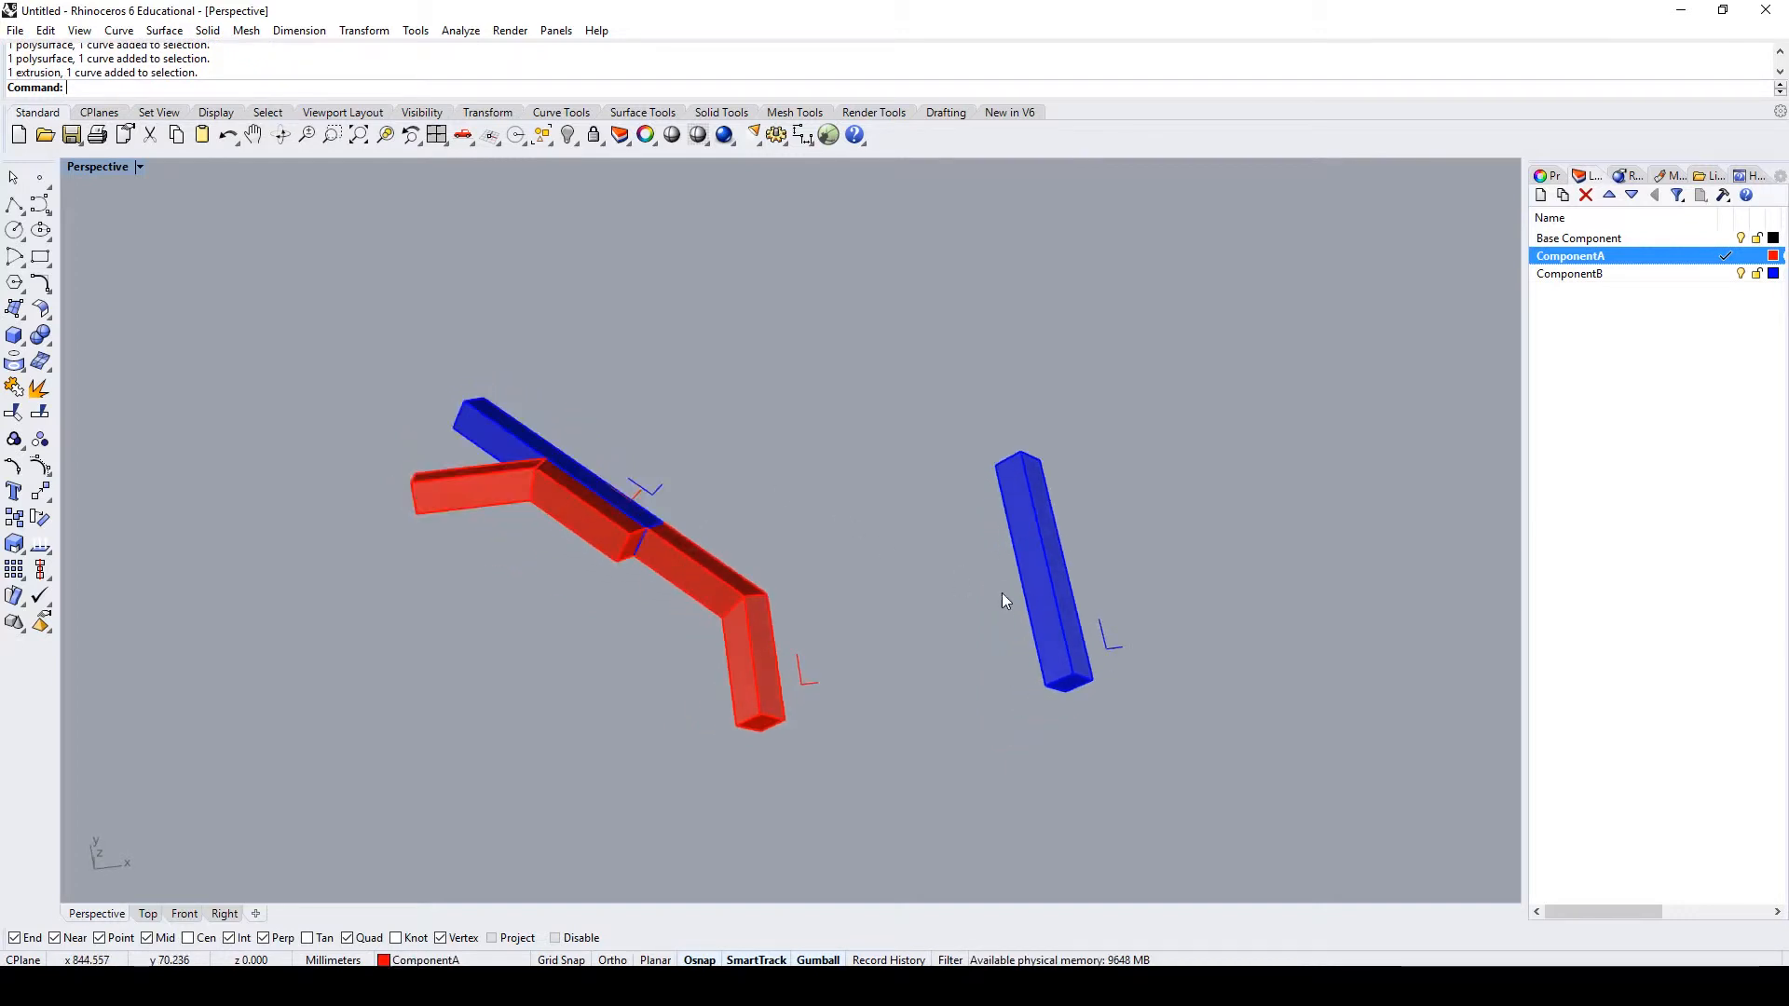
- Orient3Pt-copy red ComponentA onto the tag, then set a red copy atop the upright blue box
left_click(731, 652)
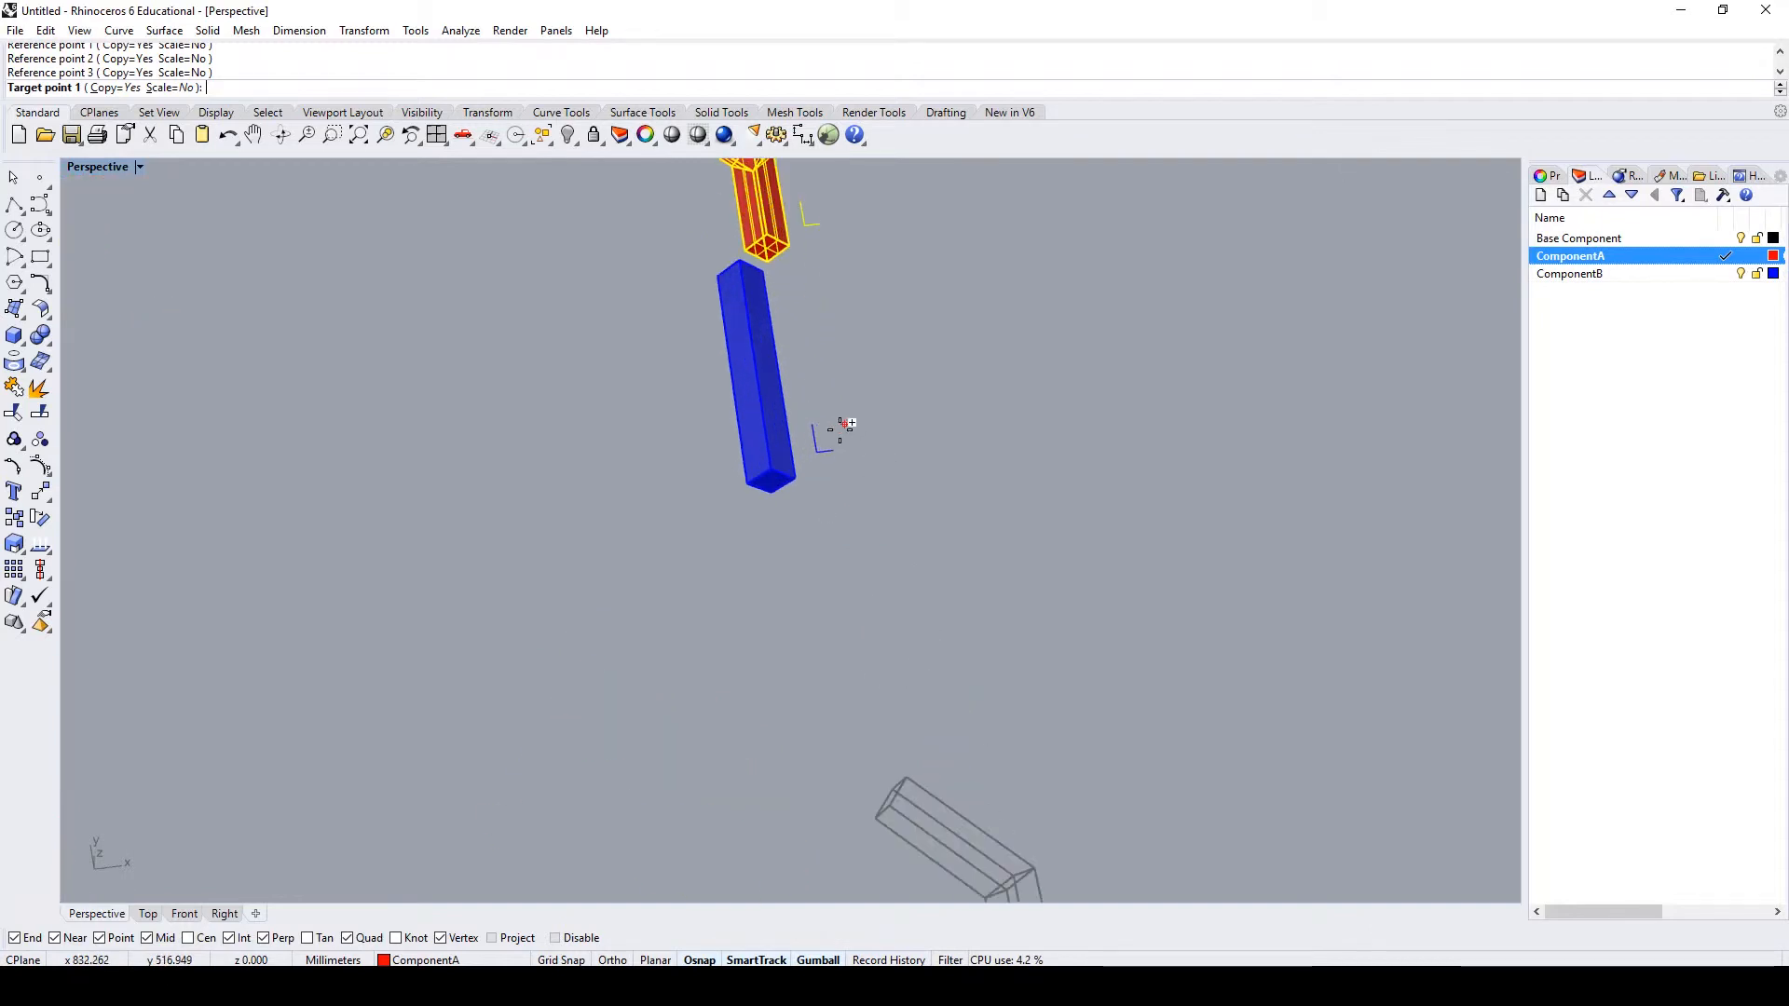
left_click(816, 451)
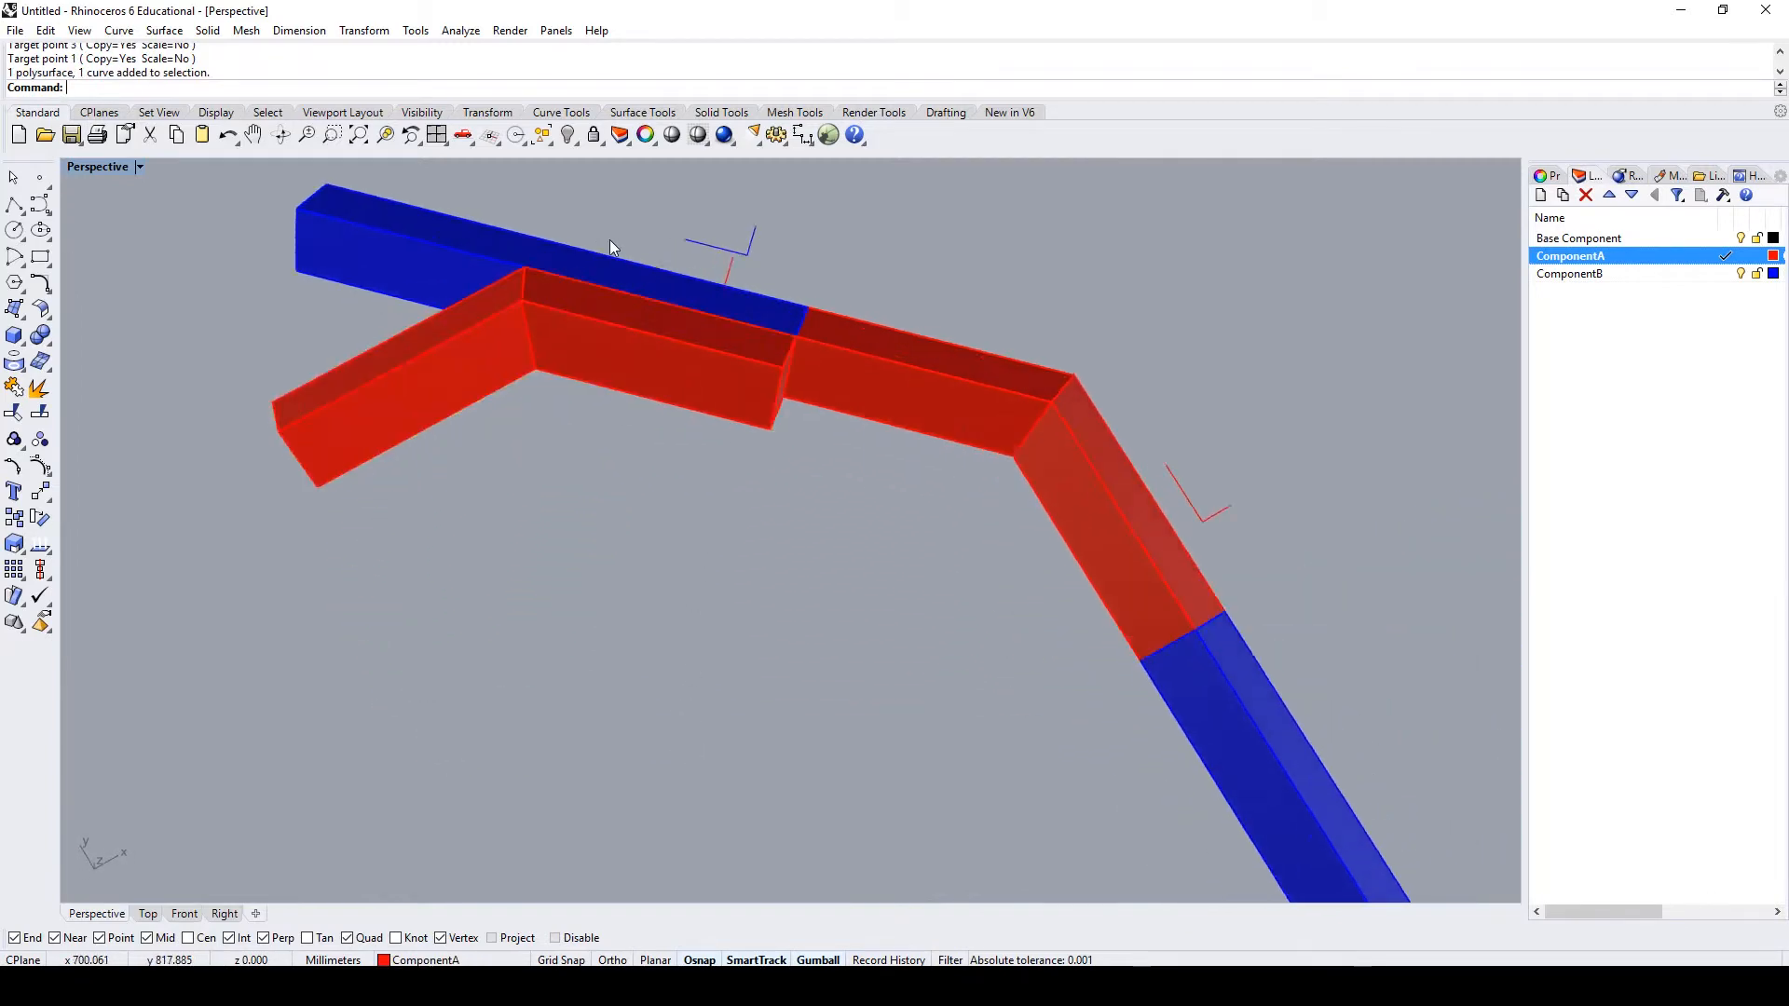
left_click(798, 250)
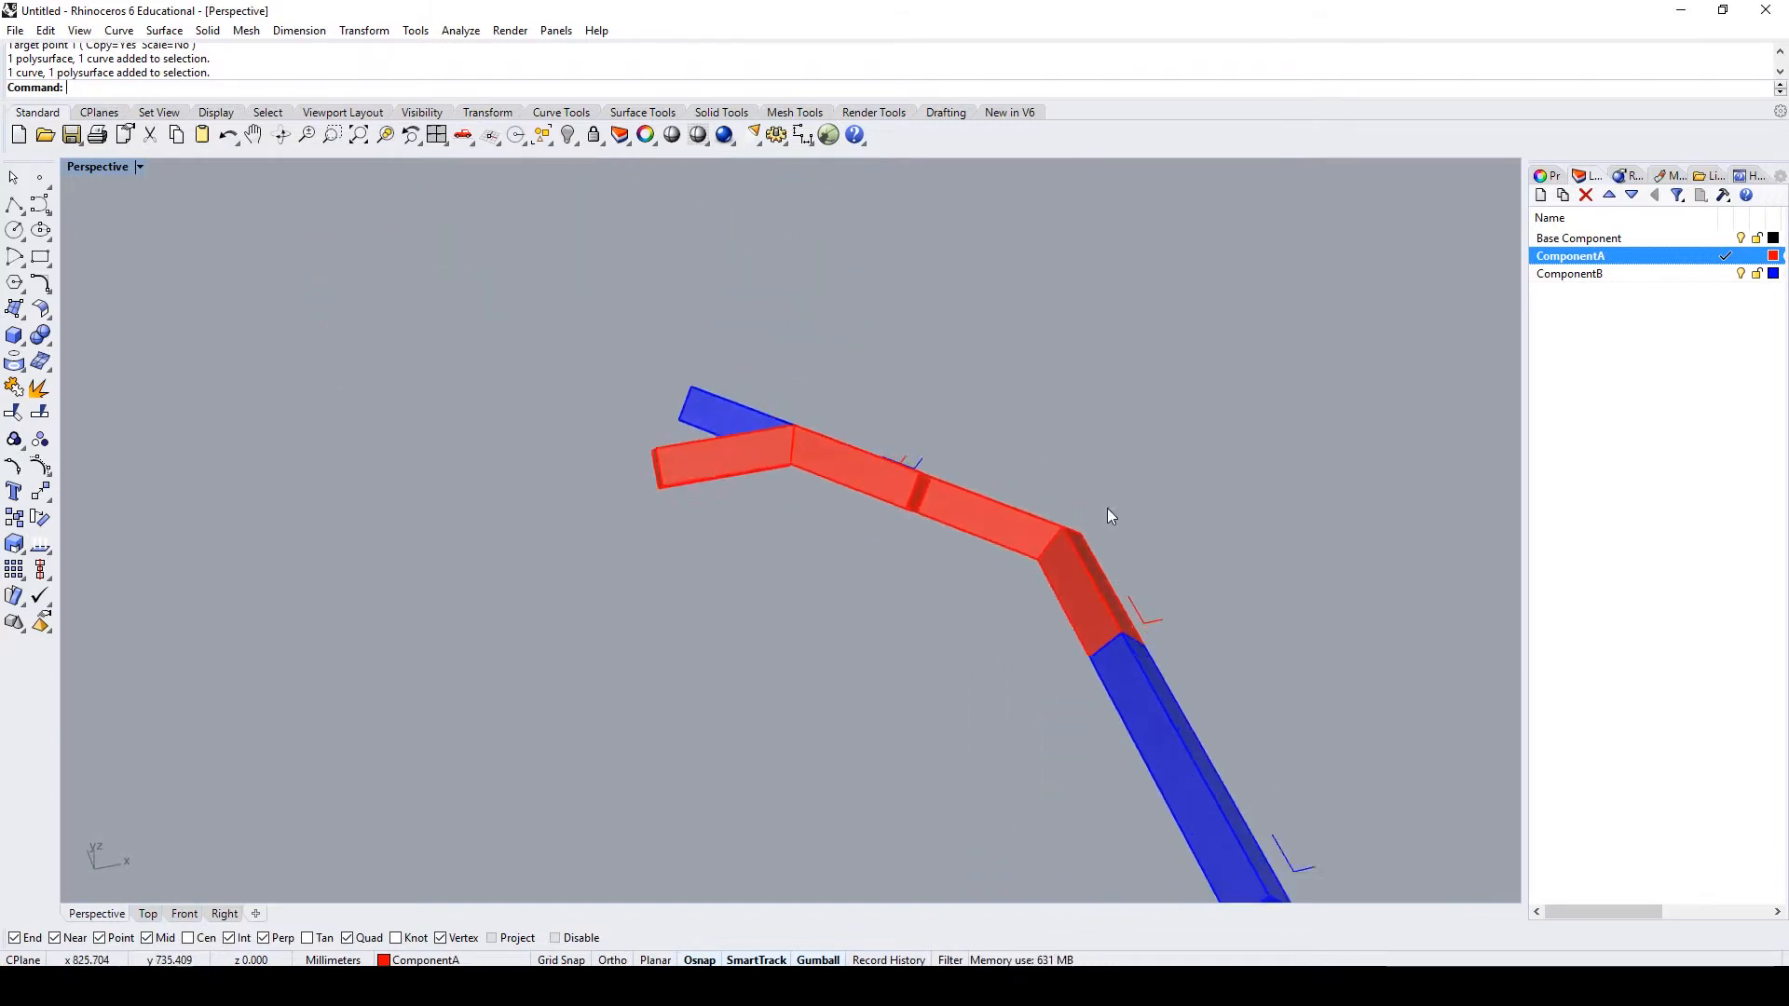
left_click_drag(1113, 517, 1038, 650)
type("U")
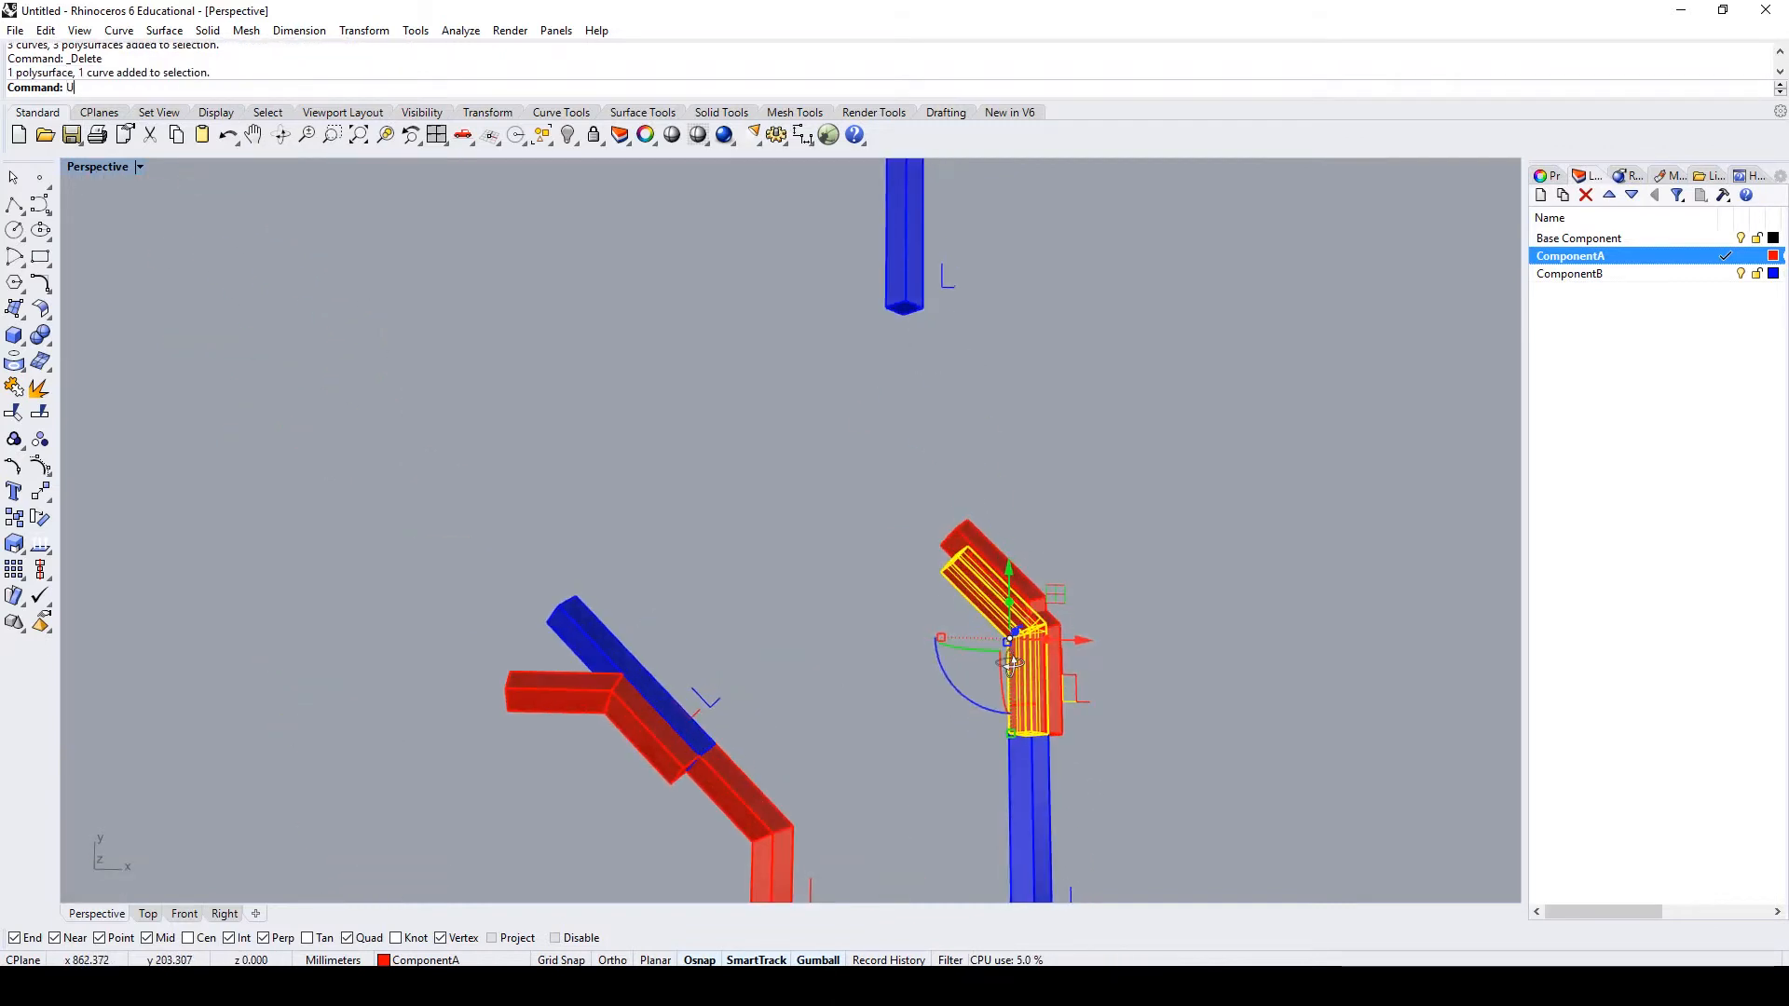
- Orient3Pt-copy more components onto their tags, snapping reference and target points in Wireframe
key("Ctrl+z")
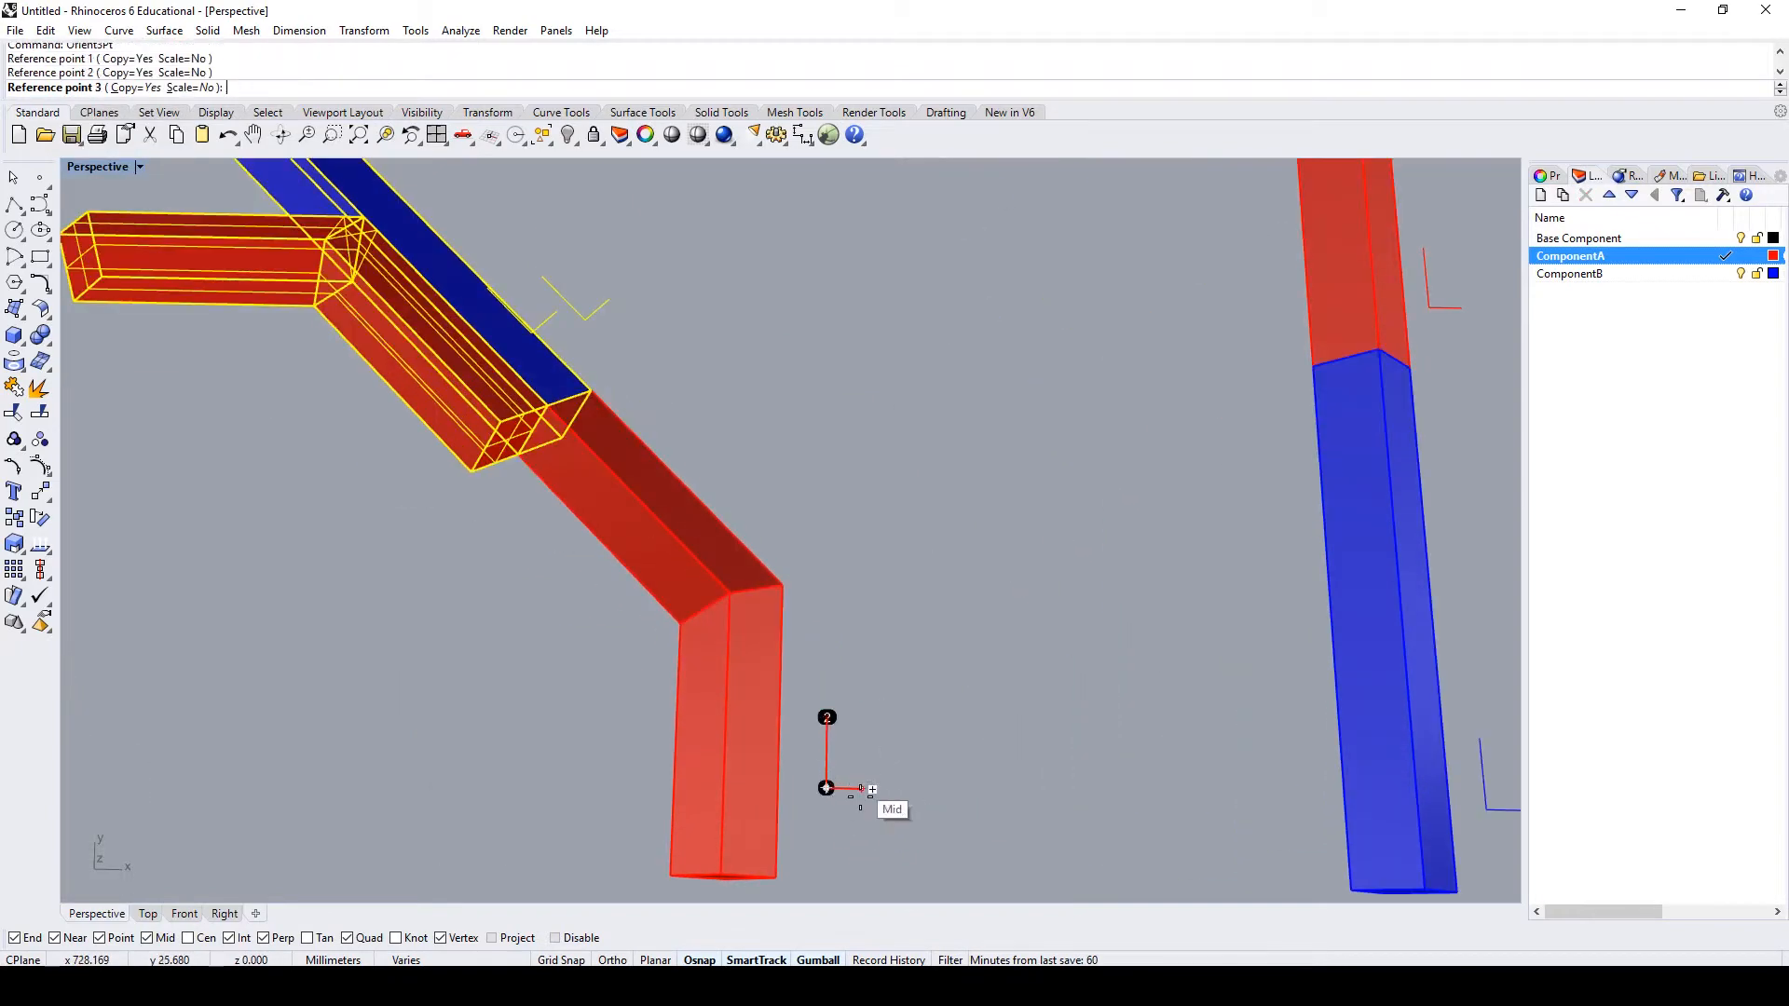
left_click(825, 787)
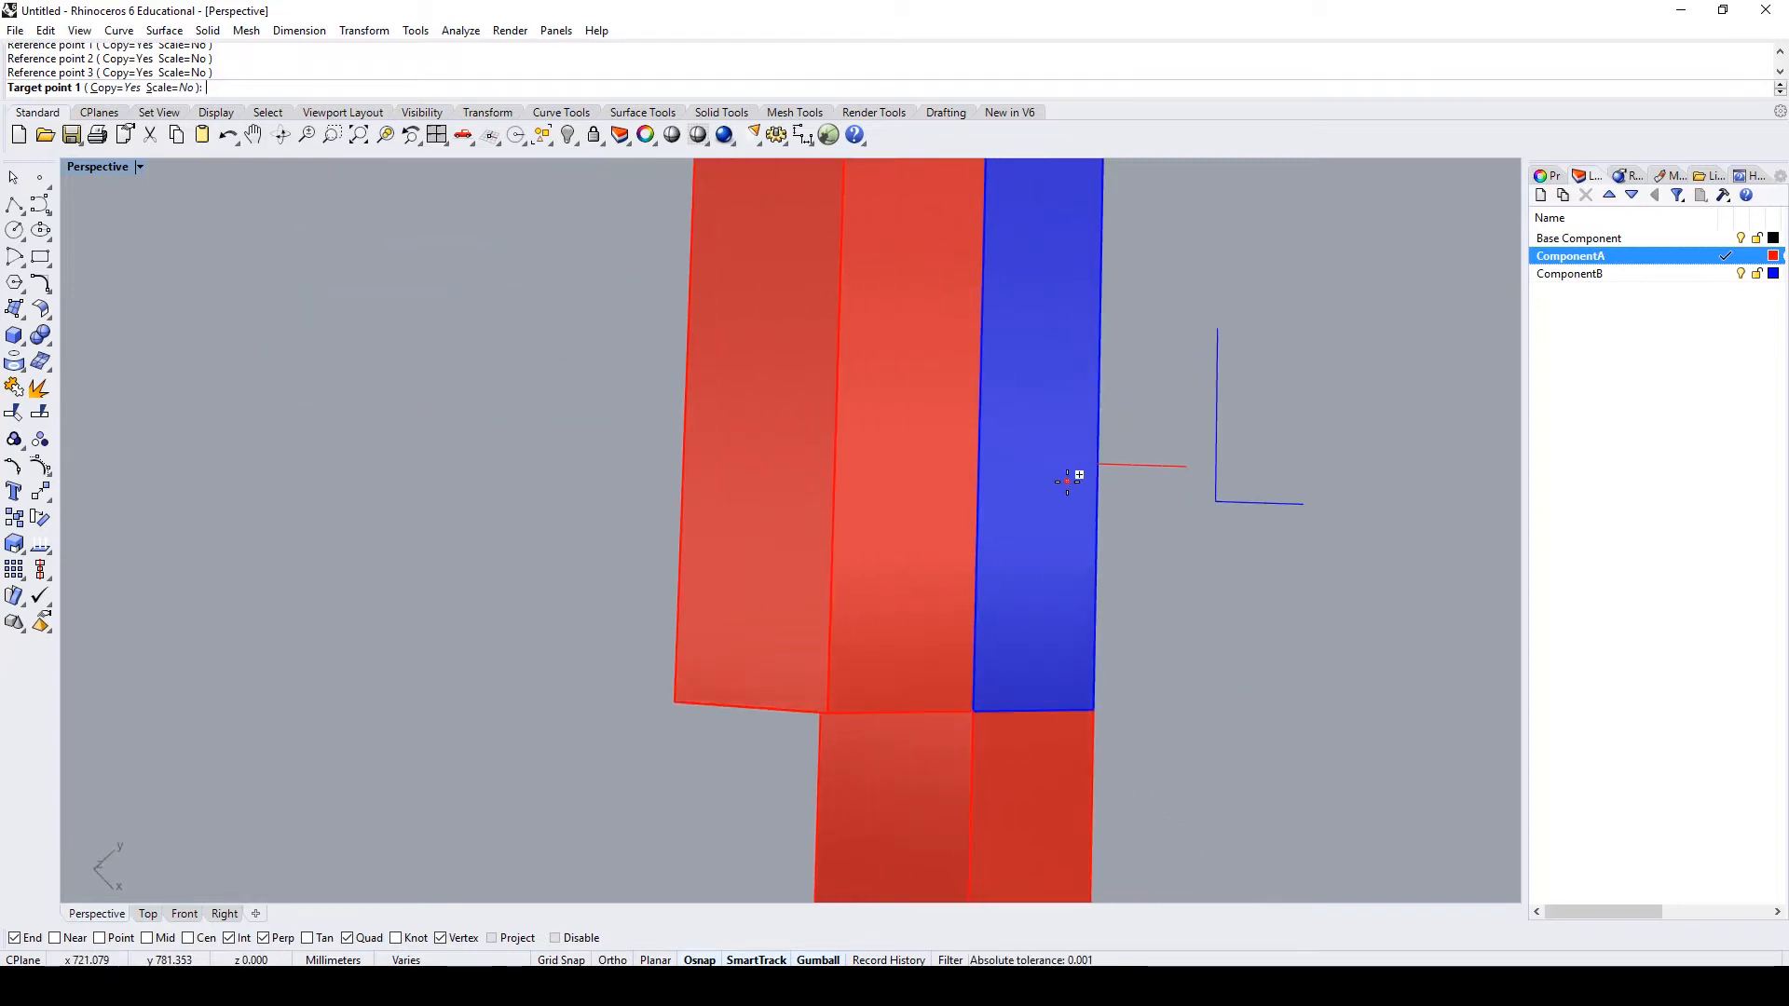
left_click_drag(1066, 479, 947, 695)
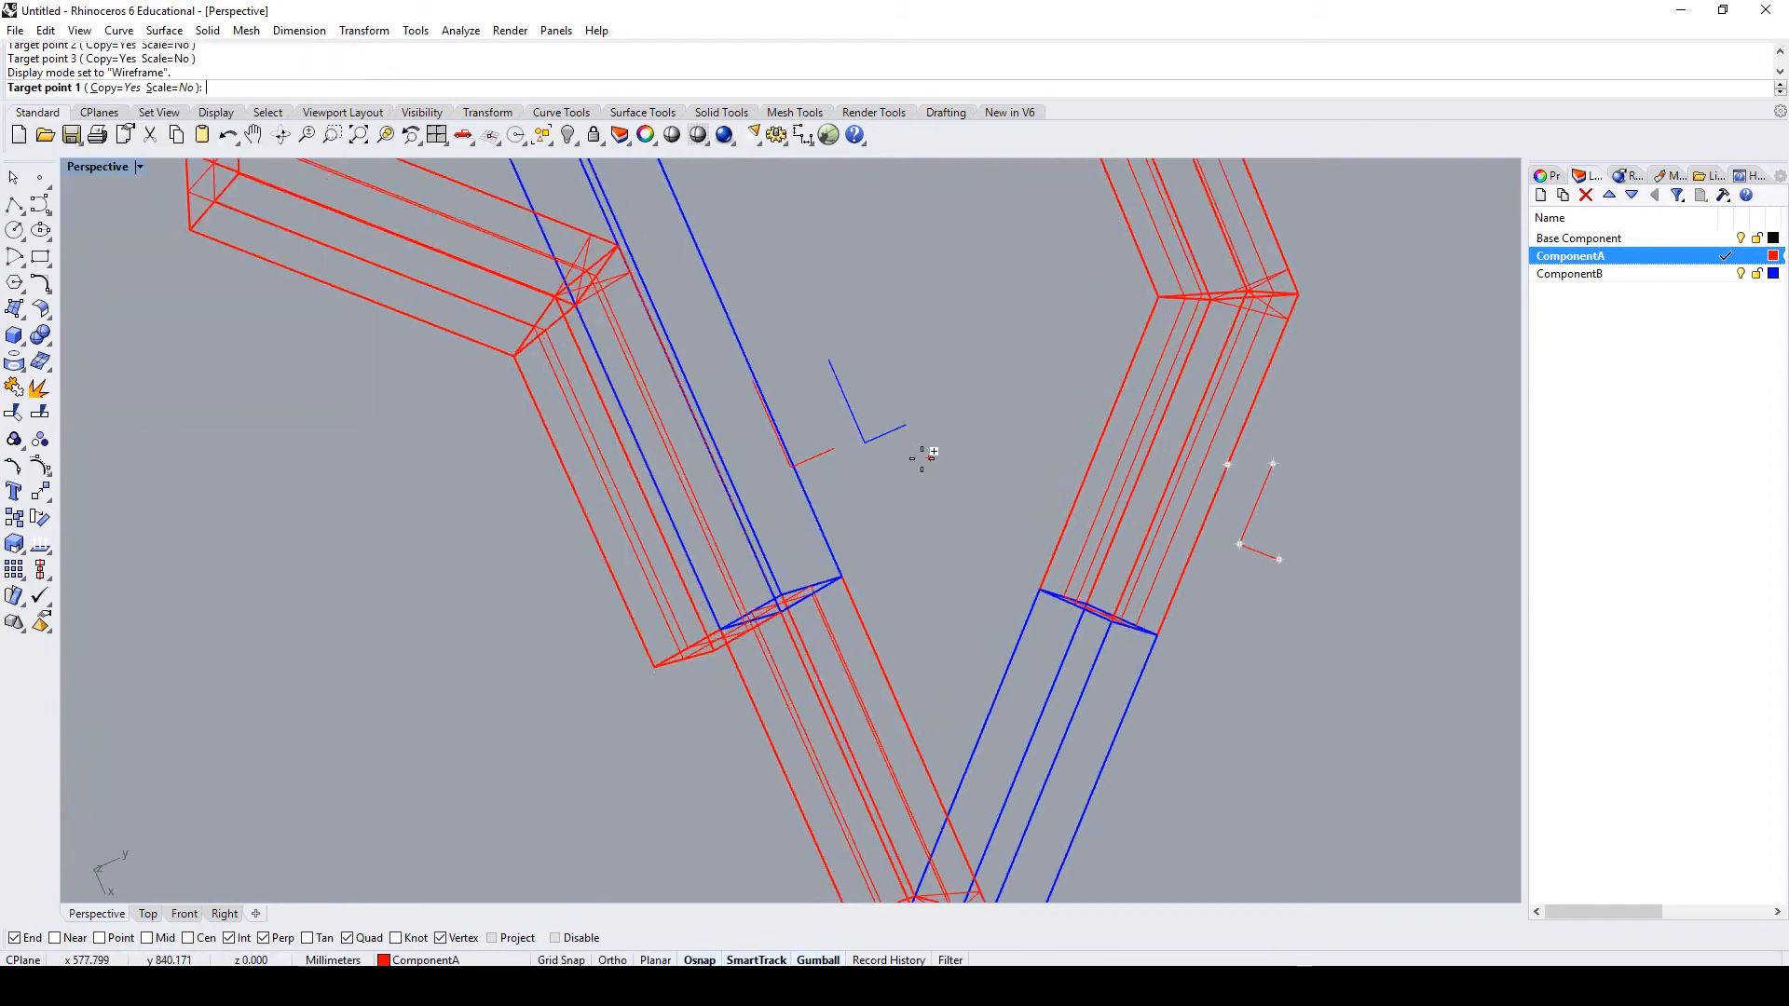
left_click(775, 469)
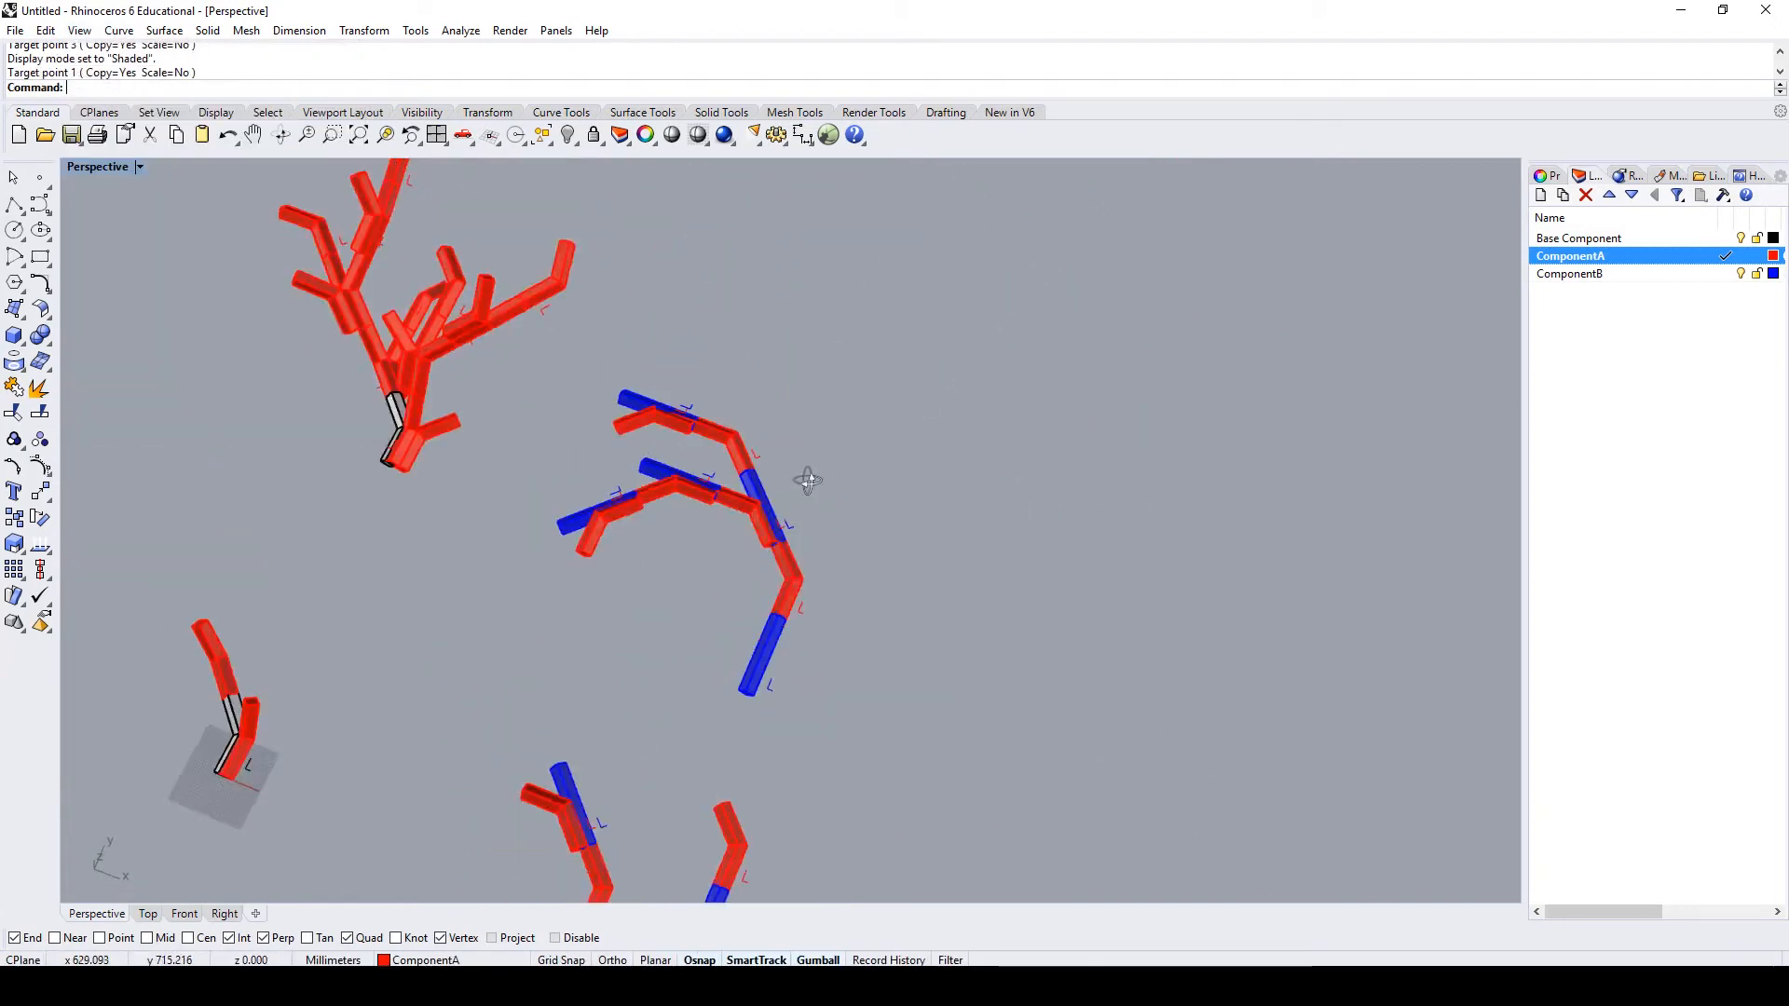
left_click_drag(807, 479, 757, 554)
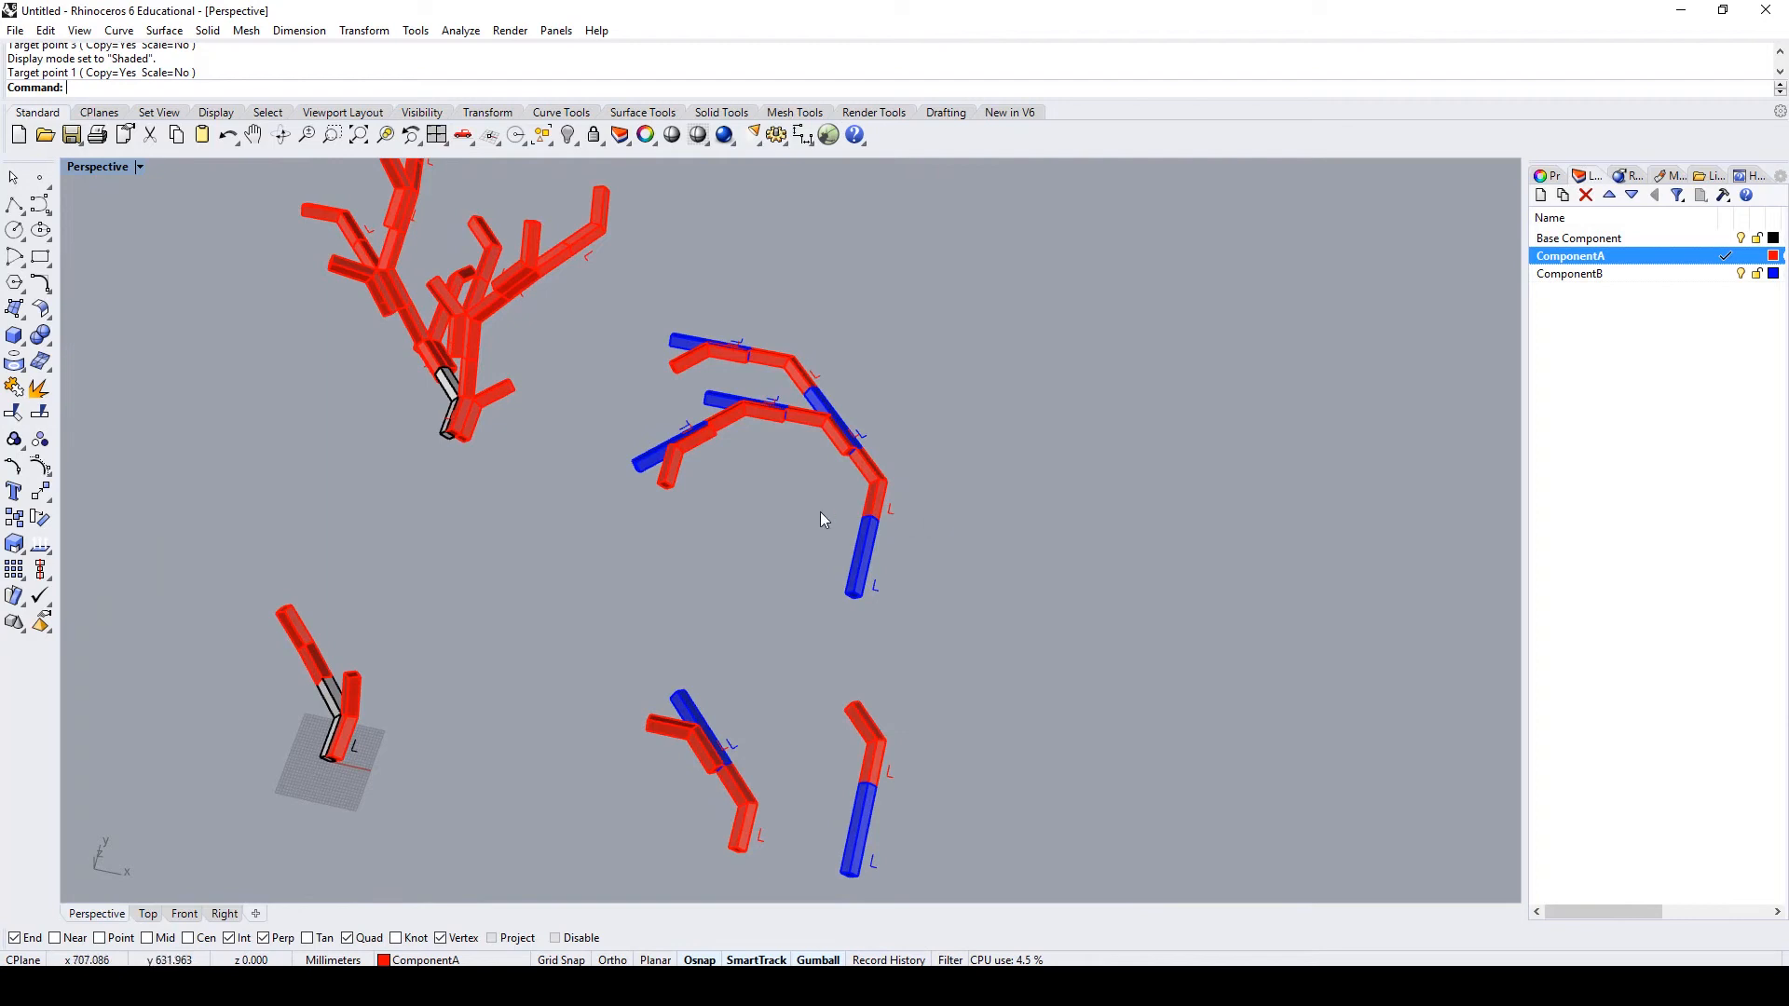
left_click_drag(822, 514, 885, 448)
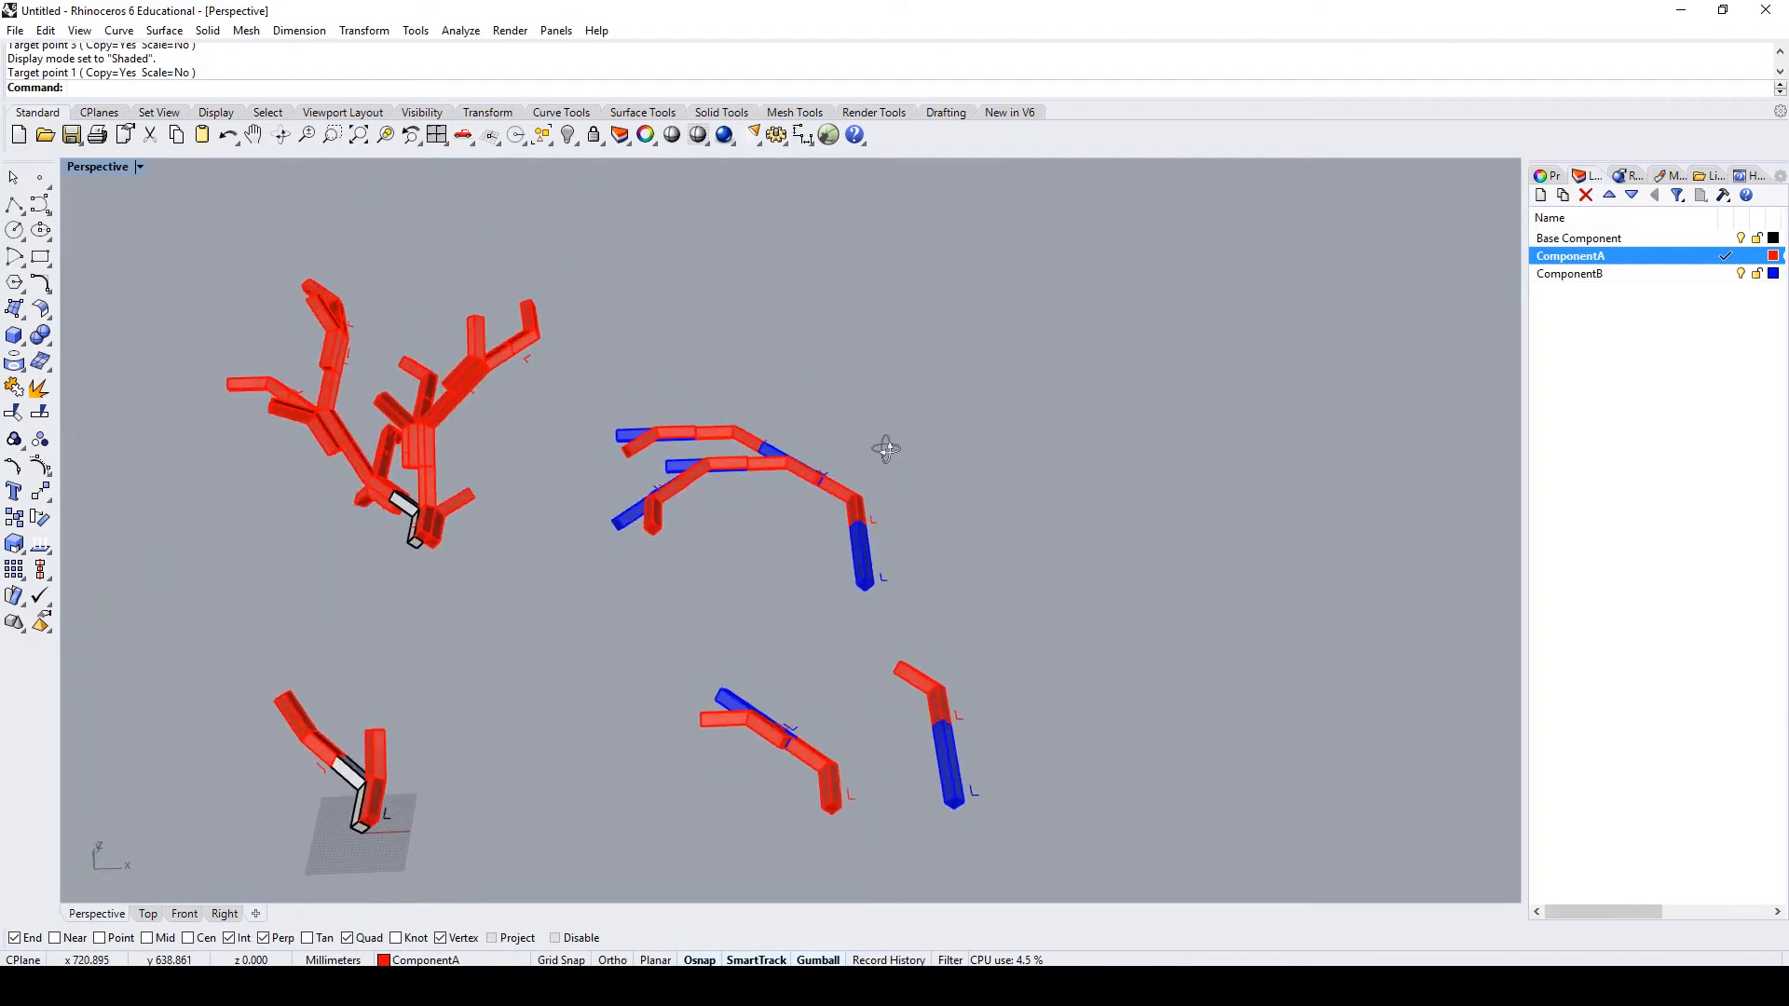
left_click_drag(885, 447, 862, 650)
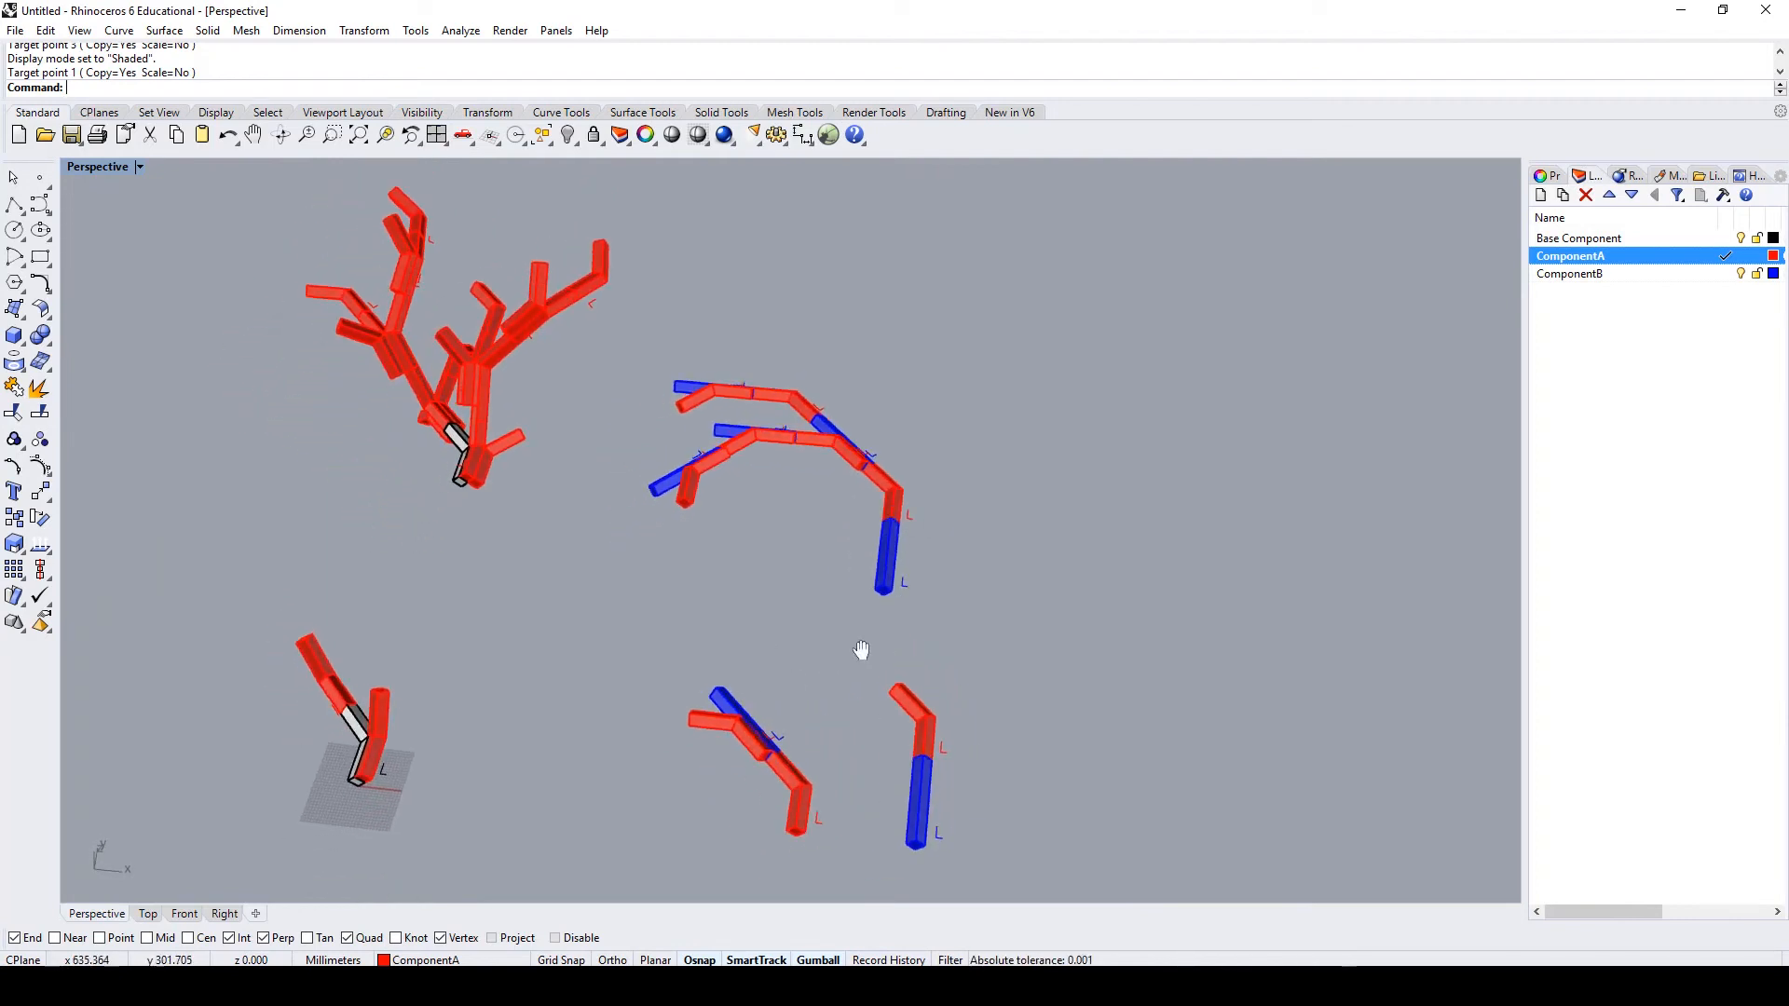
left_click_drag(861, 650, 878, 570)
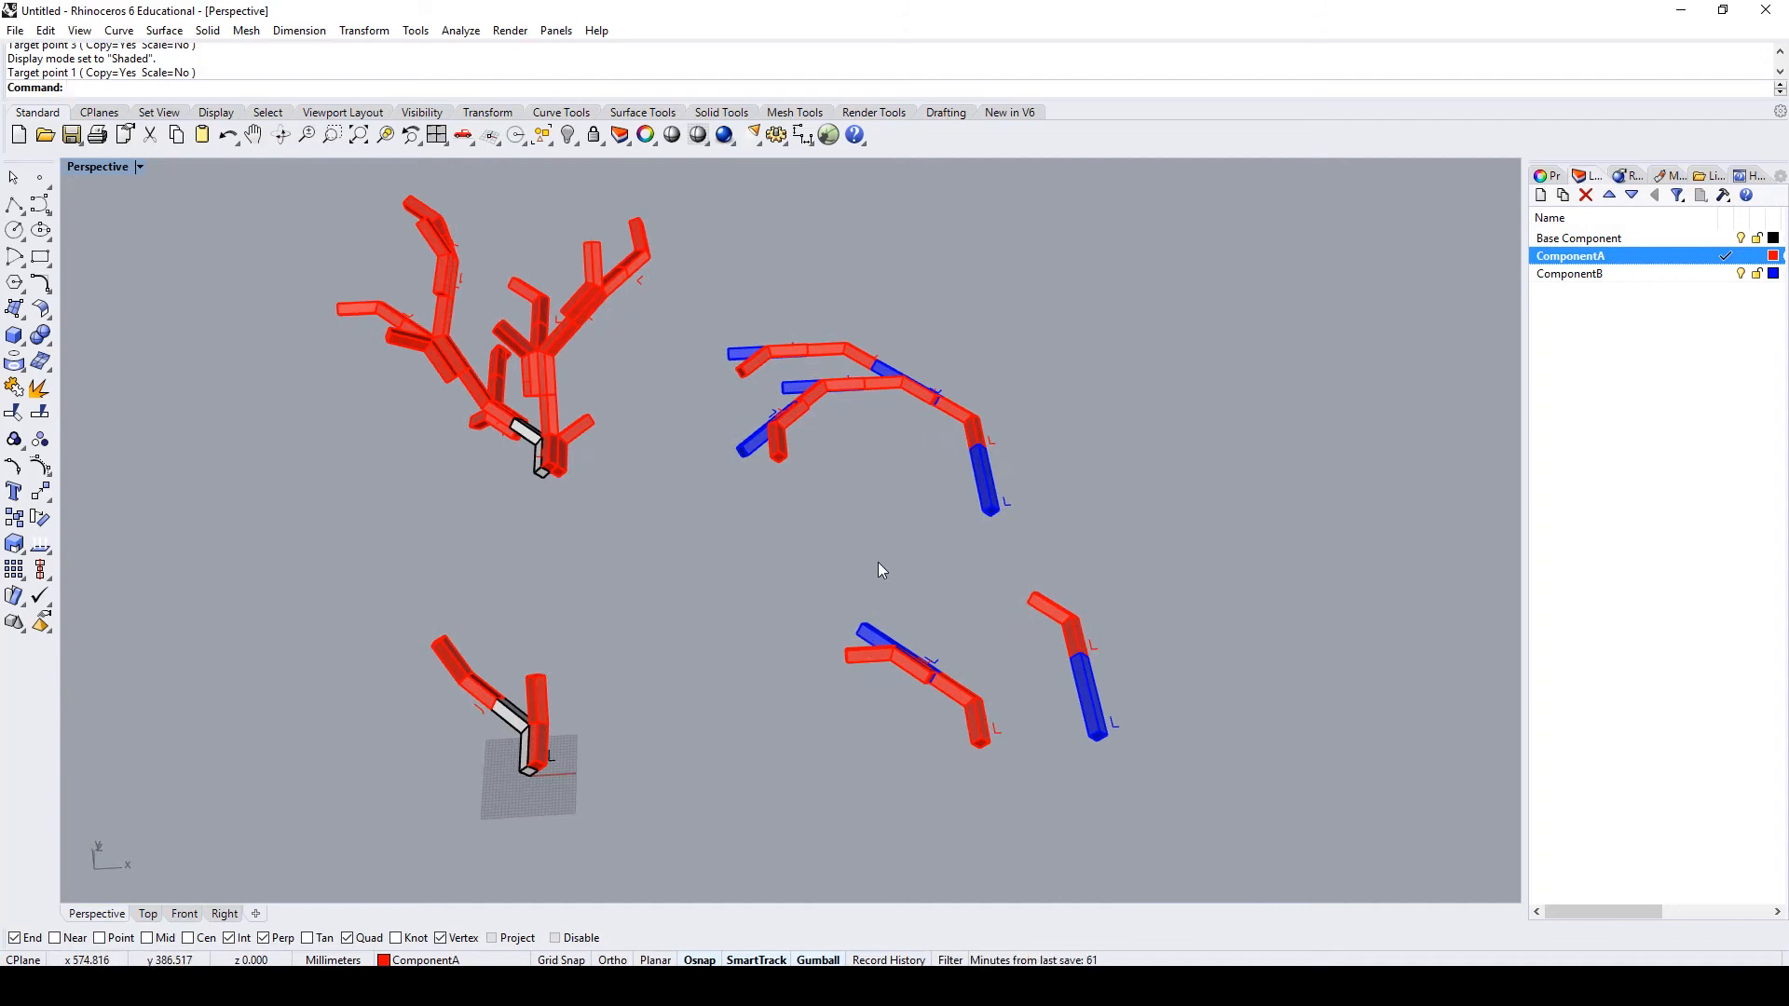
left_click_drag(882, 570, 826, 643)
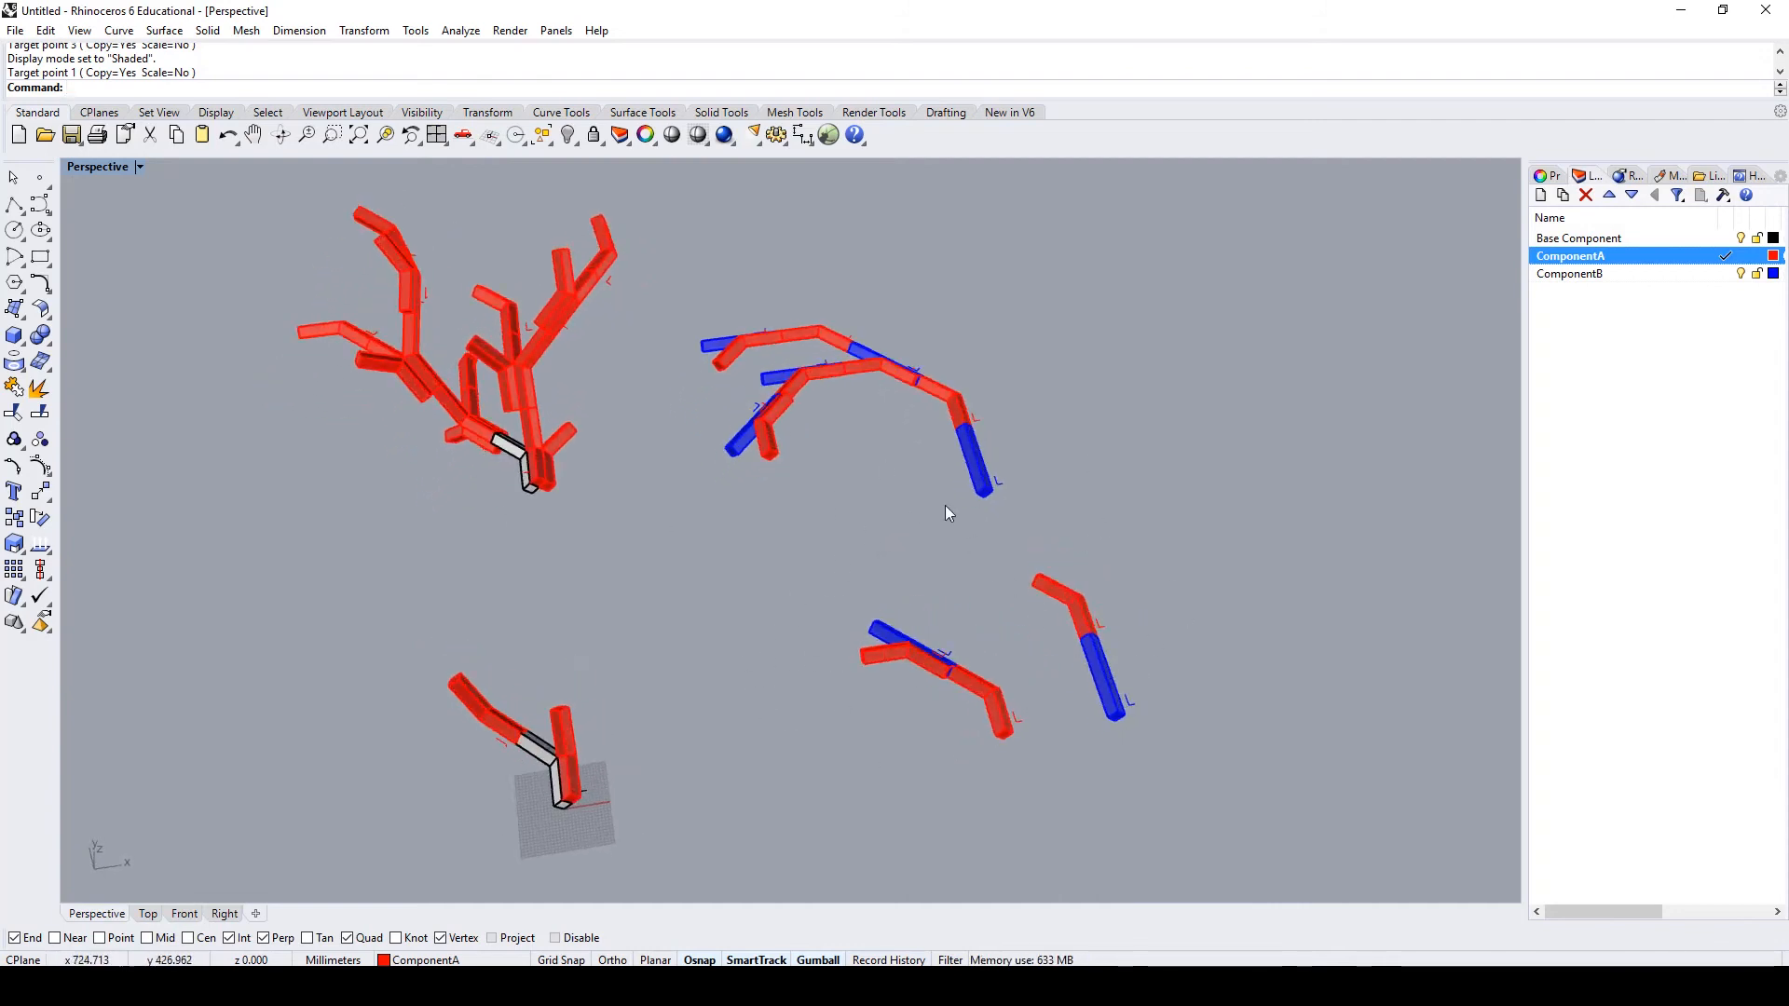
mouse_move(1077, 623)
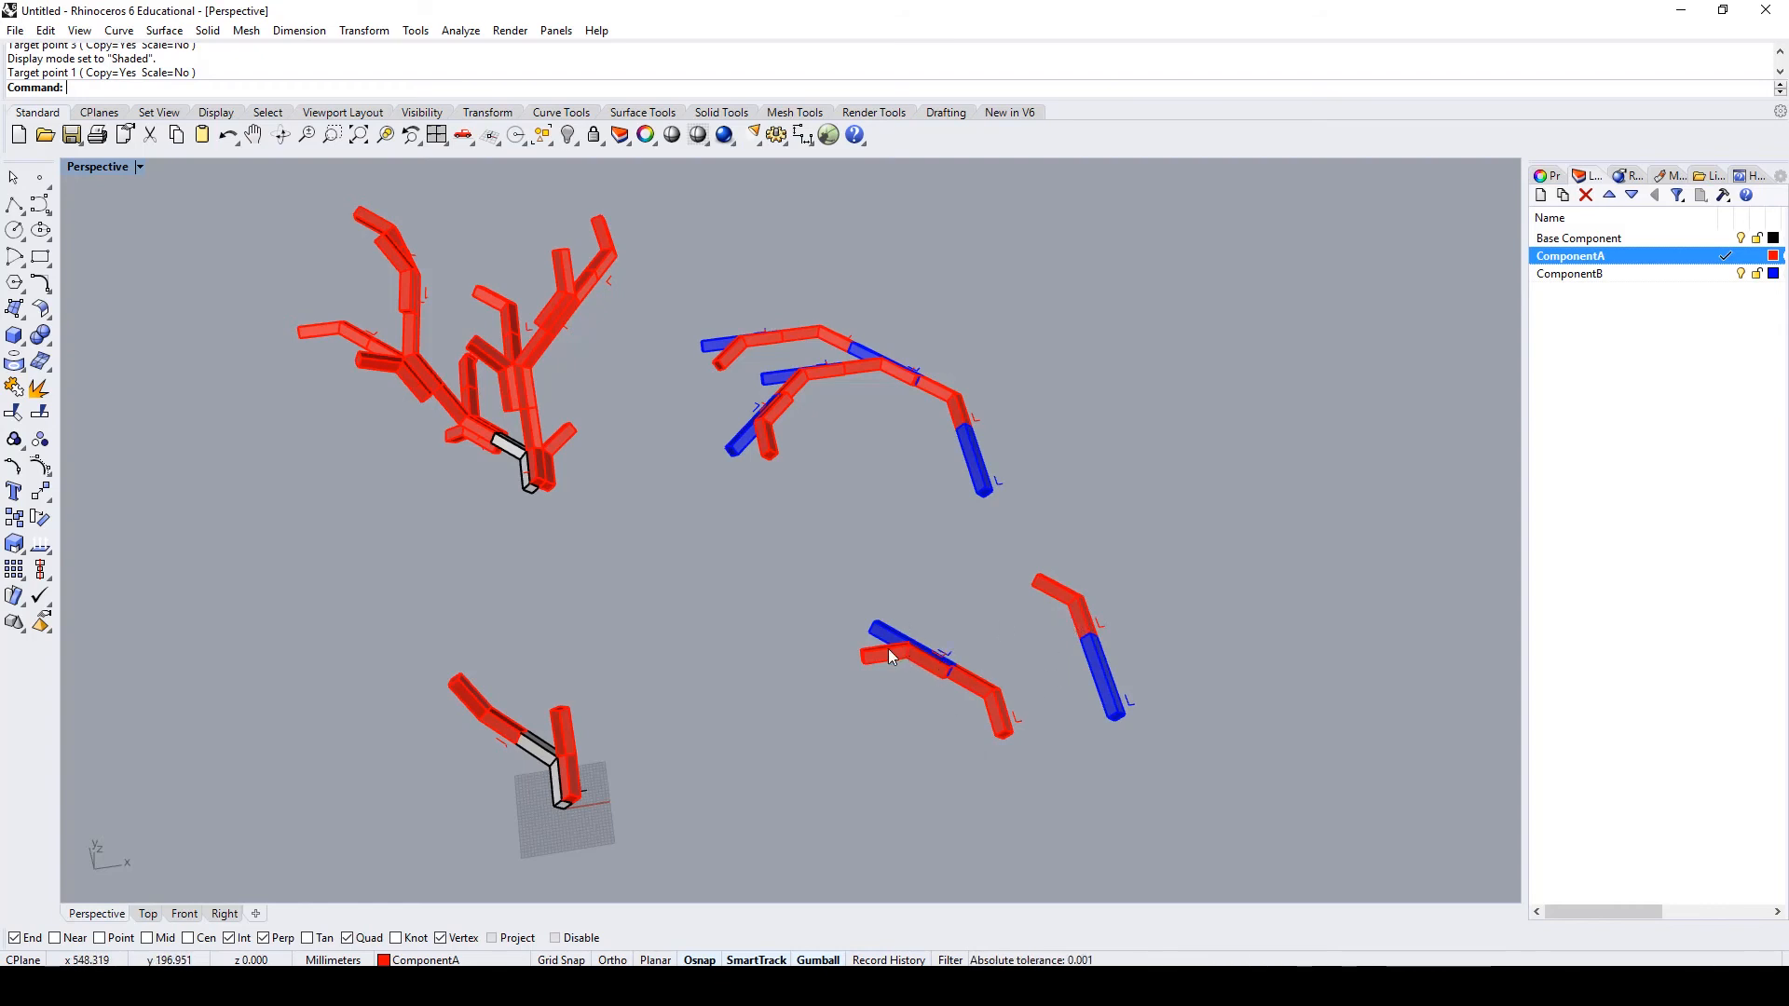
mouse_move(759, 529)
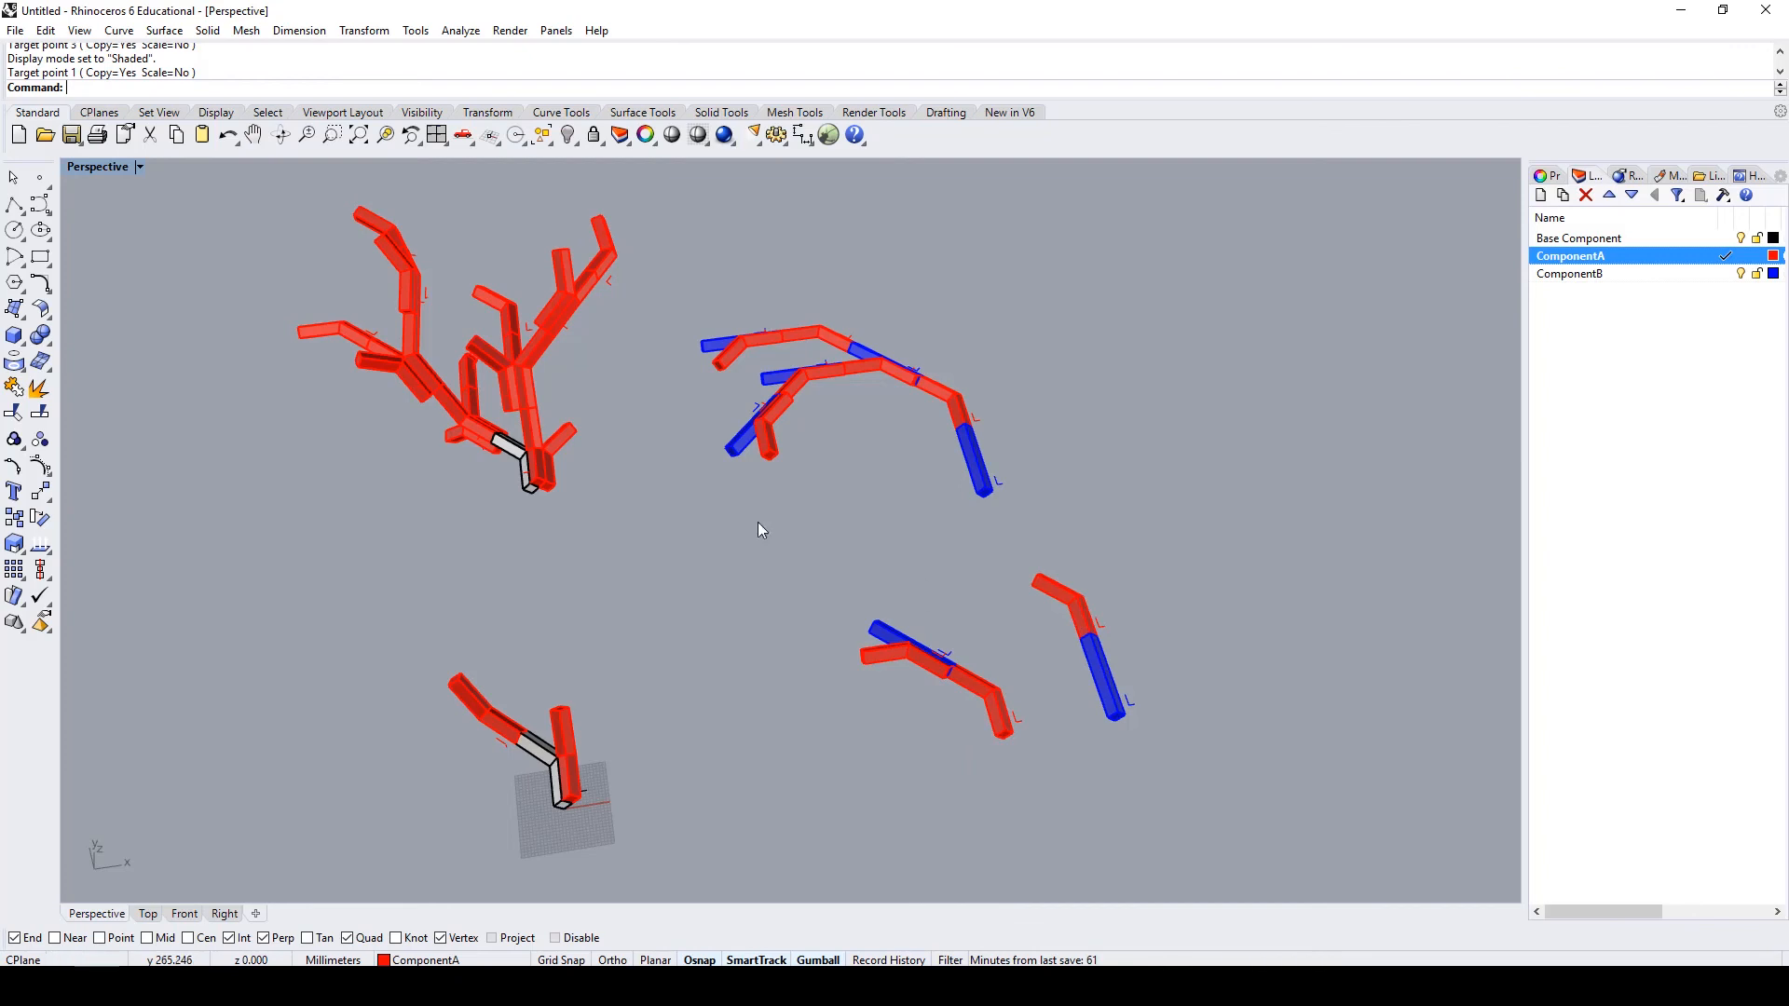
mouse_move(817, 373)
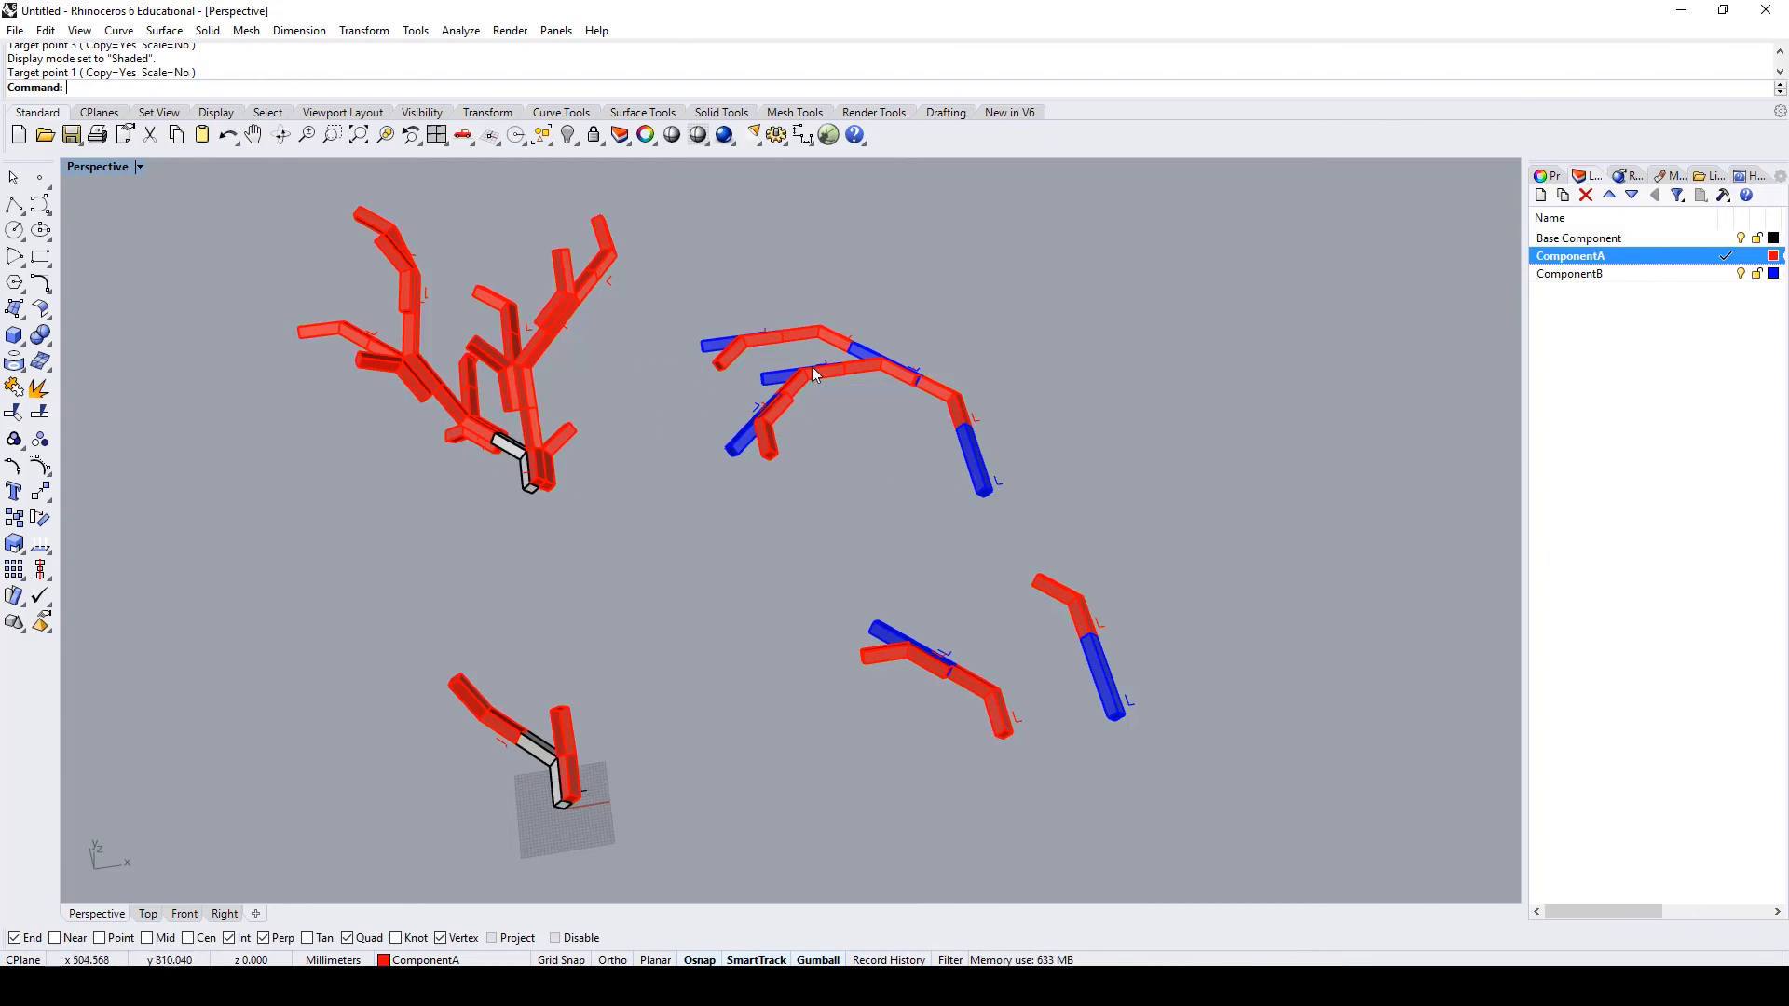